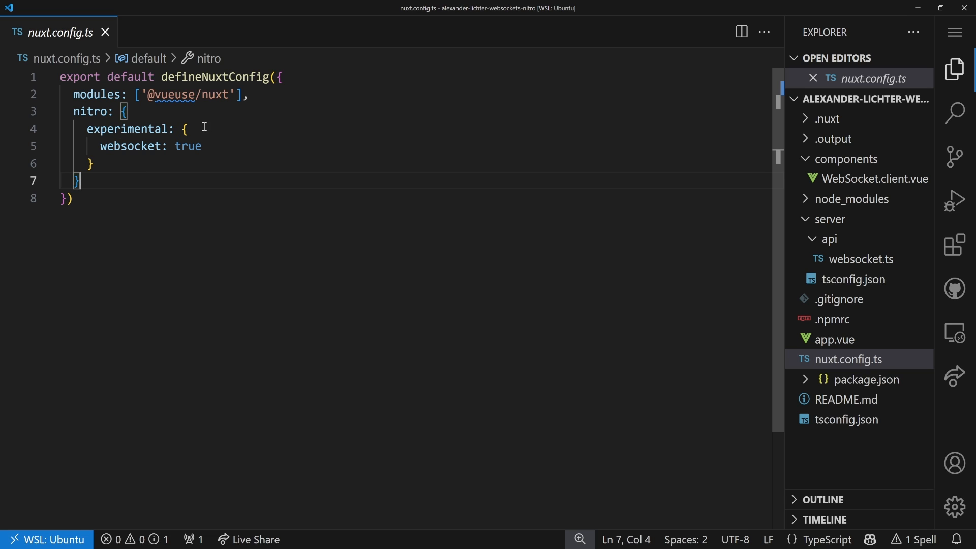
{"action": "mouse_move", "coordinate": [214, 135]}
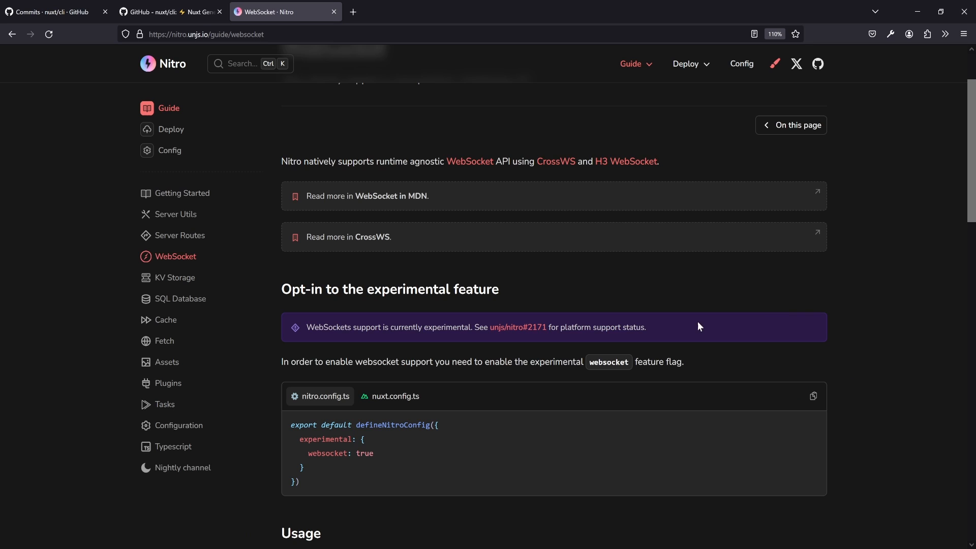
Scroll the Nitro WebSocket guide down to the experimental-feature notice with the tracker link
{"action": "scroll", "scroll_direction": "down", "scroll_amount": 3}
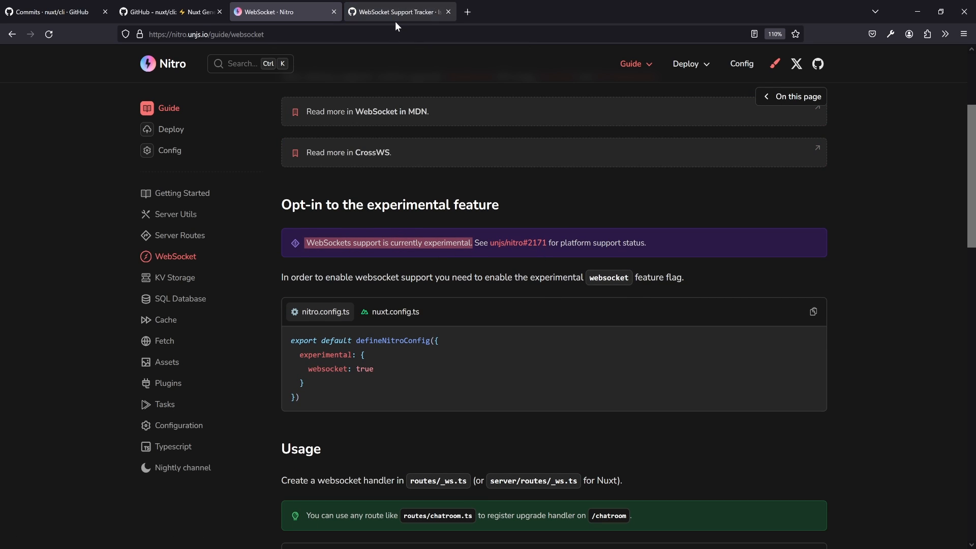
Review the WebSocket Support Tracker issue's platform support checklist, including needs-investigation platforms
{"action": "left_click", "coordinate": [398, 11]}
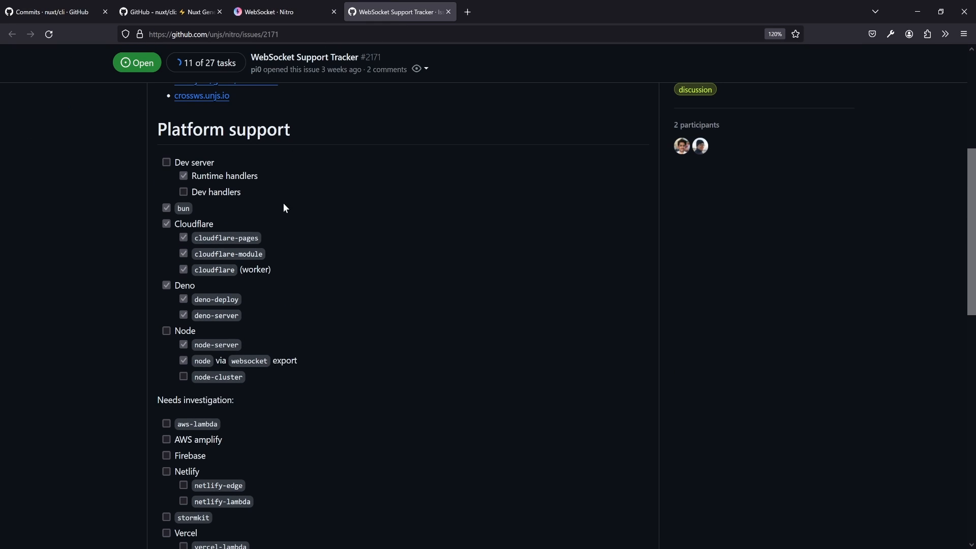
{"action": "scroll", "scroll_direction": "down", "scroll_amount": 3}
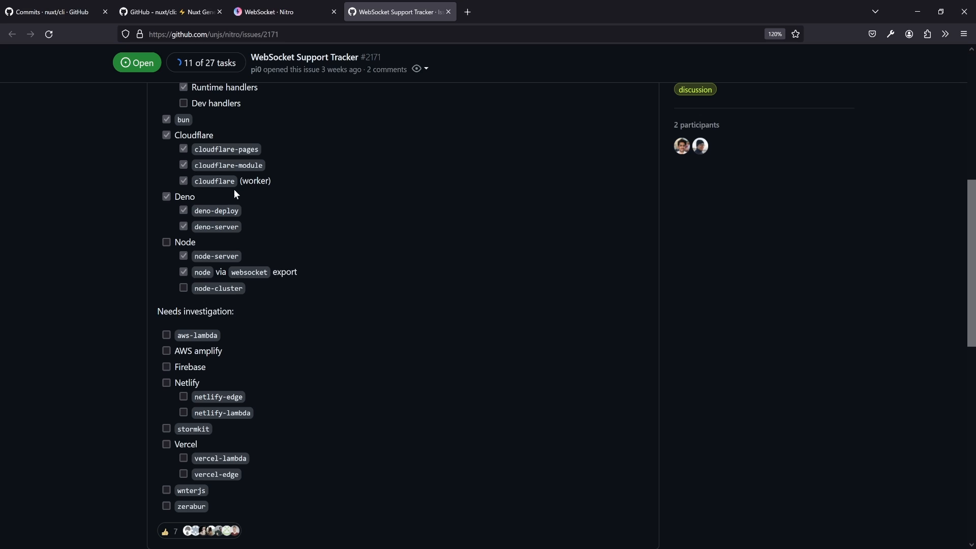
{"action": "scroll", "scroll_direction": "down", "scroll_amount": 3}
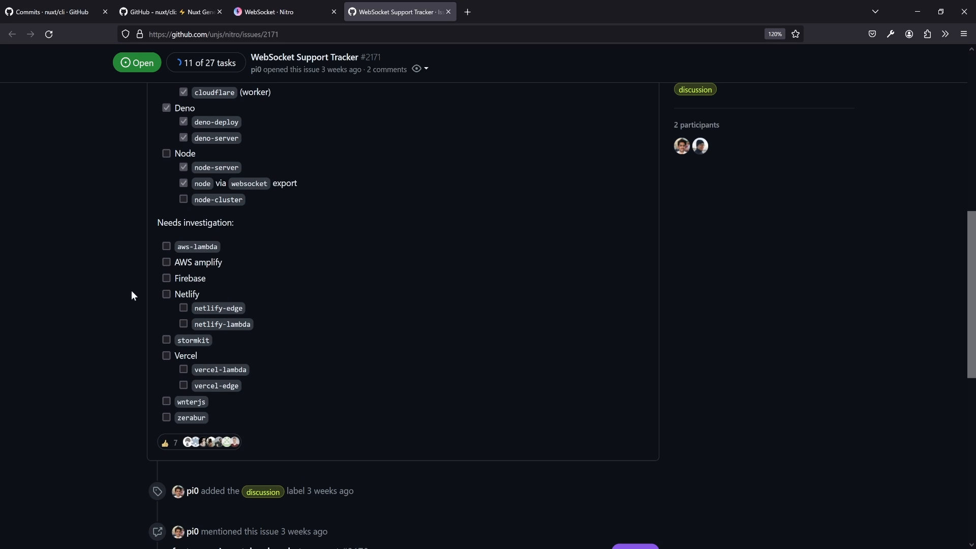
{"action": "mouse_move", "coordinate": [291, 259]}
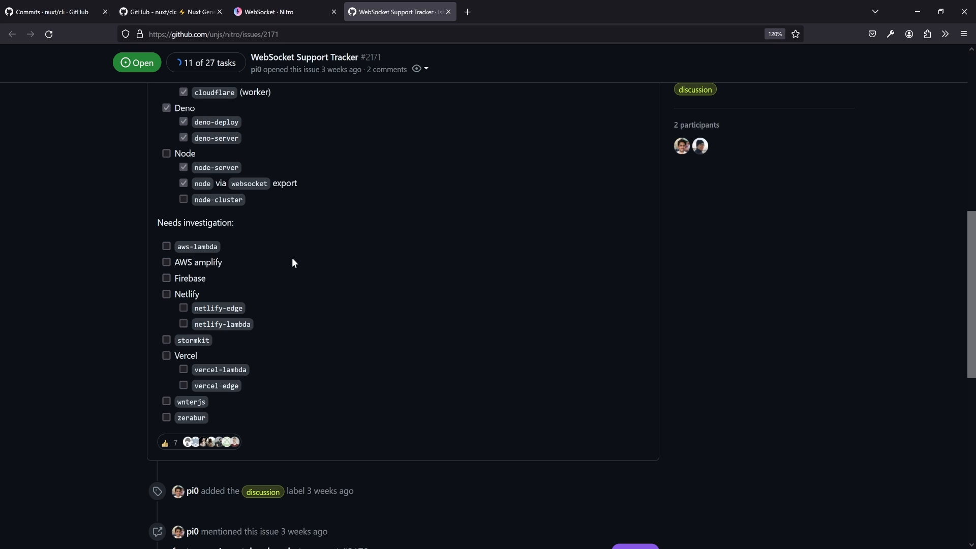
{"action": "mouse_move", "coordinate": [444, 290]}
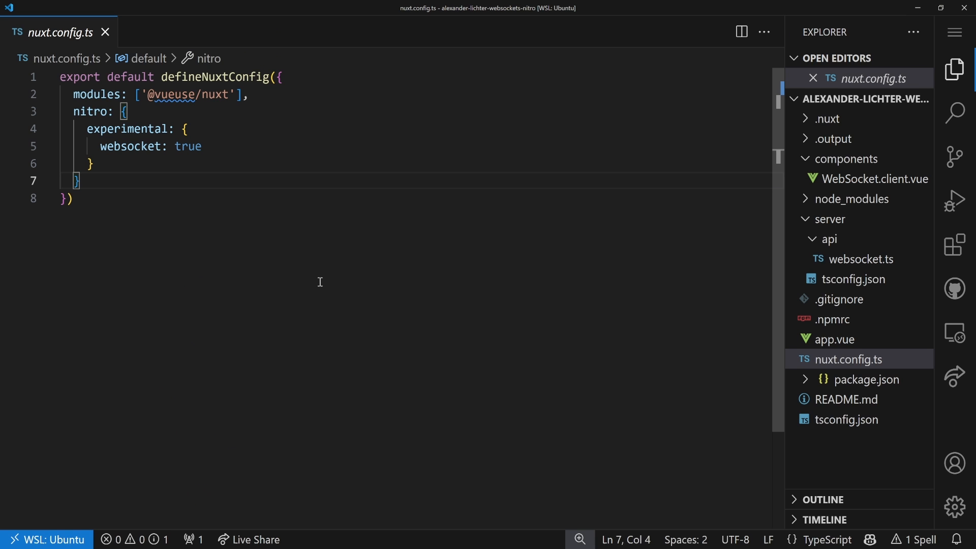
{"action": "mouse_move", "coordinate": [858, 399]}
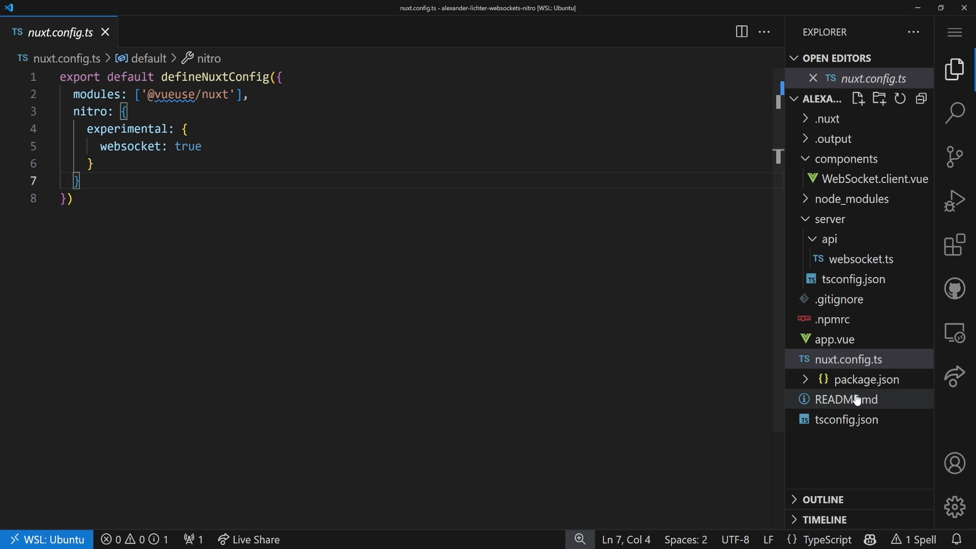
{"action": "left_click", "coordinate": [865, 379]}
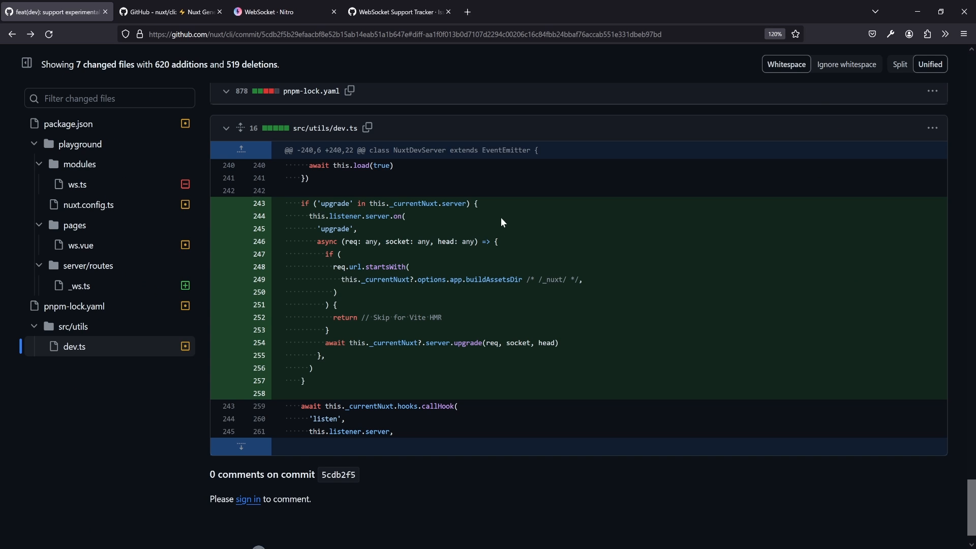
Scroll the commit diff for dev.ts, package.json and _ws.ts and select the word 'upgrade'
{"action": "scroll", "scroll_direction": "up", "scroll_amount": 3}
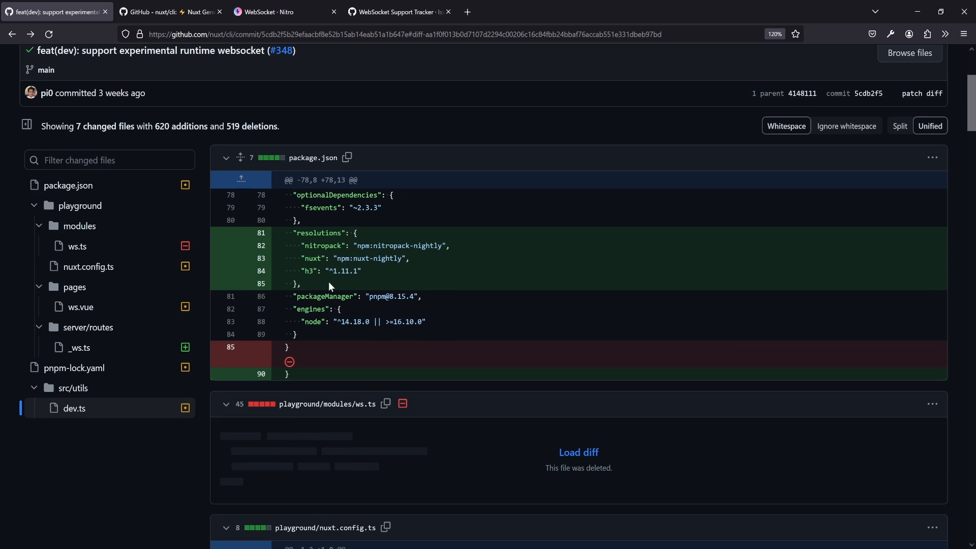
{"action": "scroll", "scroll_direction": "down", "scroll_amount": 3}
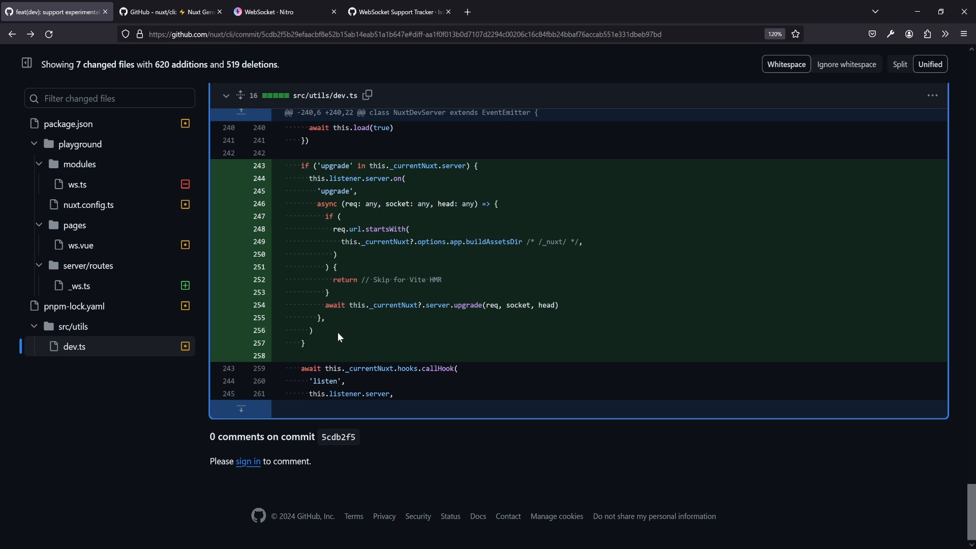
{"action": "double_click", "coordinate": [334, 166]}
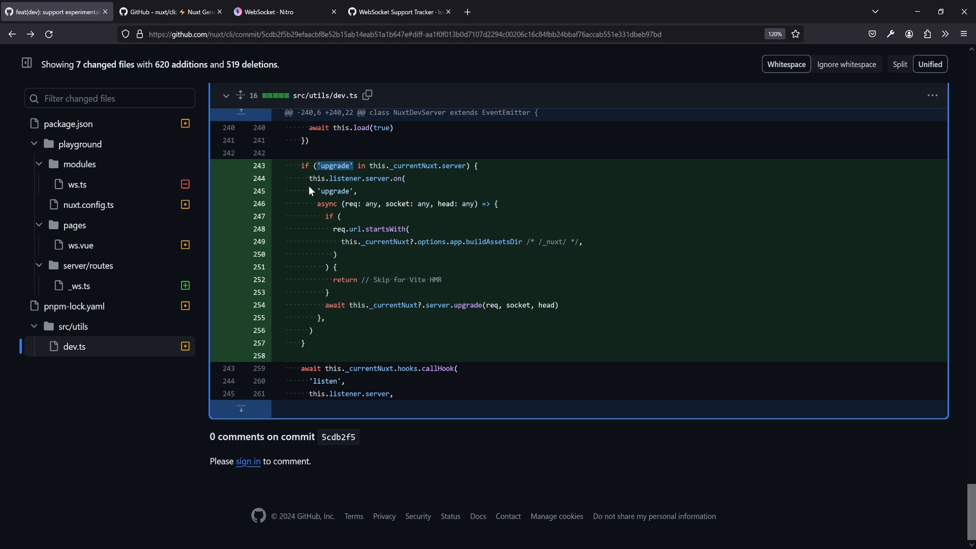
{"action": "mouse_move", "coordinate": [345, 264]}
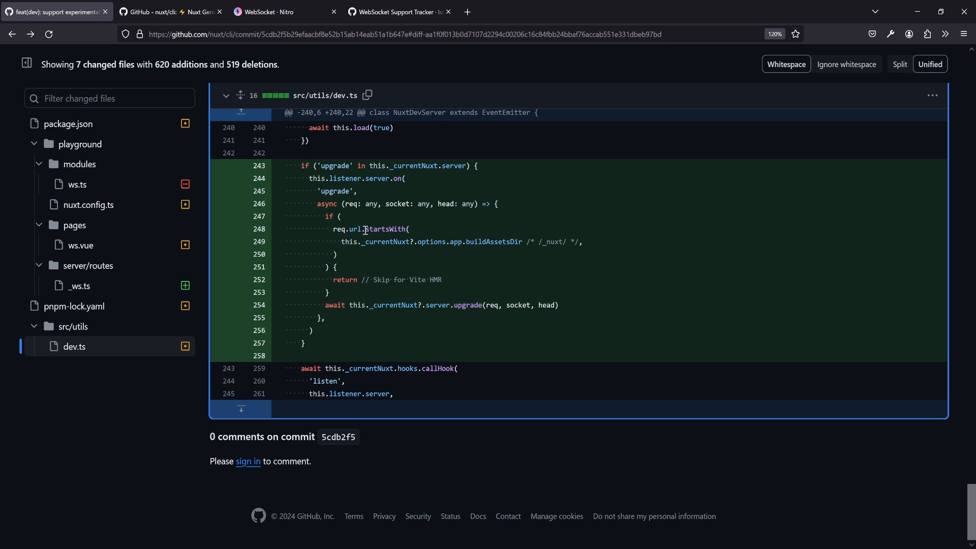
{"action": "mouse_move", "coordinate": [502, 218]}
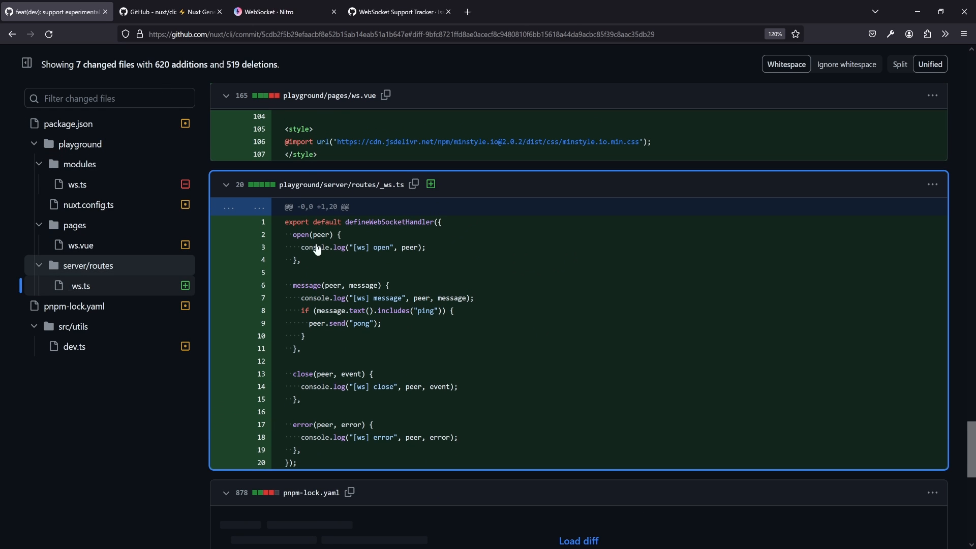
{"action": "scroll", "scroll_direction": "down", "scroll_amount": 3}
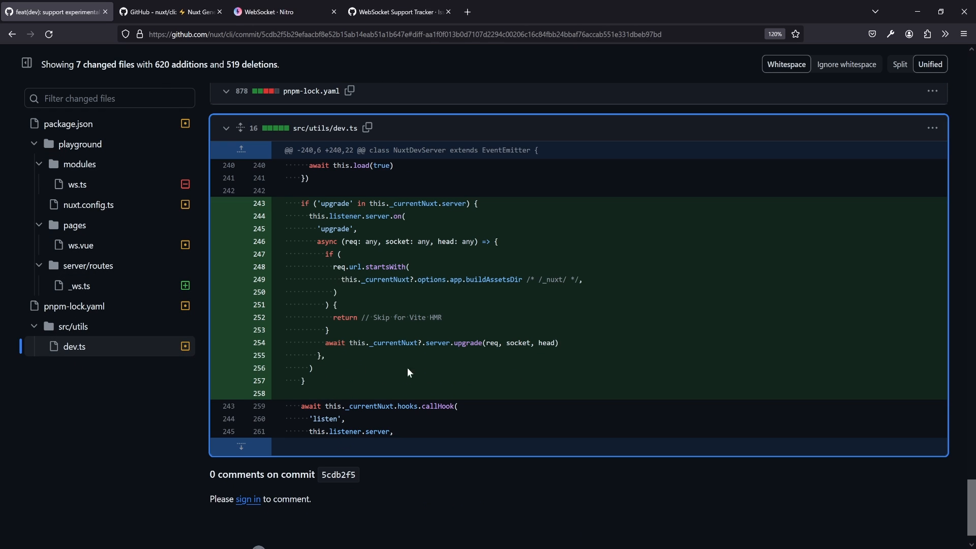
Bring up the nuxt/cli repository overview showing its latest v3.10.1 release
{"action": "left_click", "coordinate": [171, 11]}
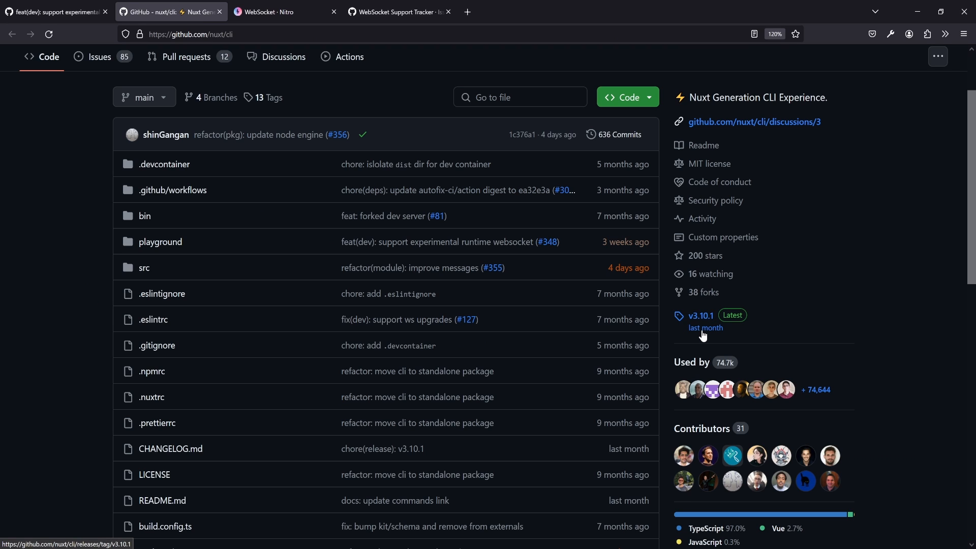
{"action": "mouse_move", "coordinate": [320, 116]}
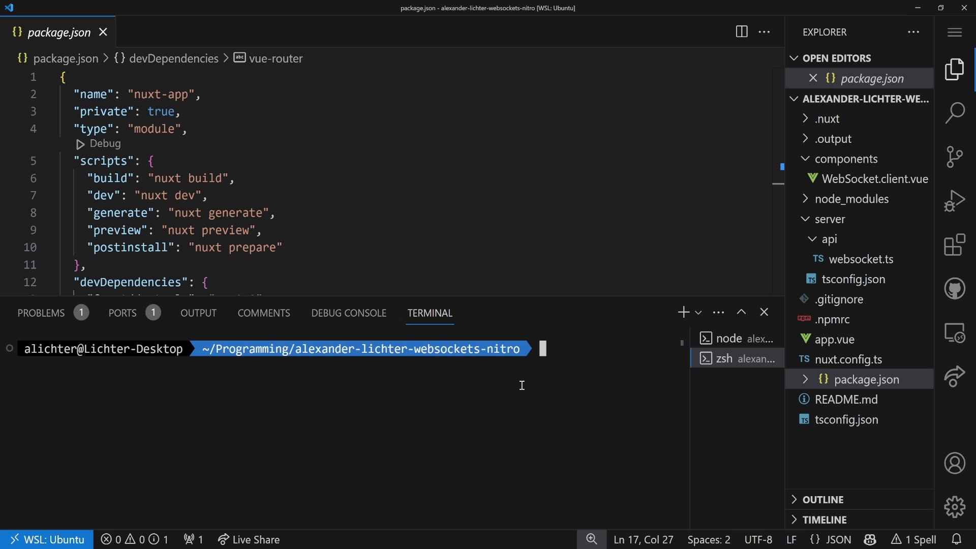
Run 'pnpm why nuxi-nightly' in the integrated terminal to find what pulls it in
{"action": "type", "text": "p"}
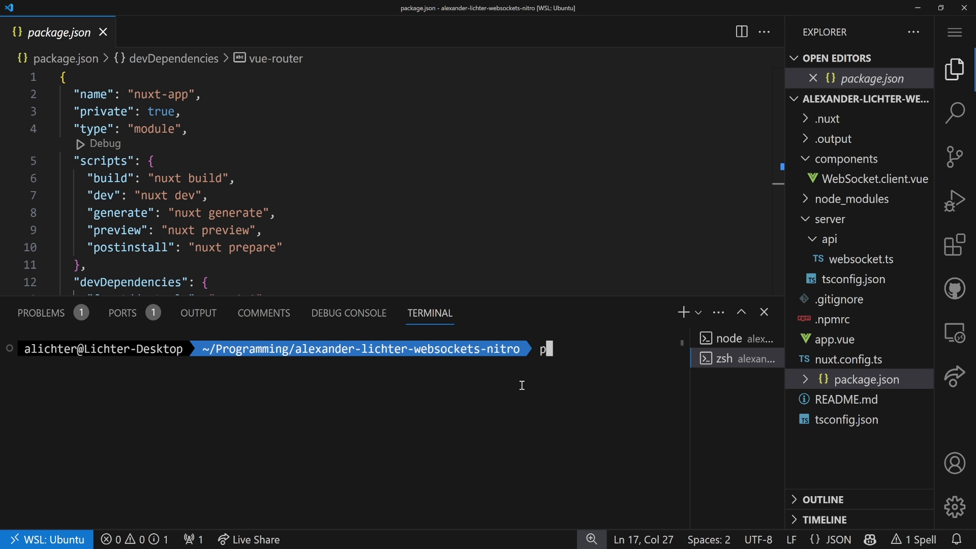
{"action": "type", "text": "npm why nuxi"}
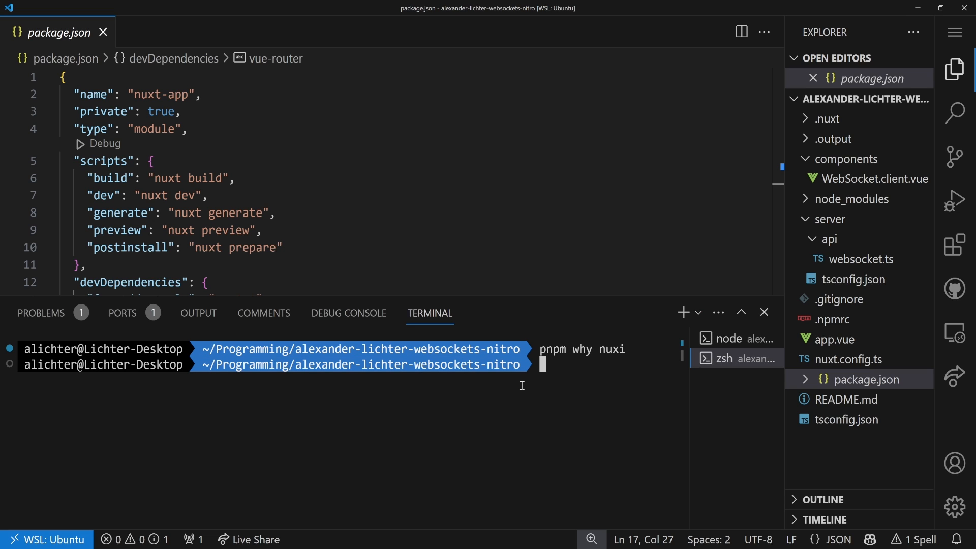
{"action": "type", "text": "pnpm why nuxi"}
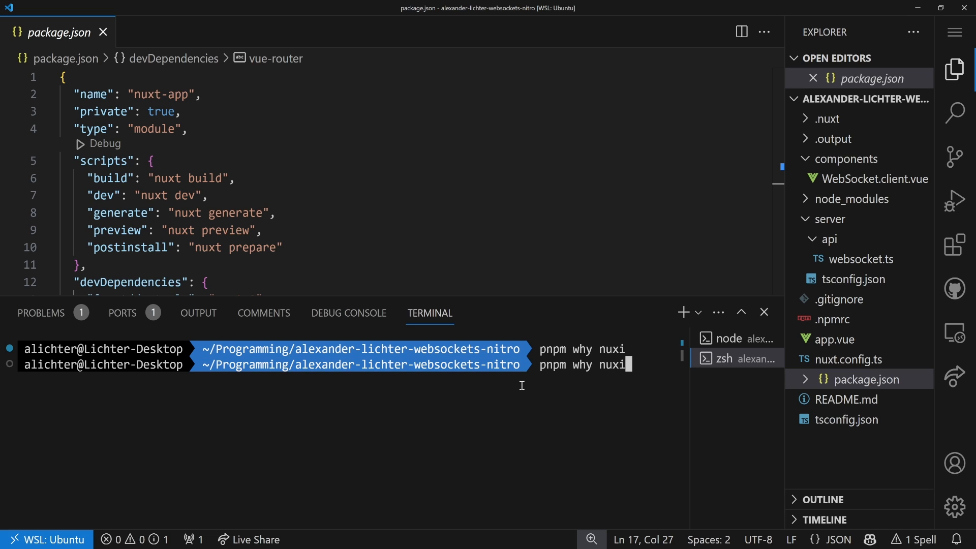
{"action": "type", "text": "-nightly"}
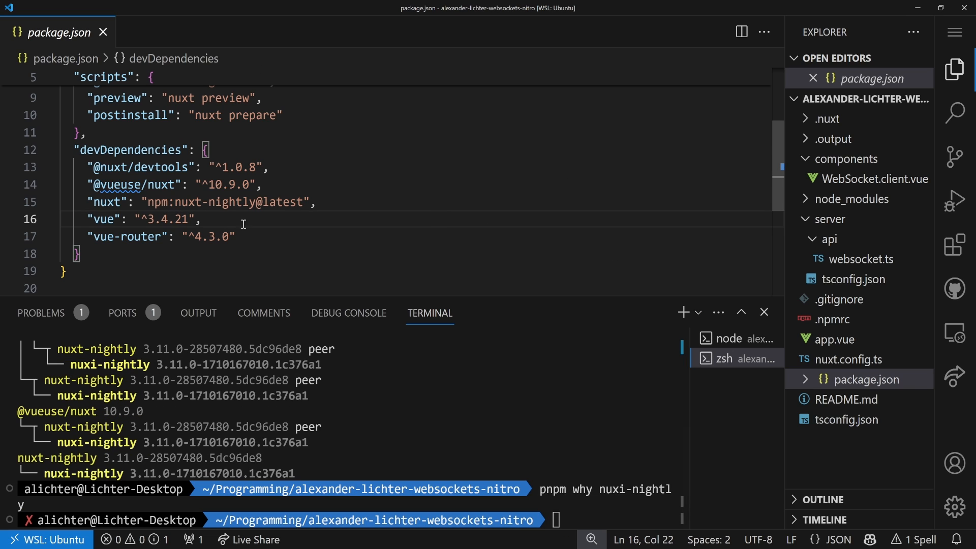
Inspect the nuxt-nightly dependency entry in package.json, then close the terminal panel
{"action": "left_click", "coordinate": [317, 201]}
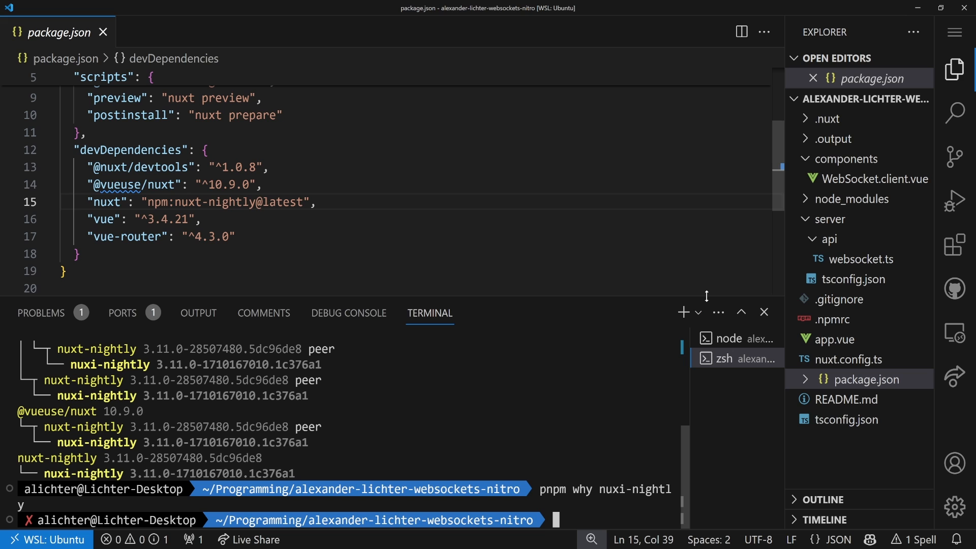
{"action": "left_click", "coordinate": [601, 219]}
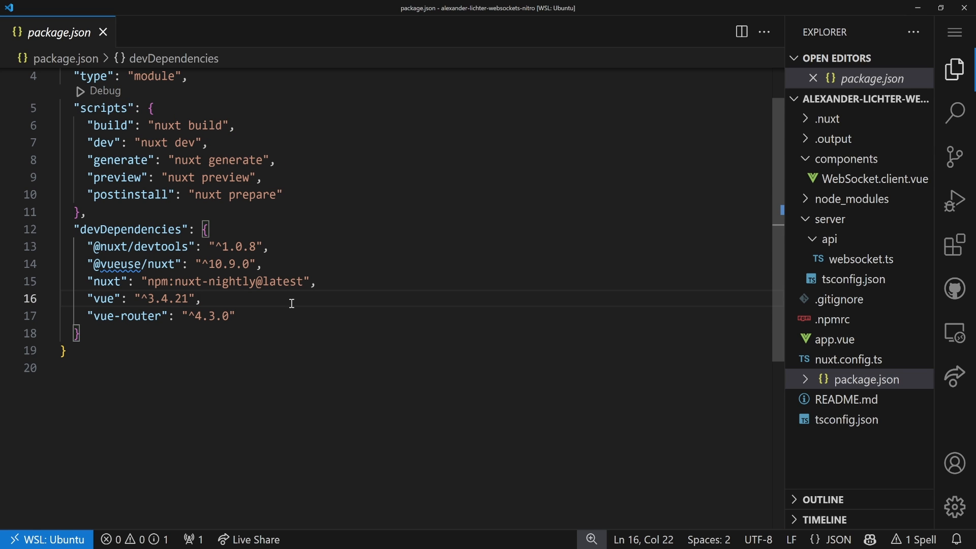
{"action": "mouse_move", "coordinate": [451, 271]}
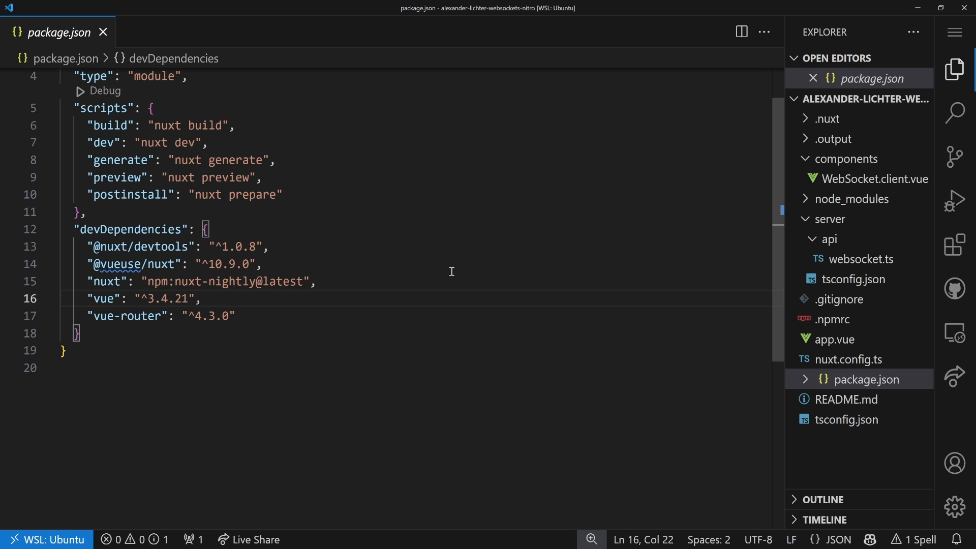
{"action": "mouse_move", "coordinate": [505, 200]}
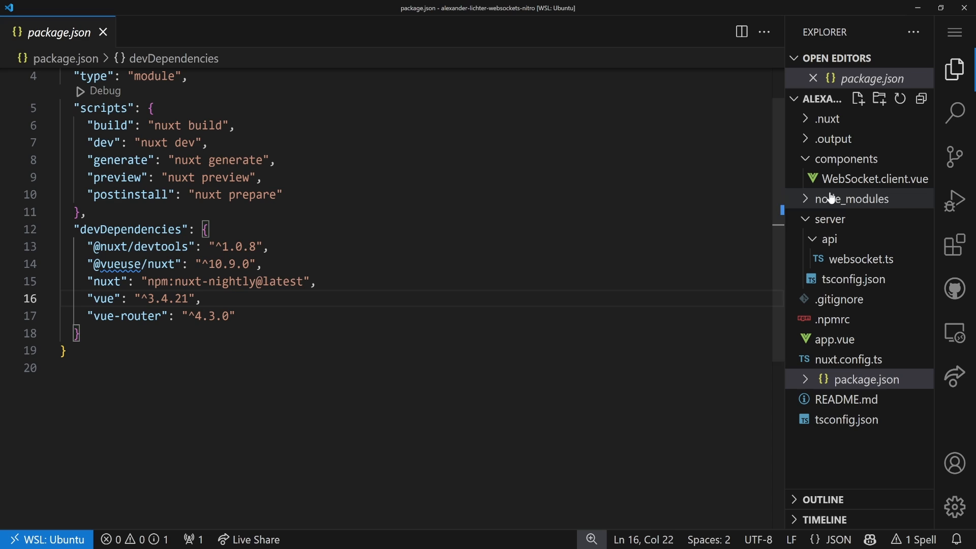
Review app.vue and WebSocket.client.vue, then bring up server/api/websocket.ts with its empty event handler
{"action": "left_click", "coordinate": [835, 339]}
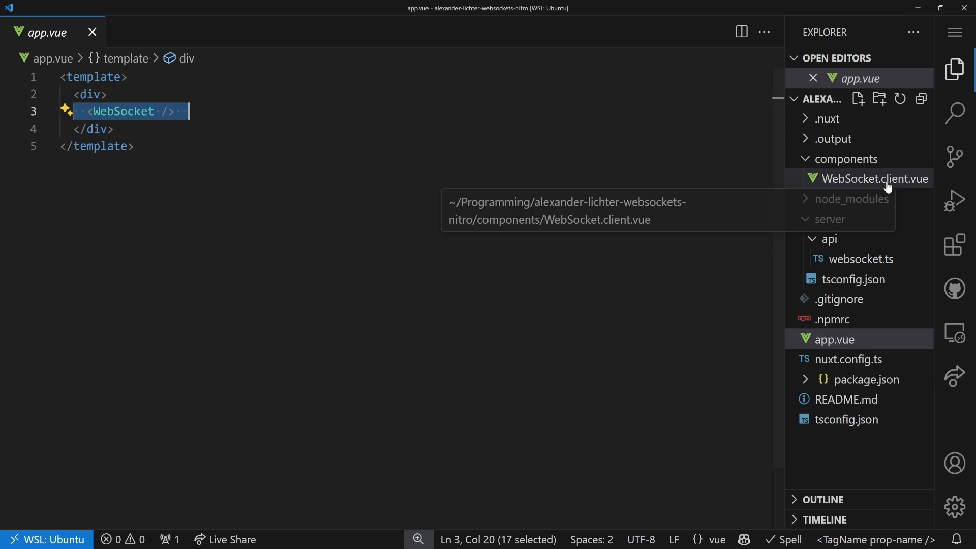
{"action": "left_click", "coordinate": [874, 178]}
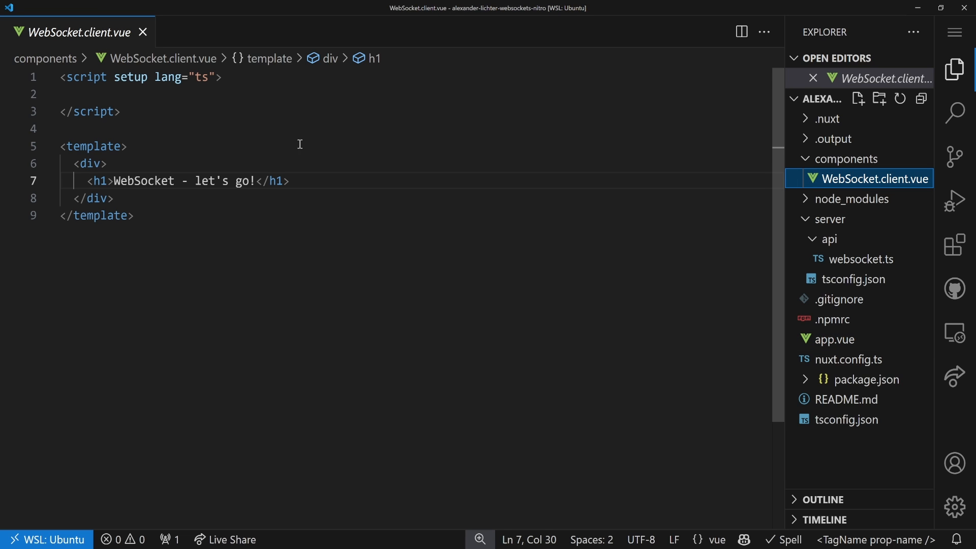
{"action": "mouse_move", "coordinate": [314, 195]}
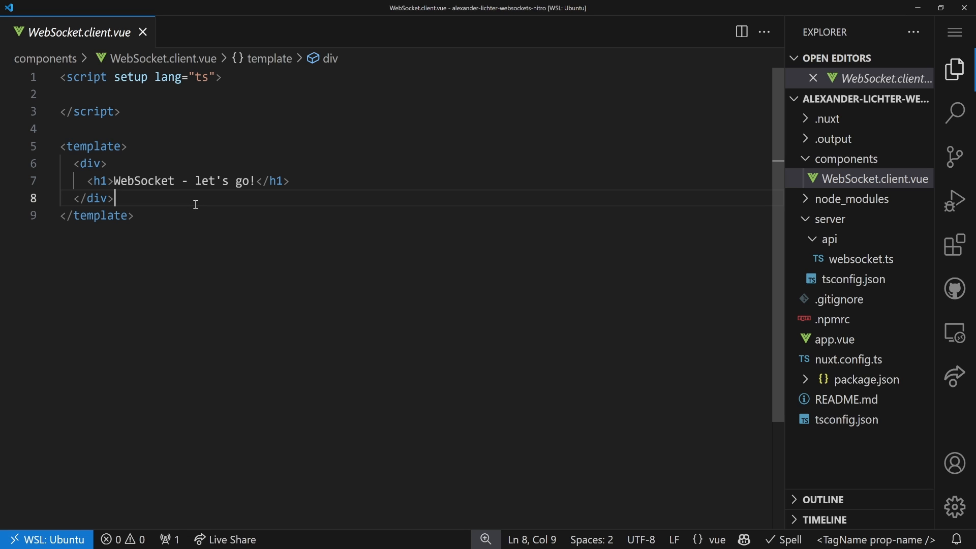
{"action": "mouse_move", "coordinate": [770, 261]}
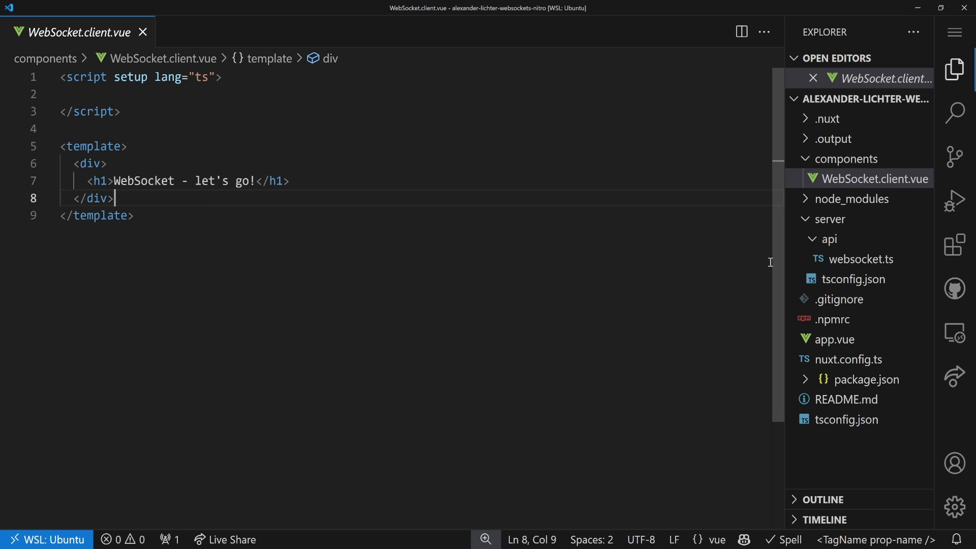
{"action": "mouse_move", "coordinate": [862, 259]}
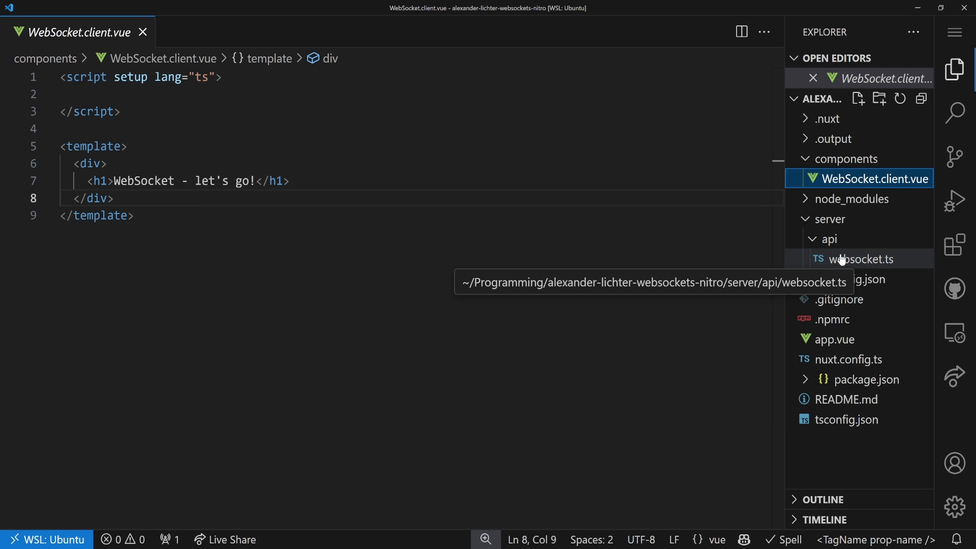
{"action": "left_click", "coordinate": [862, 259]}
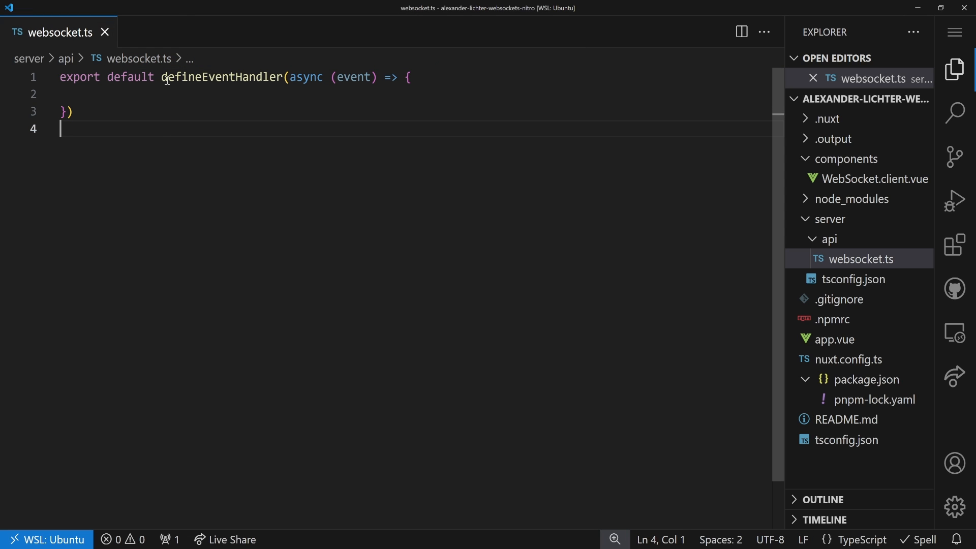
Replace defineEventHandler with defineWebSocketHandler whose open(peer) hook logs 'open WS' with the peer
{"action": "left_click_drag", "start_coordinate": [163, 76], "coordinate": [70, 111]}
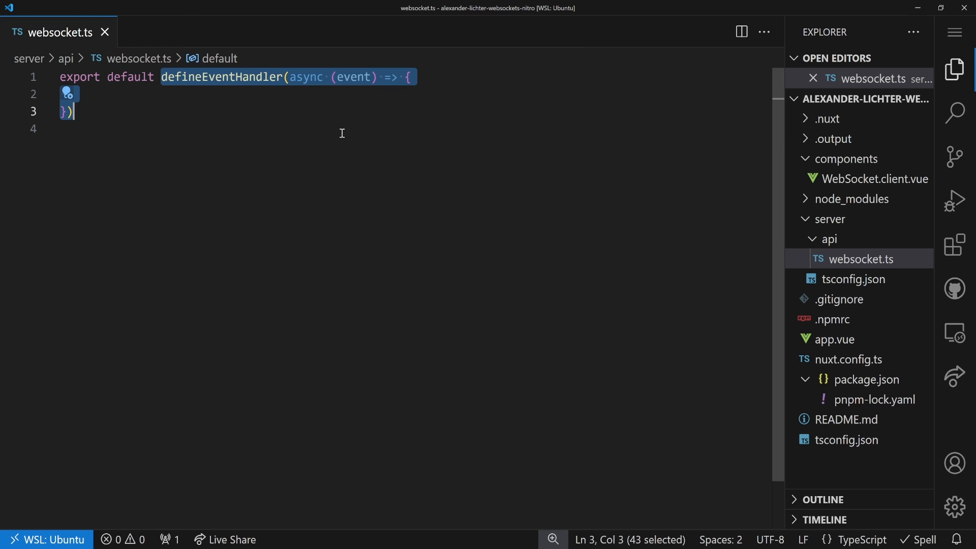
{"action": "key", "text": "Delete"}
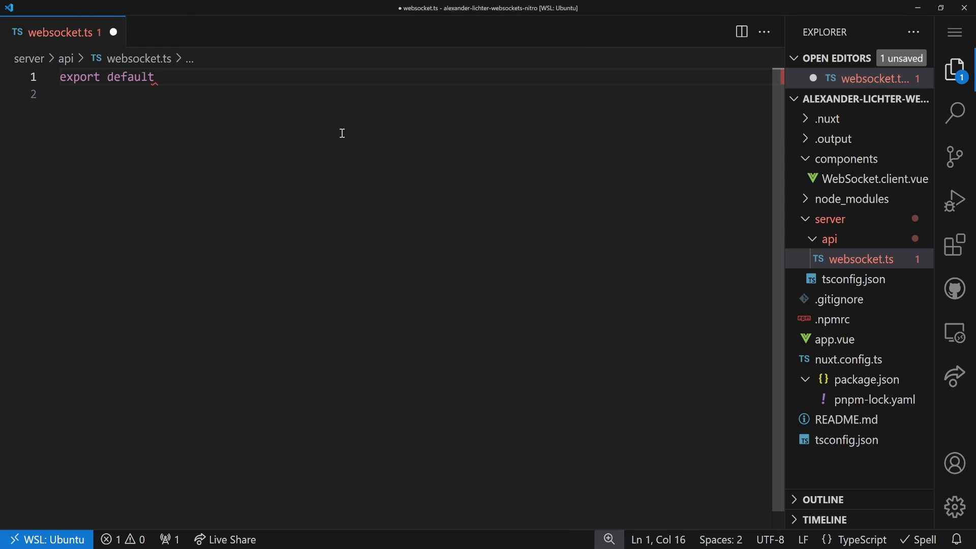
{"action": "type", "text": "d"}
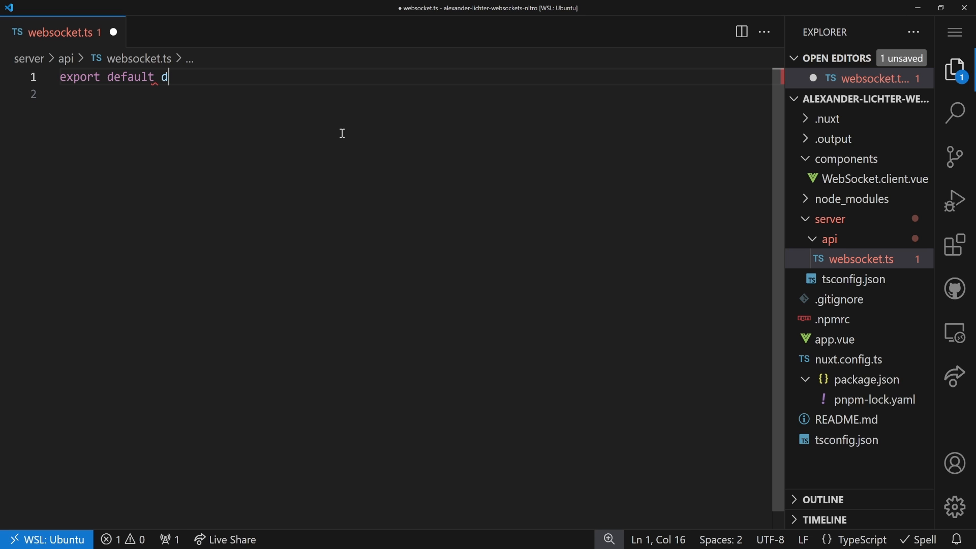
{"action": "type", "text": "efineWebSocketHandler("}
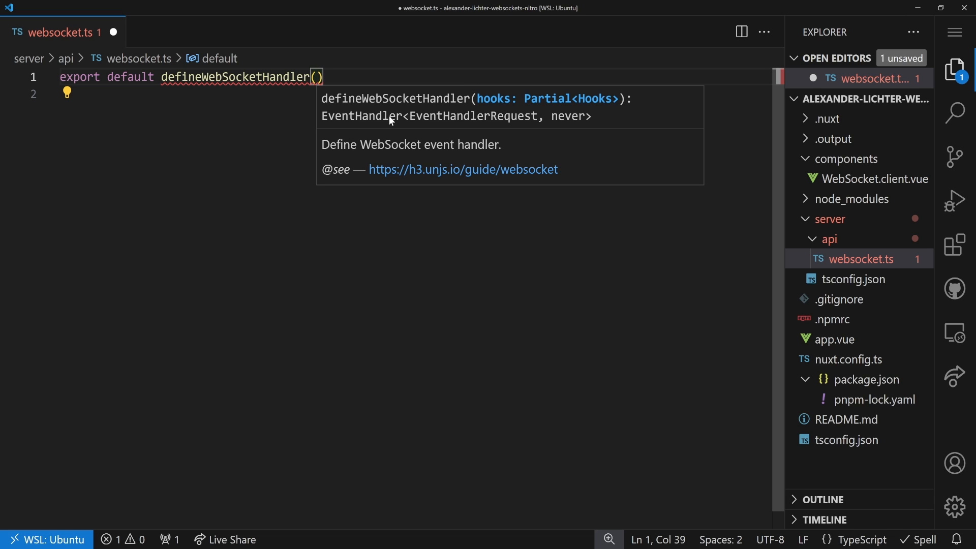
{"action": "type", "text": "{}"}
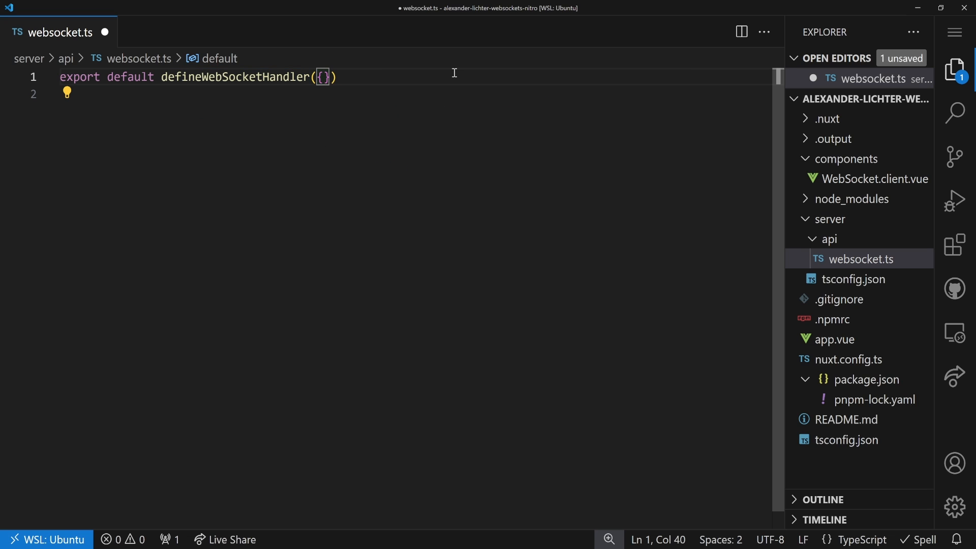
{"action": "key", "text": "Enter"}
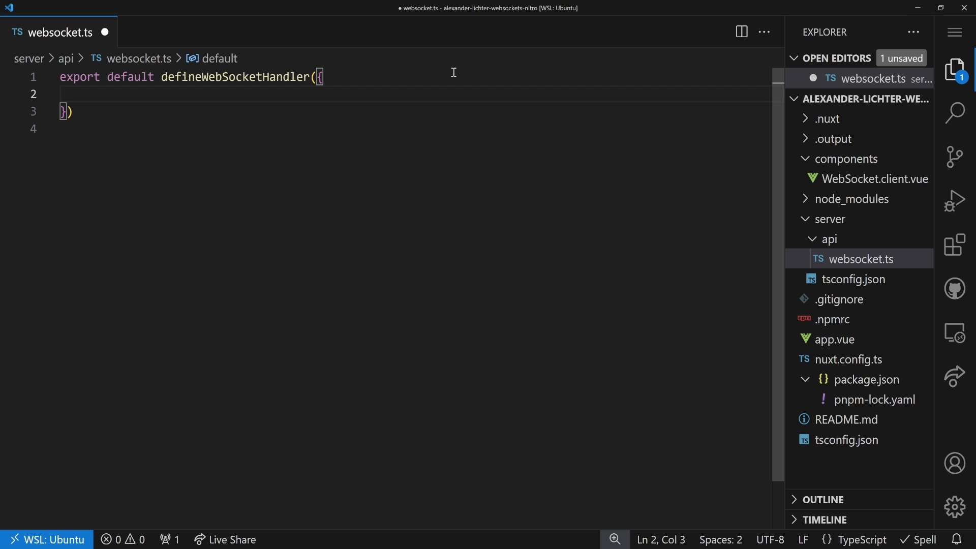
{"action": "type", "text": "open(peer"}
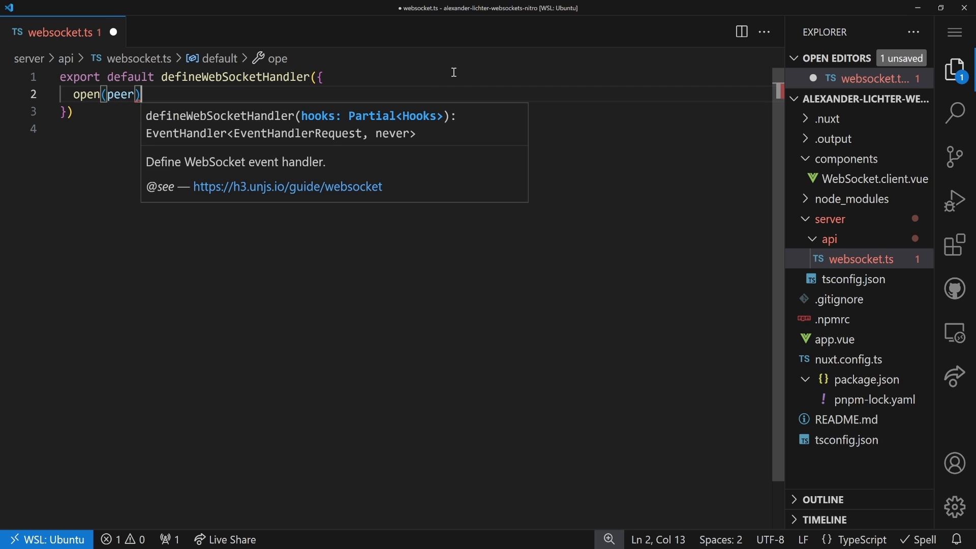
{"action": "type", "text": "{"}
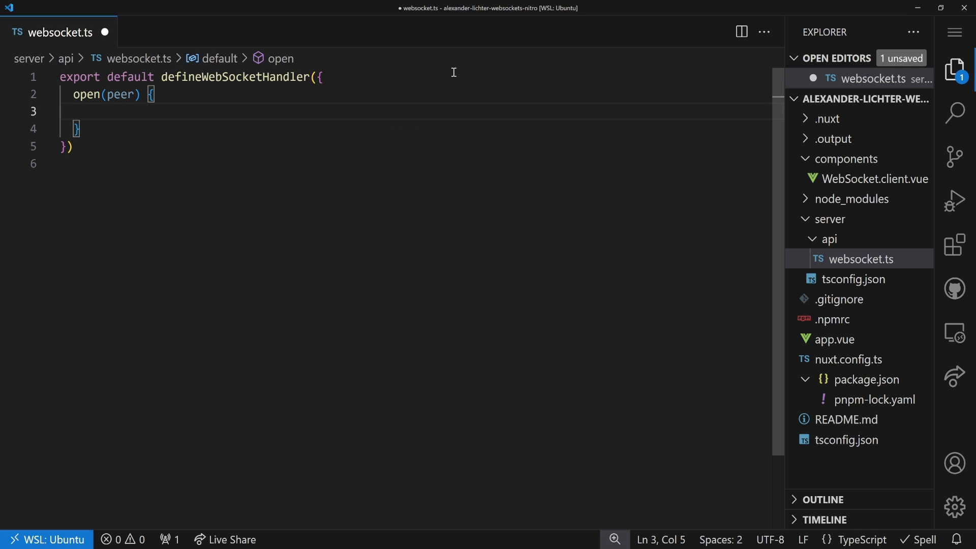
{"action": "type", "text": "console.log('opened W"}
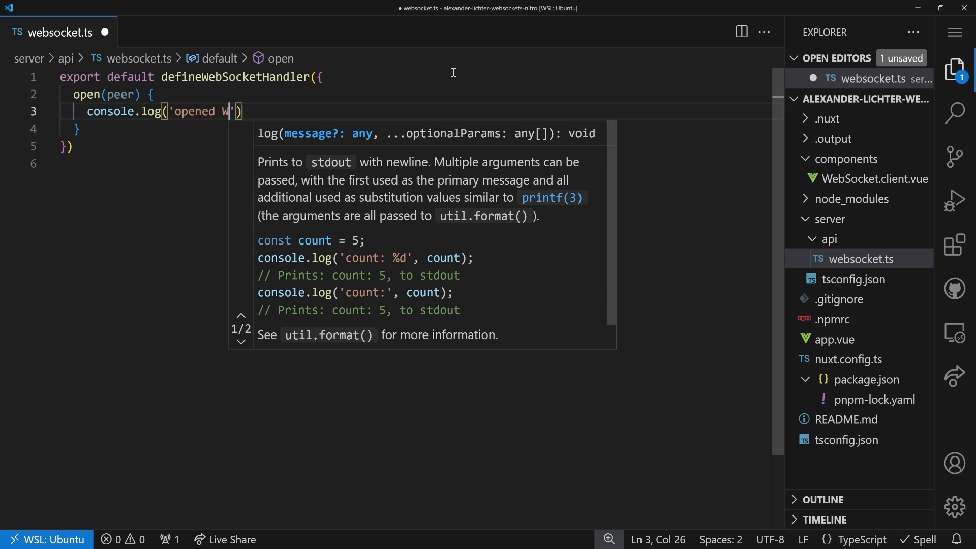
{"action": "type", "text": "S', peer"}
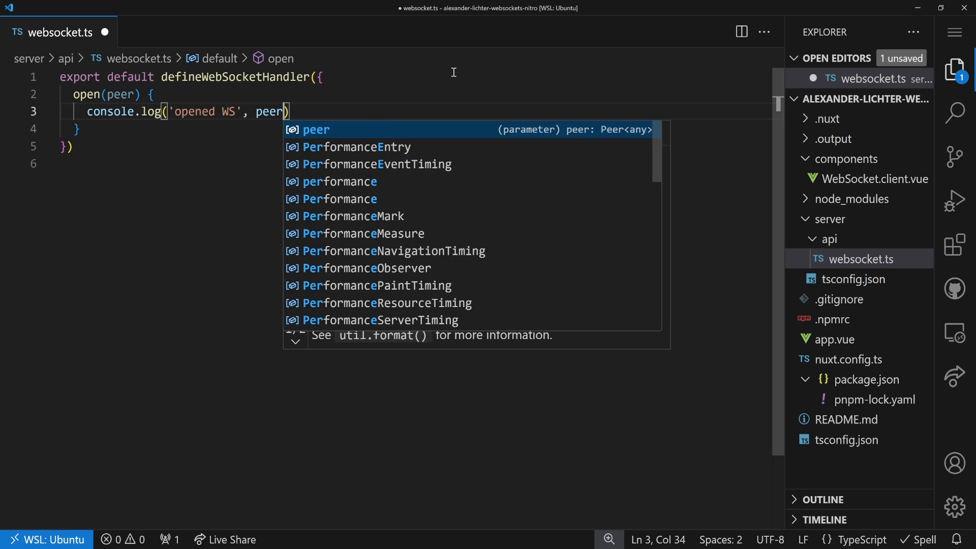
Declare const room = 'ROOM' and have open subscribe the peer to room and publish a join chat message
{"action": "key", "text": "Escape"}
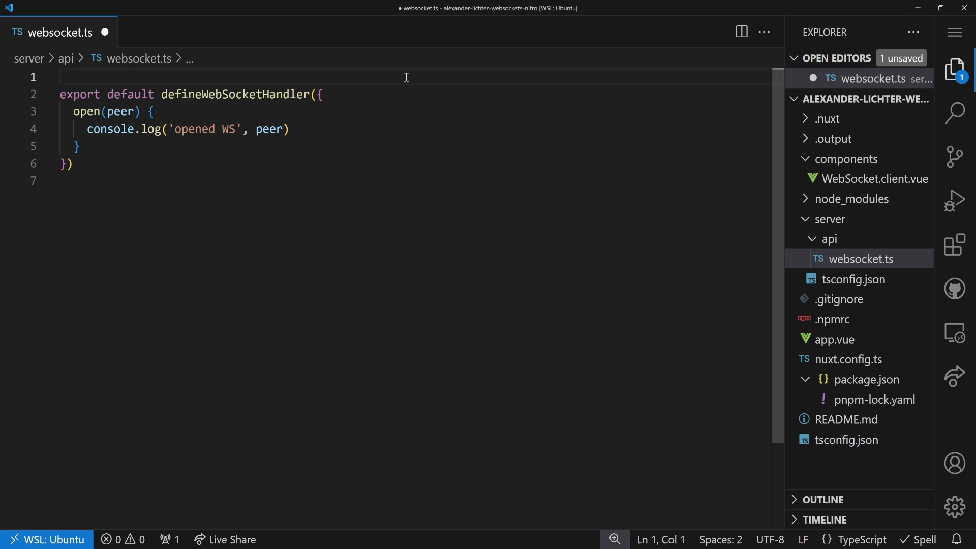
{"action": "type", "text": "const r"}
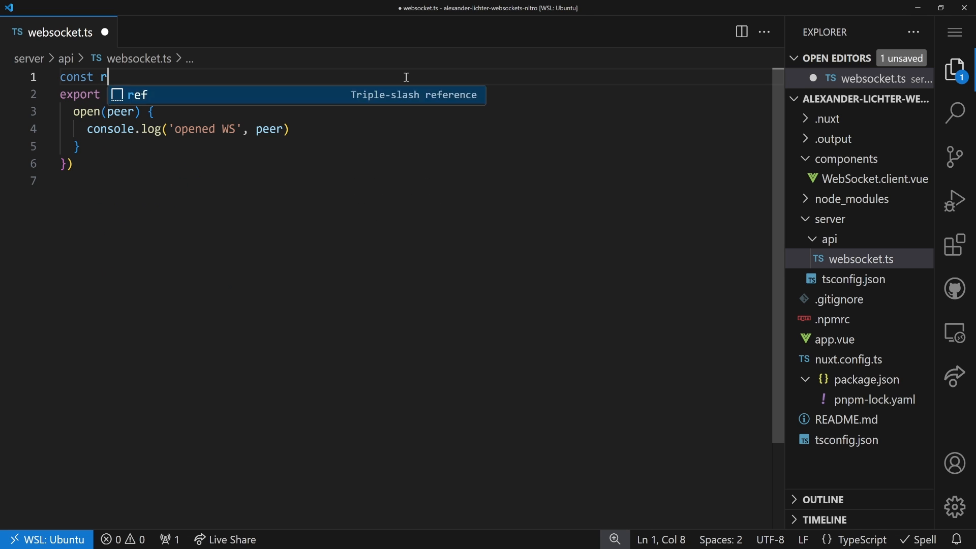
{"action": "type", "text": "oom = '"}
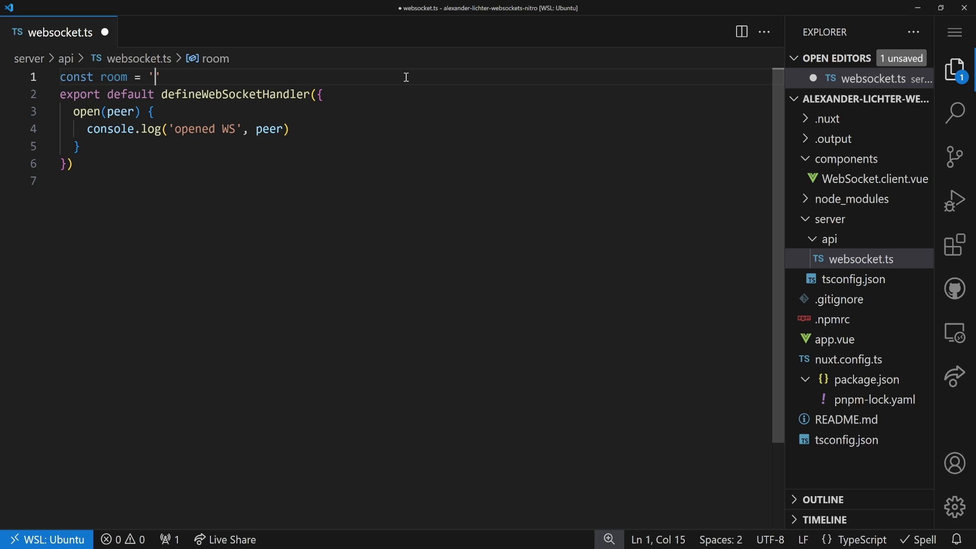
{"action": "type", "text": "ROOM"}
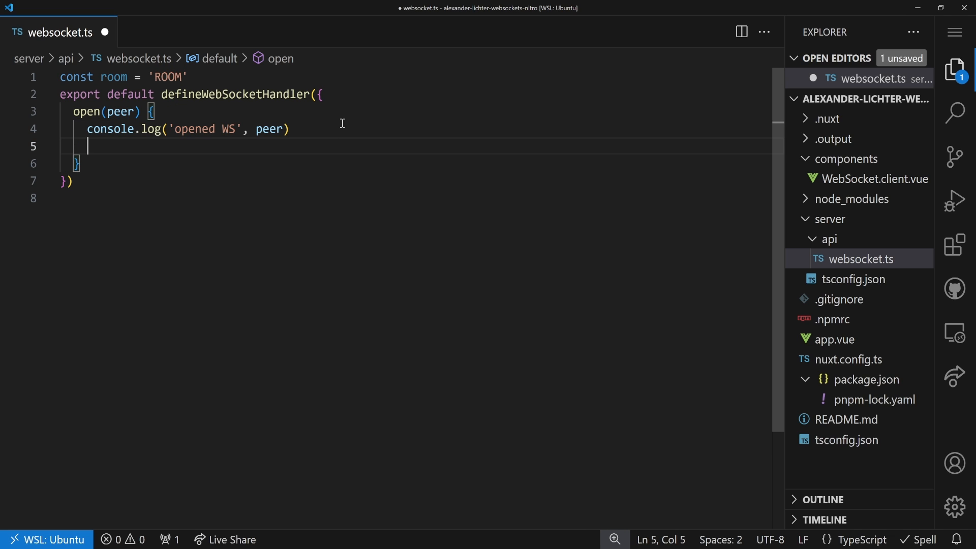
{"action": "type", "text": "peer.su"}
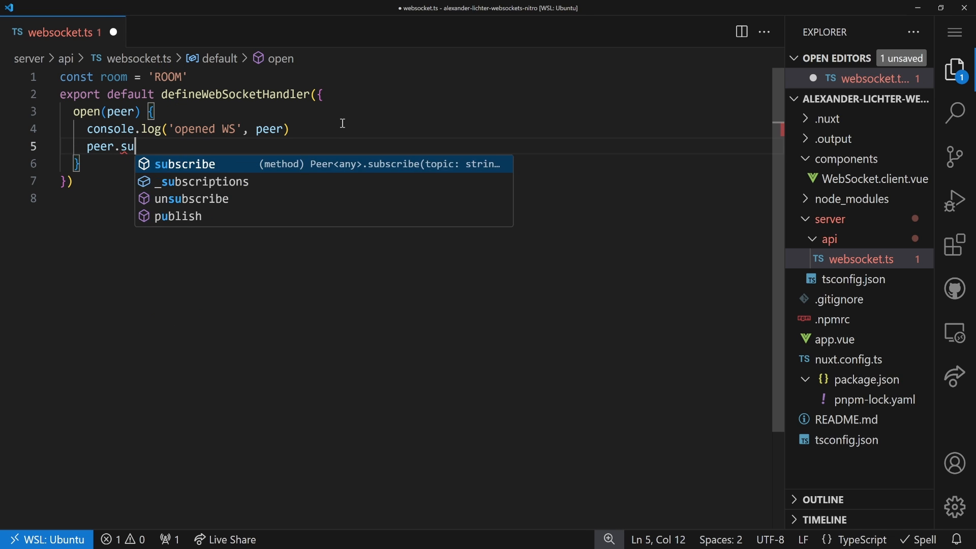
{"action": "key", "text": "Tab"}
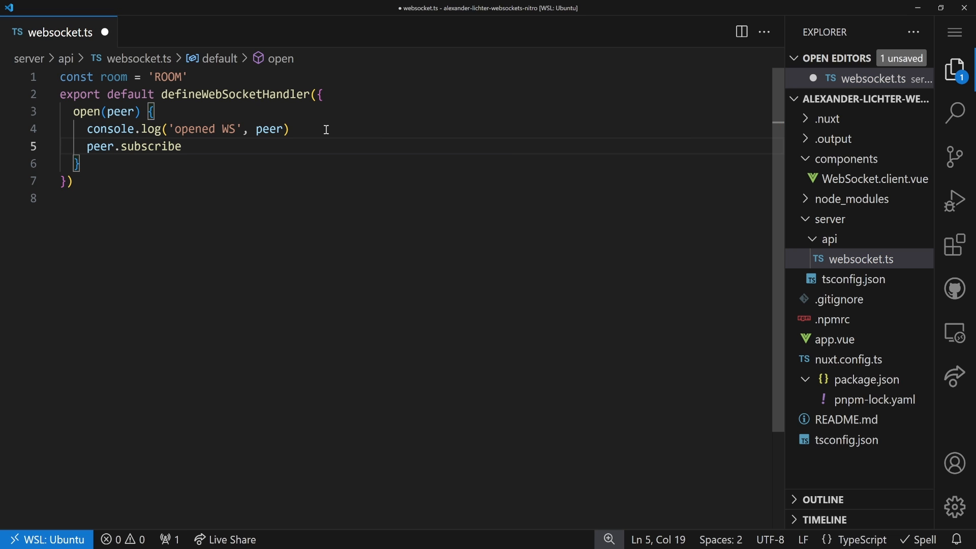
{"action": "type", "text": "(room)"}
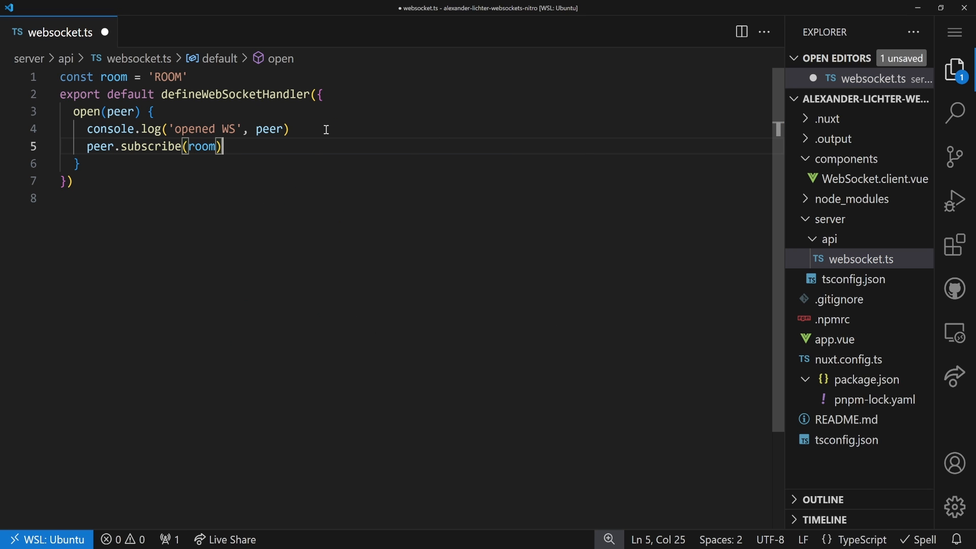
{"action": "type", "text": "pee"}
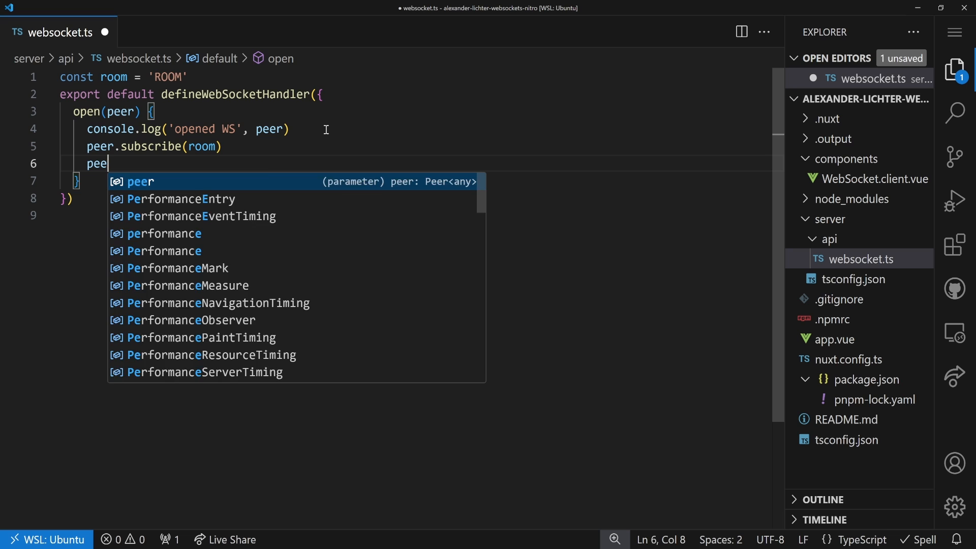
{"action": "type", "text": "r.publish"}
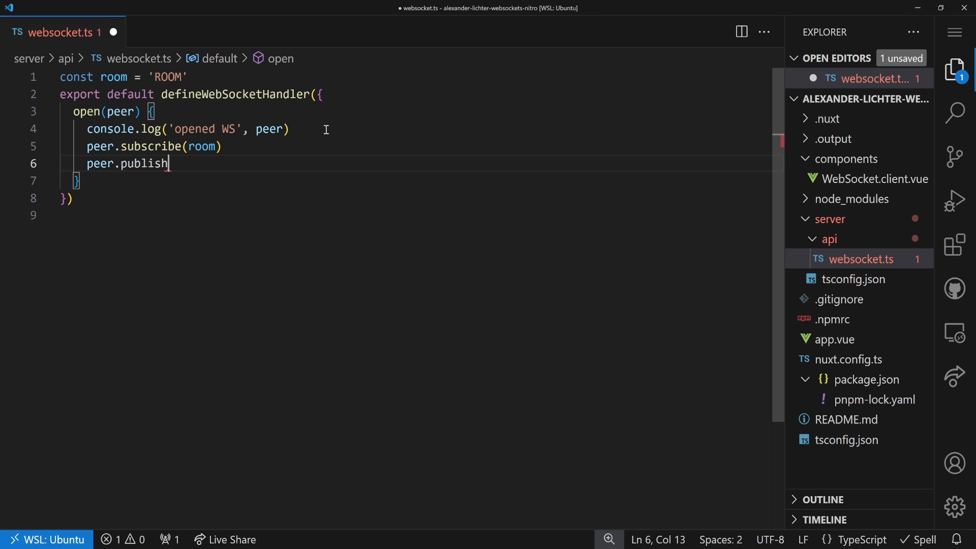
{"action": "type", "text": "(room)"}
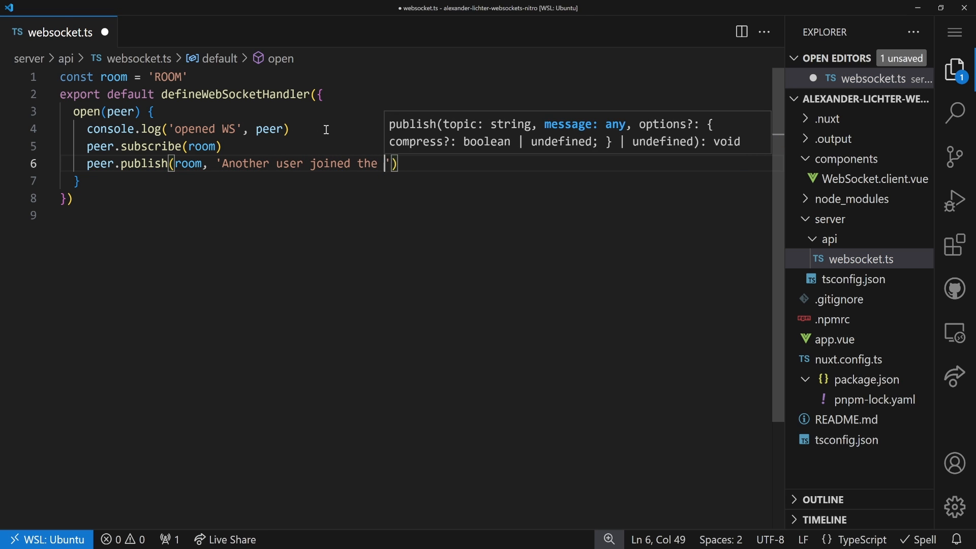
{"action": "type", "text": "chat"}
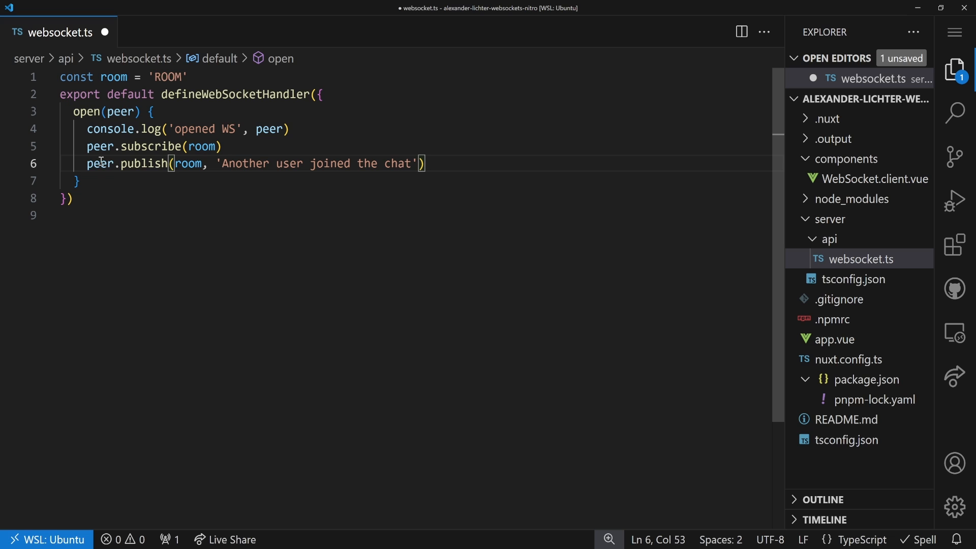
{"action": "left_click_drag", "start_coordinate": [88, 163], "coordinate": [413, 162]}
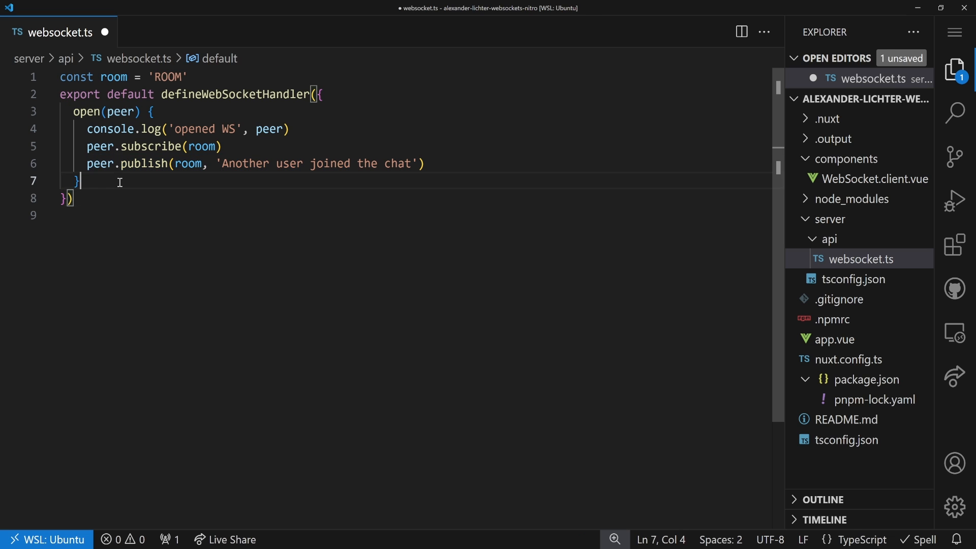
Add a close(peer) hook that logs 'closed WS' with the peer
{"action": "type", "text": ","}
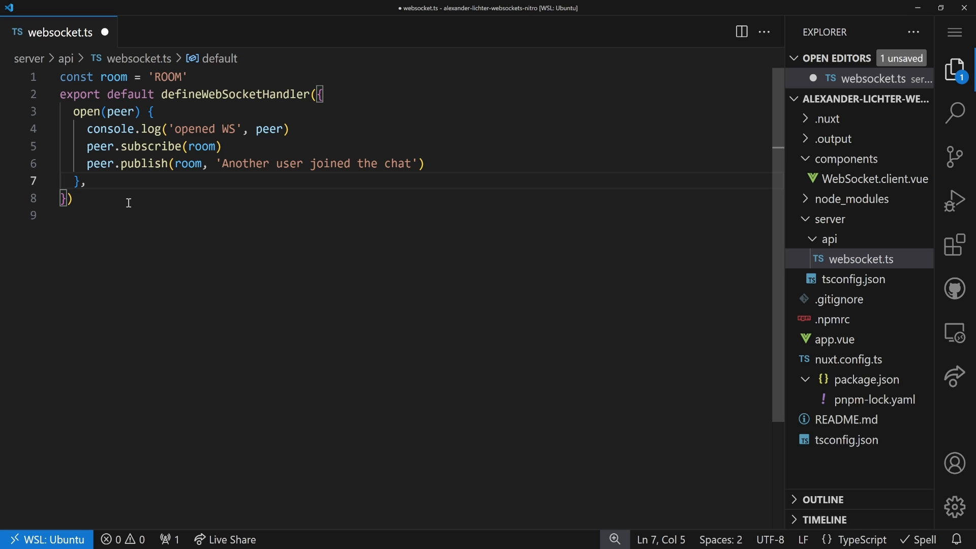
{"action": "type", "text": "clo"}
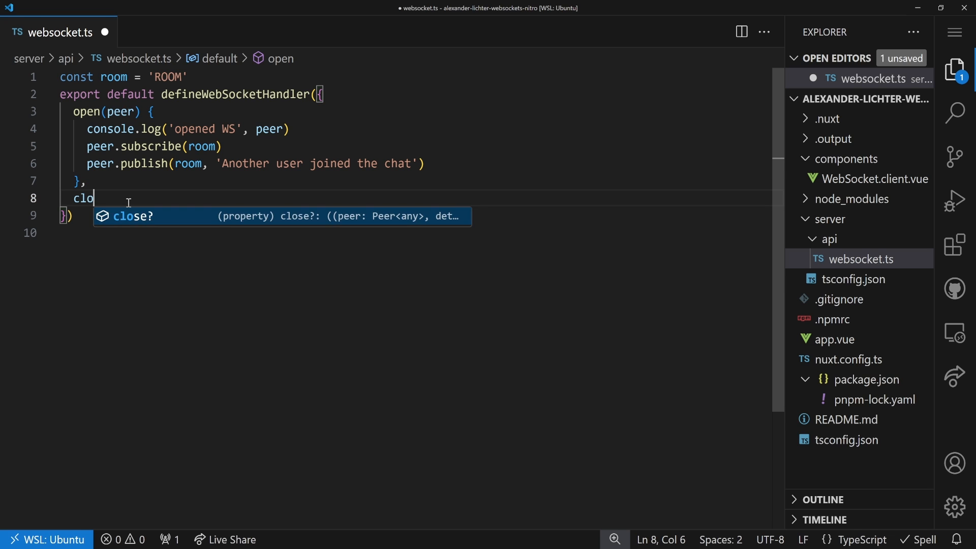
{"action": "type", "text": "se(peer) {"}
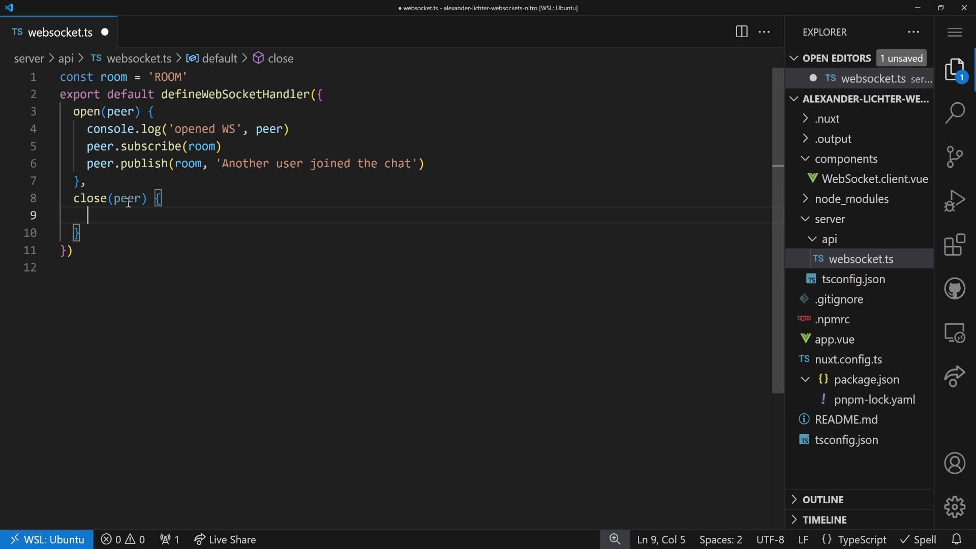
{"action": "type", "text": "console.l"}
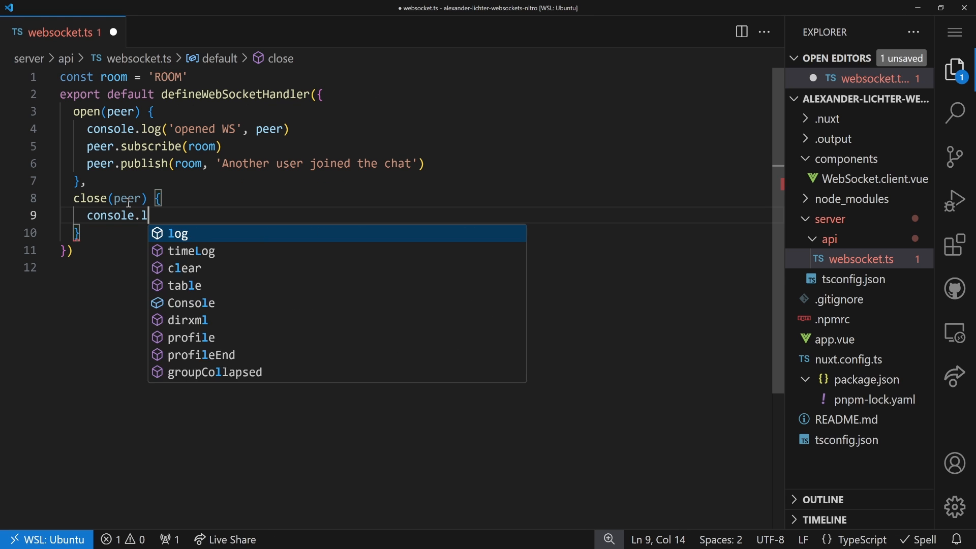
{"action": "type", "text": "og('clos"}
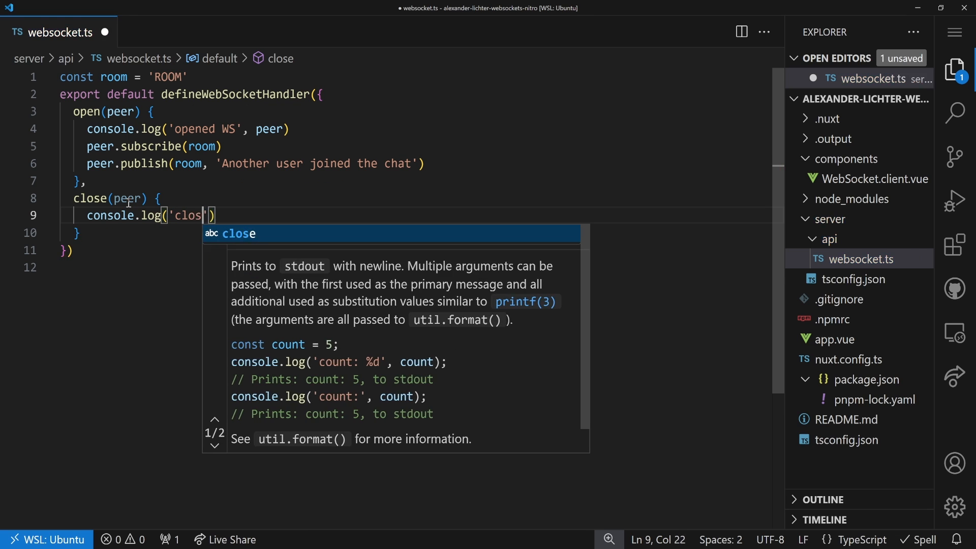
{"action": "type", "text": "ed WS', peer"}
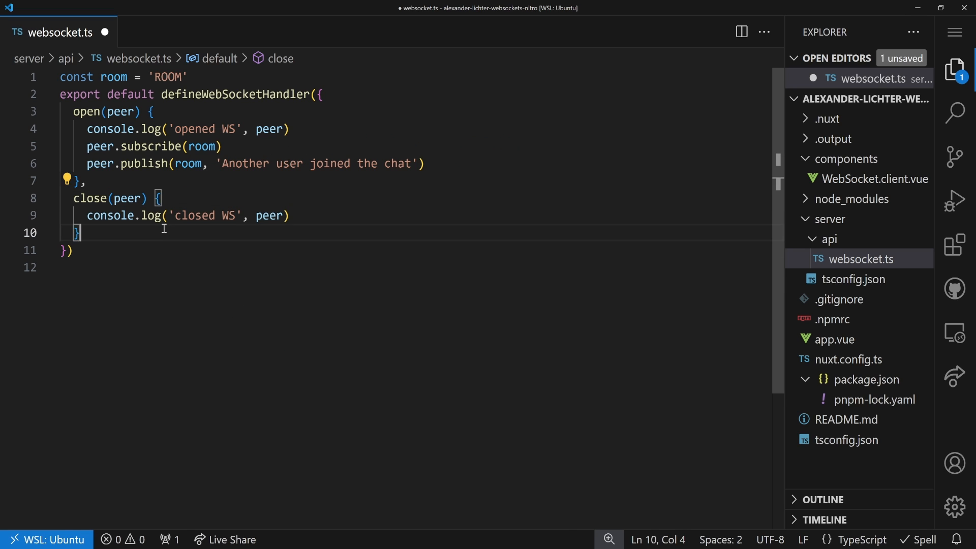
Add an error(peer, error) hook logging 'error on WS' with peer and error, and start a message hook
{"action": "type", "text": "error"}
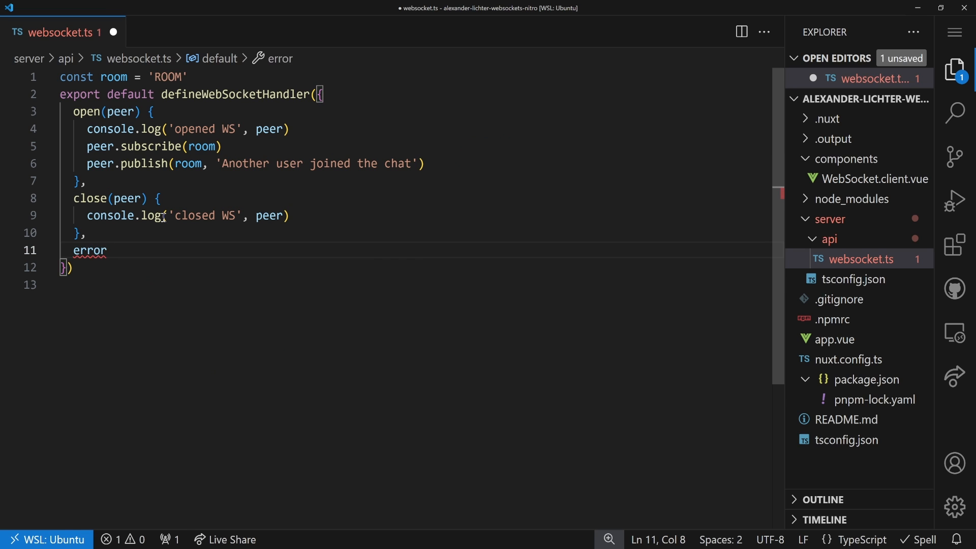
{"action": "type", "text": "(peer, error) {"}
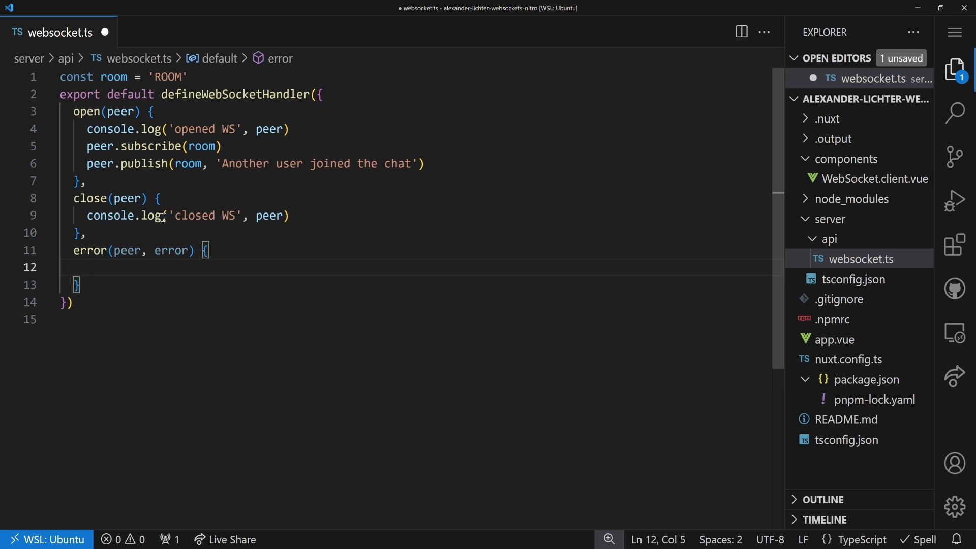
{"action": "type", "text": "console.o"}
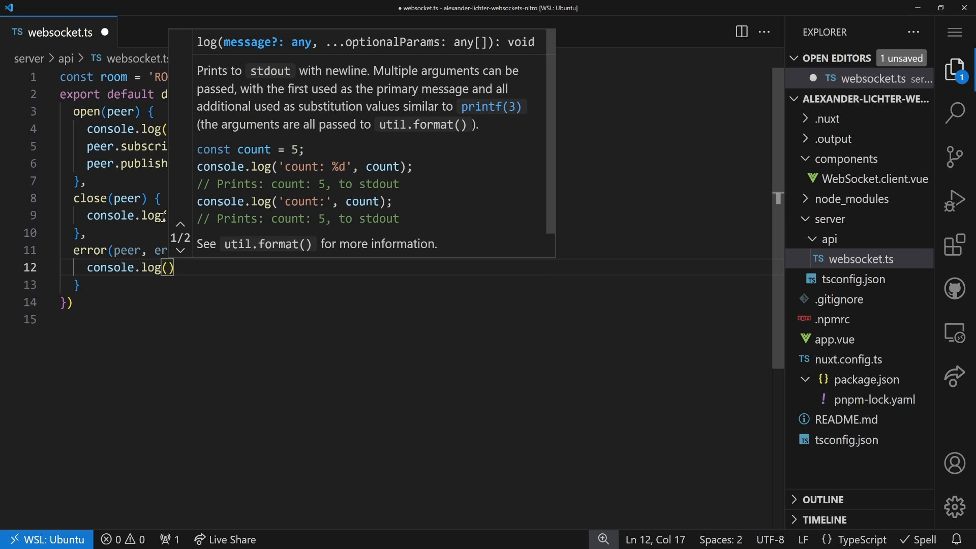
{"action": "type", "text": "'error'"}
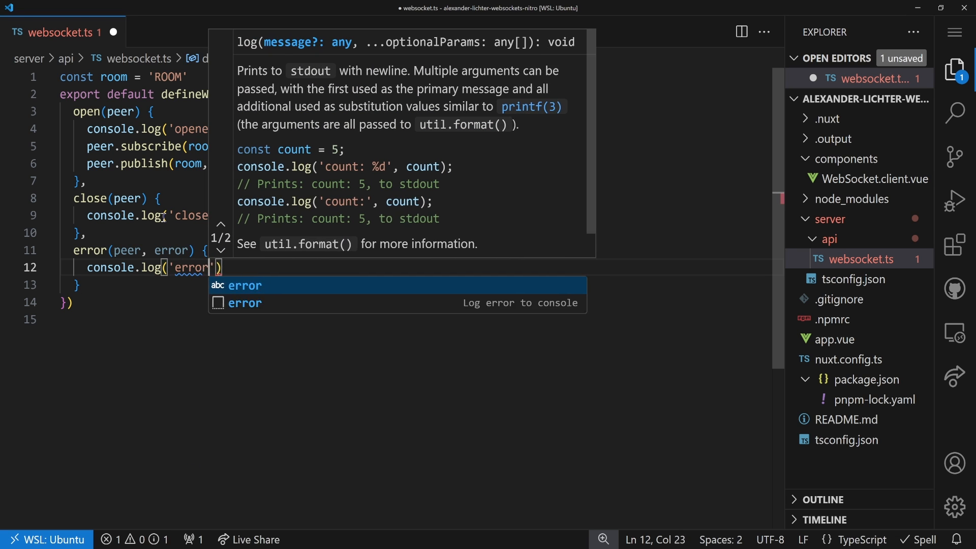
{"action": "type", "text": "on WS', peer"}
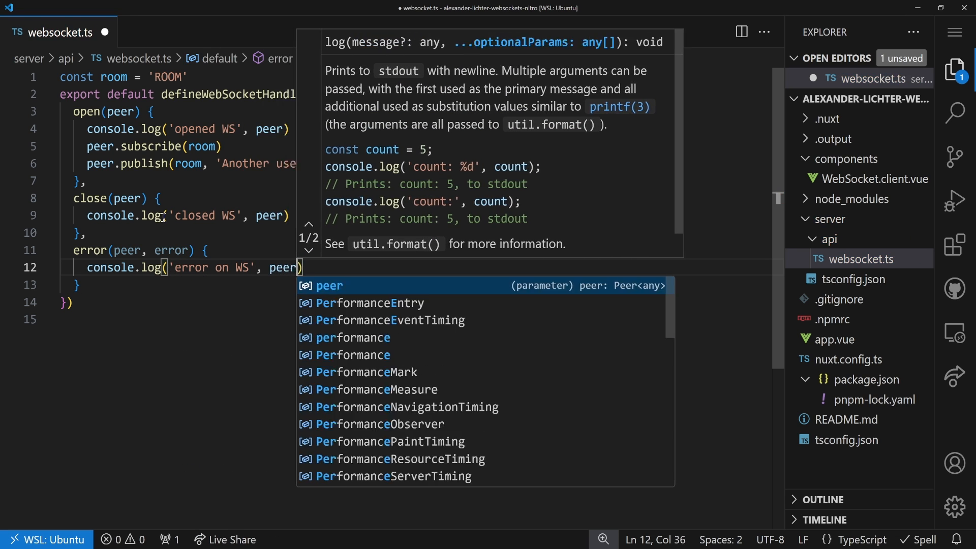
{"action": "type", "text": ", error"}
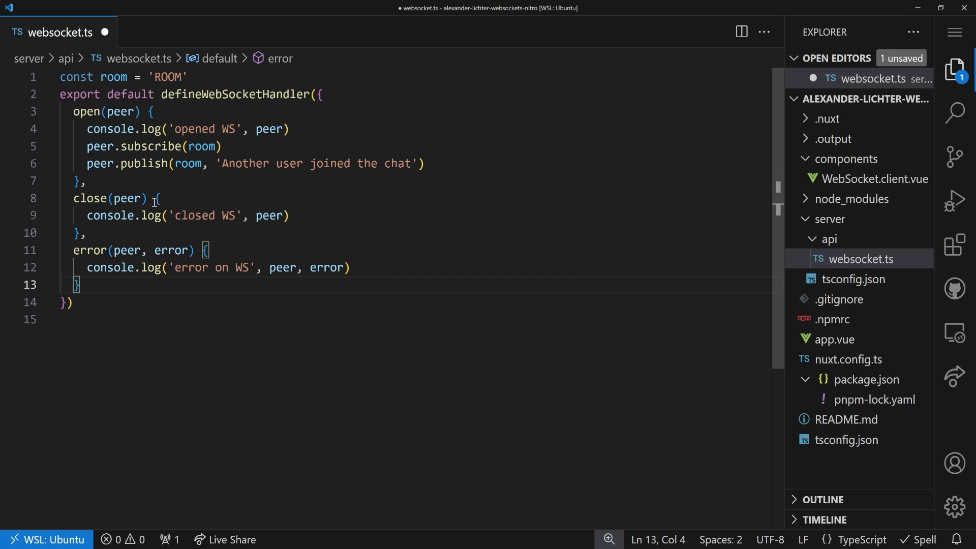
{"action": "type", "text": "message"}
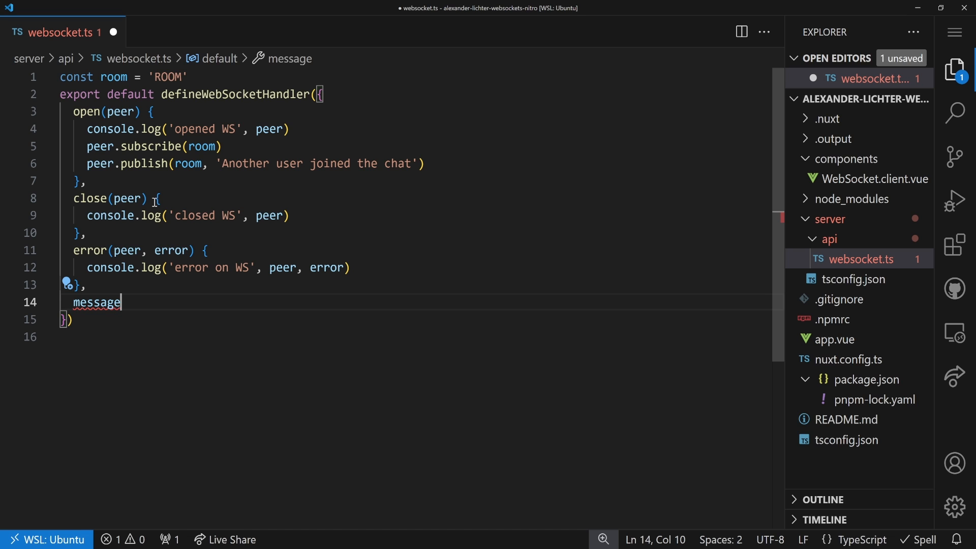
Write the message(peer, message) hook logging 'message on WS' with peer and message
{"action": "type", "text": "(peer"}
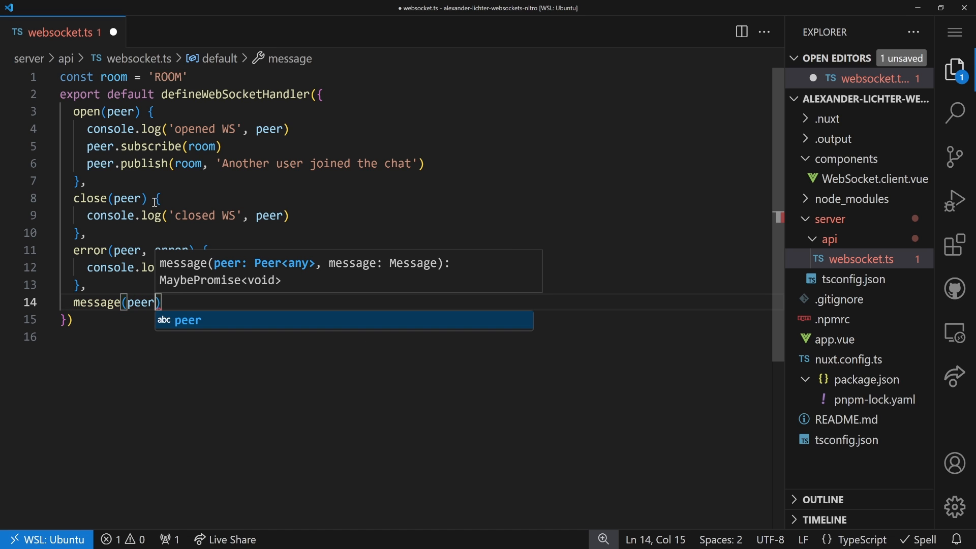
{"action": "type", "text": ", message"}
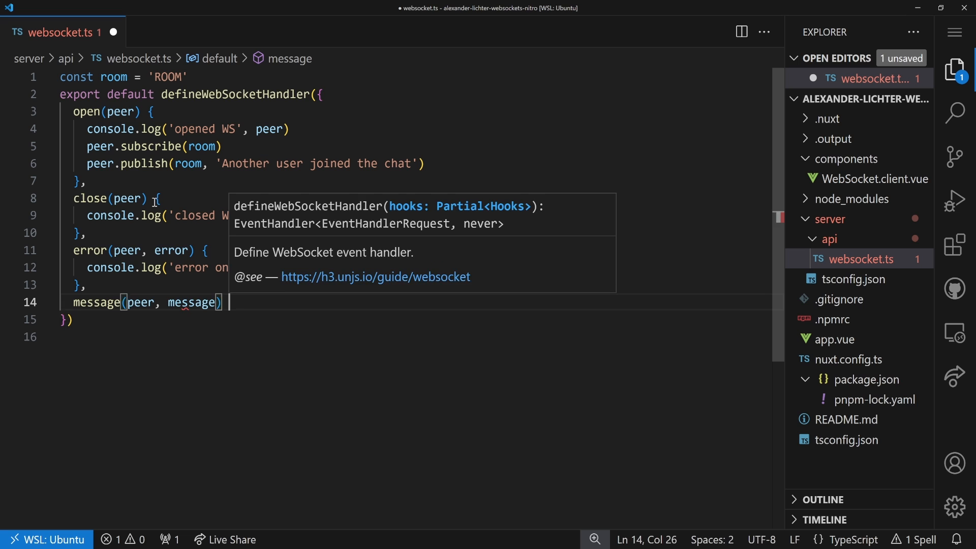
{"action": "type", "text": "{"}
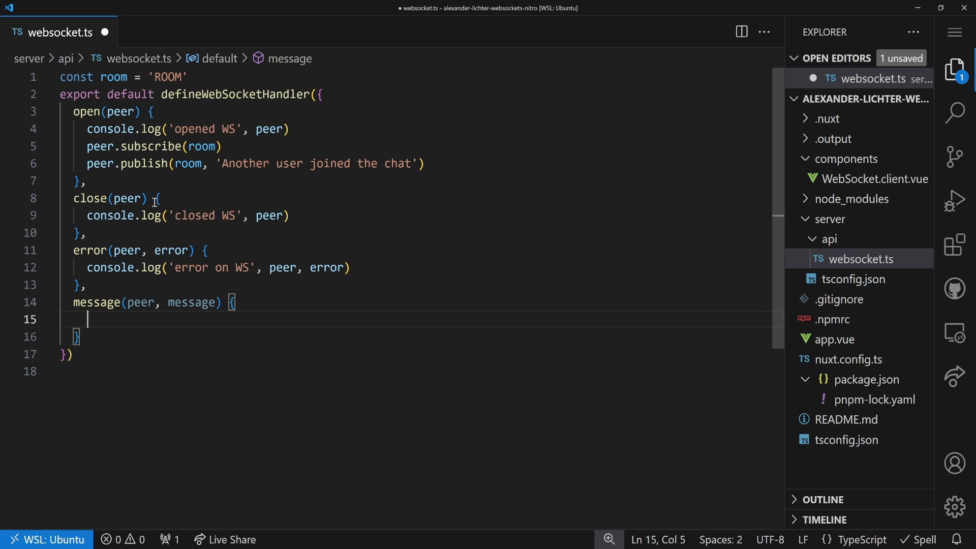
{"action": "type", "text": "console.lo"}
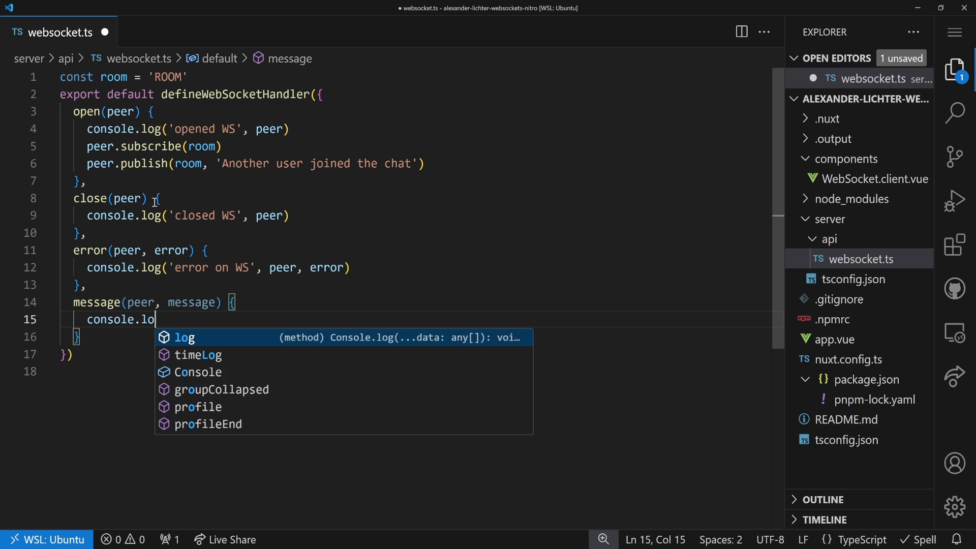
{"action": "type", "text": "g('message on WS',"}
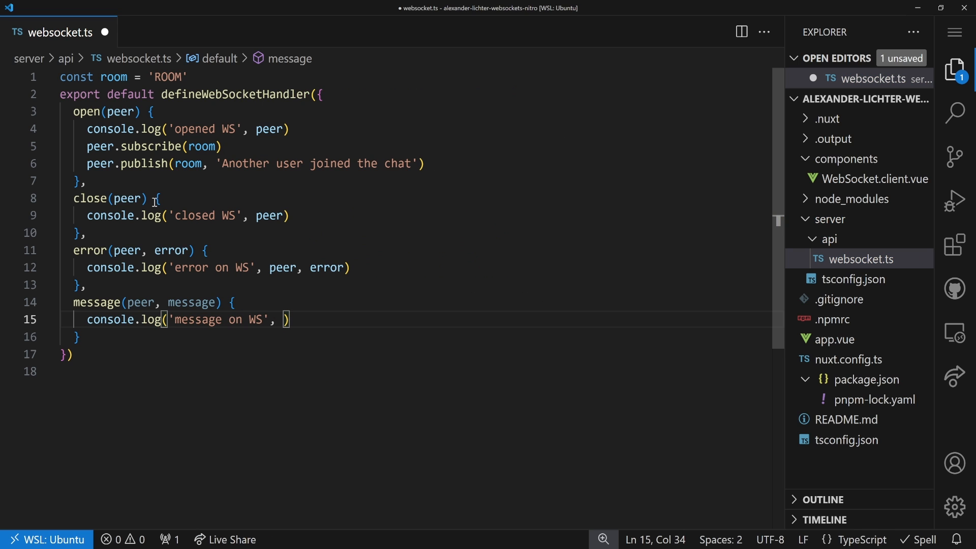
{"action": "type", "text": "peer , message"}
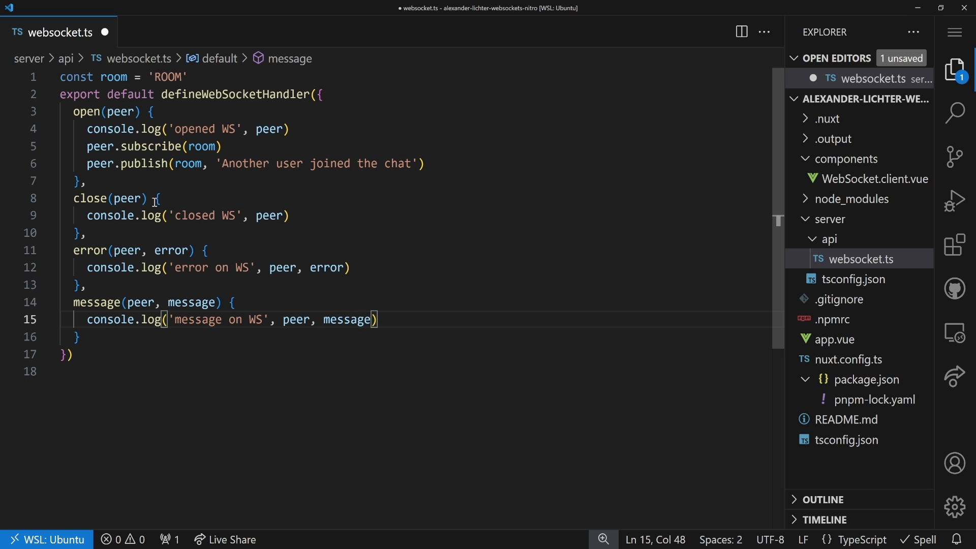
Publish message.text() to the room from the message hook and save websocket.ts
{"action": "type", "text": "peer.publish(room"}
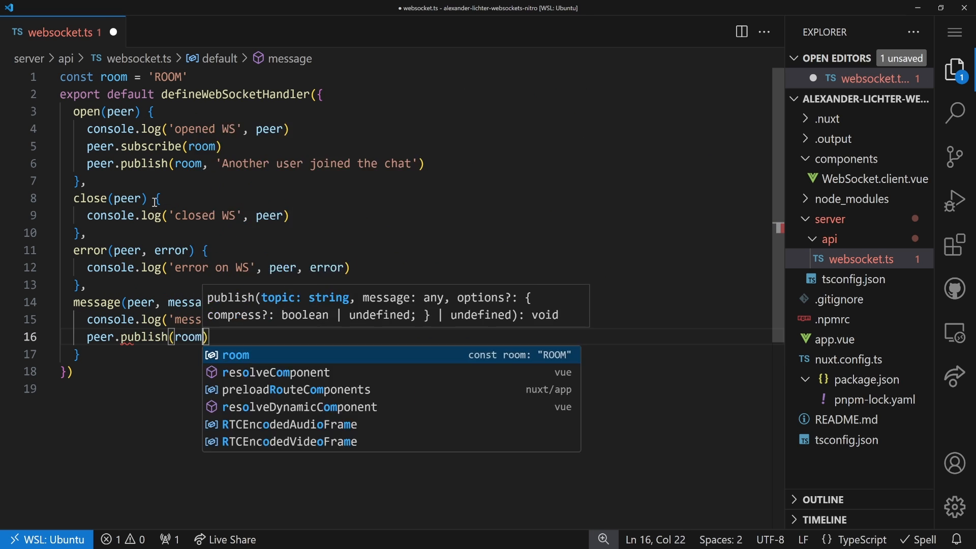
{"action": "type", "text": ", message.text"}
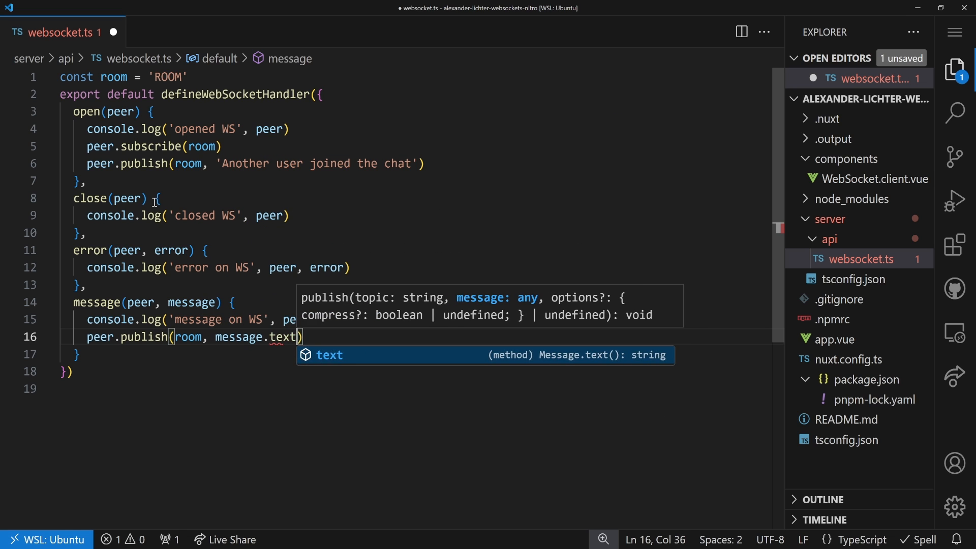
{"action": "key", "text": "Tab"}
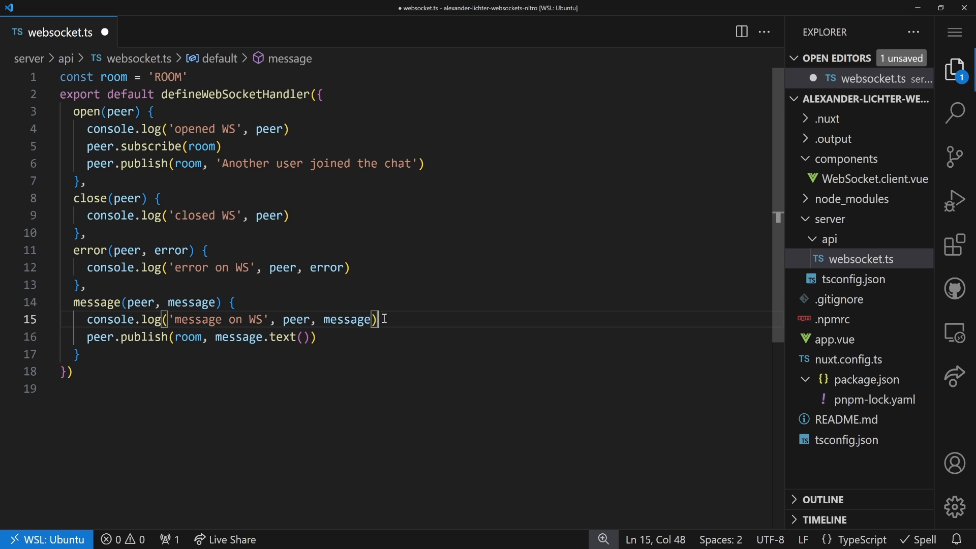
{"action": "scroll", "scroll_direction": "down", "scroll_amount": 3}
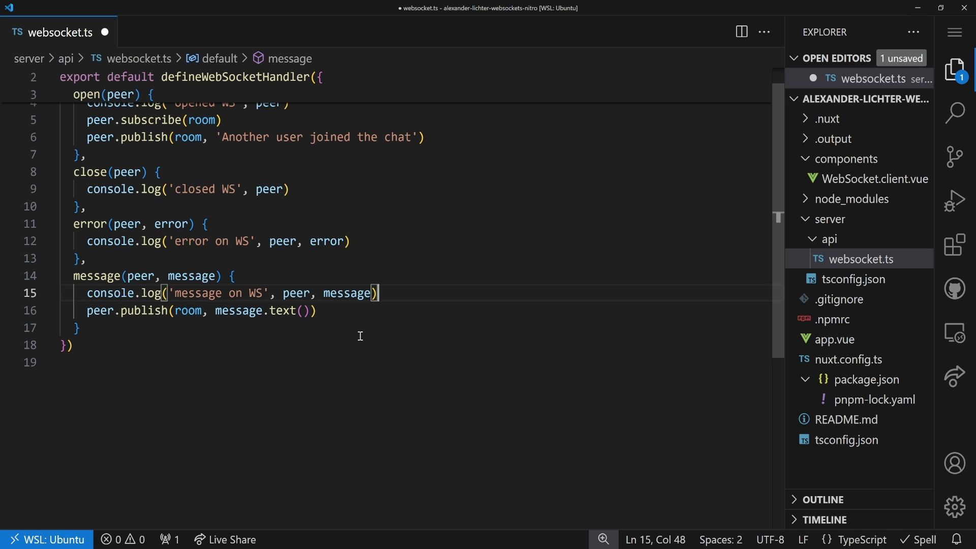
{"action": "double_click", "coordinate": [249, 310]}
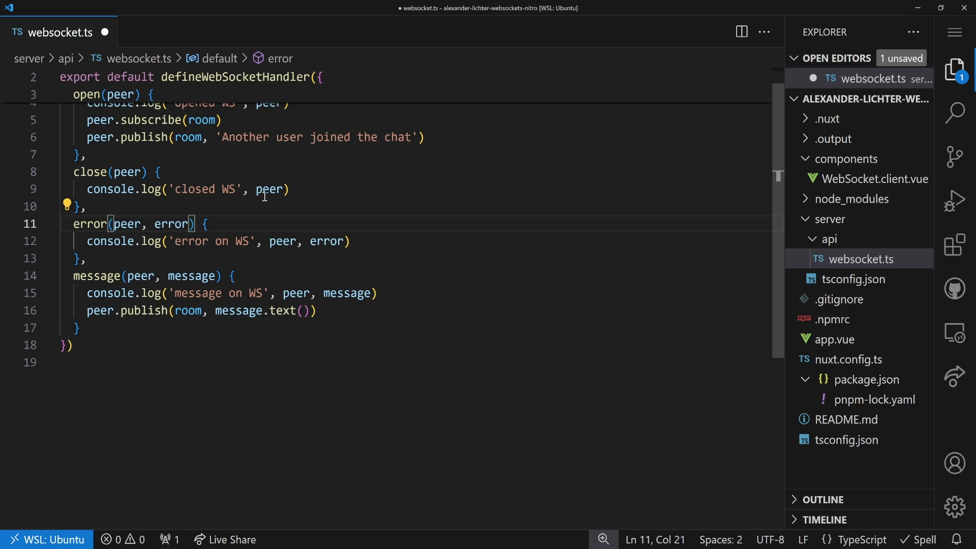
{"action": "key", "text": "ctrl+s"}
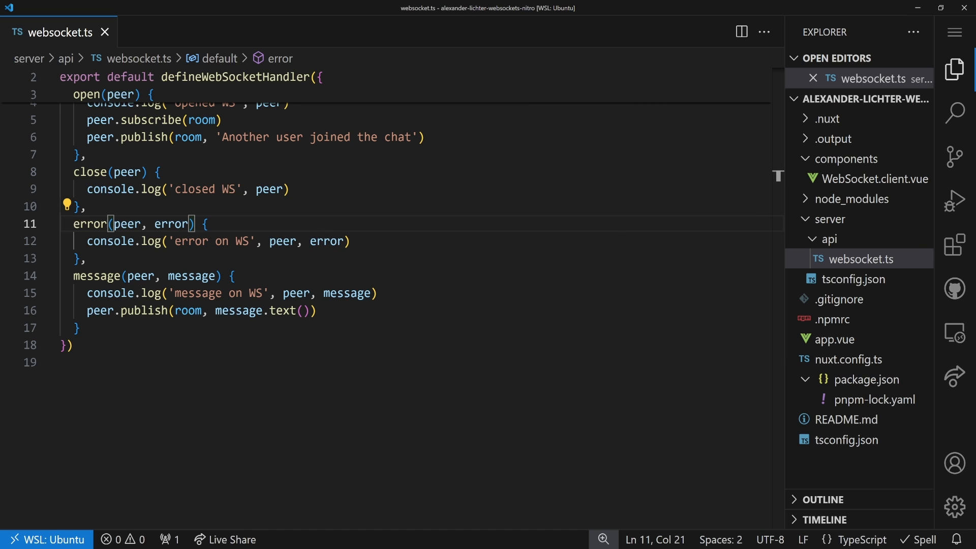
{"action": "left_click", "coordinate": [861, 259]}
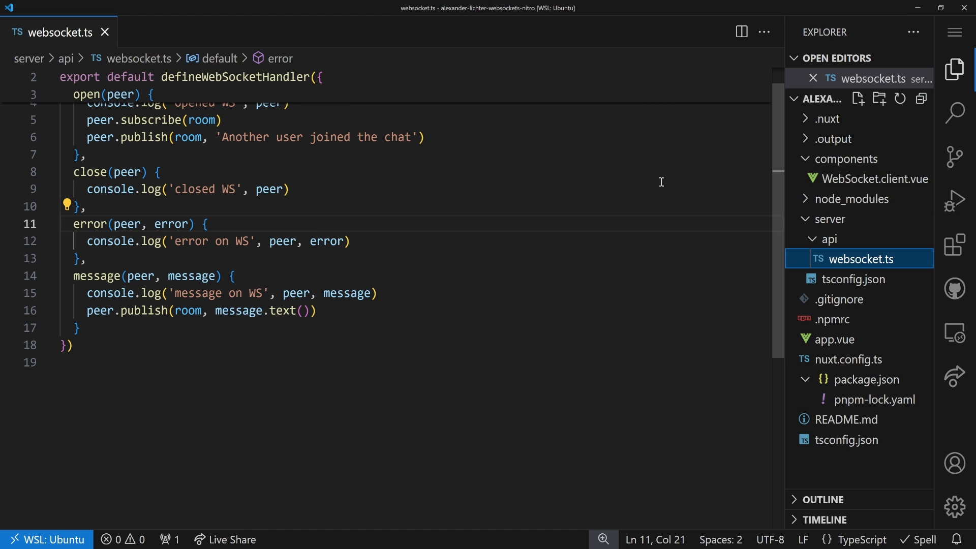
In WebSocket.client.vue call useWebSocket(`ws://${location.host}/api/websocket`) with an '// In prod: then use wss://' comment
{"action": "left_click", "coordinate": [874, 179]}
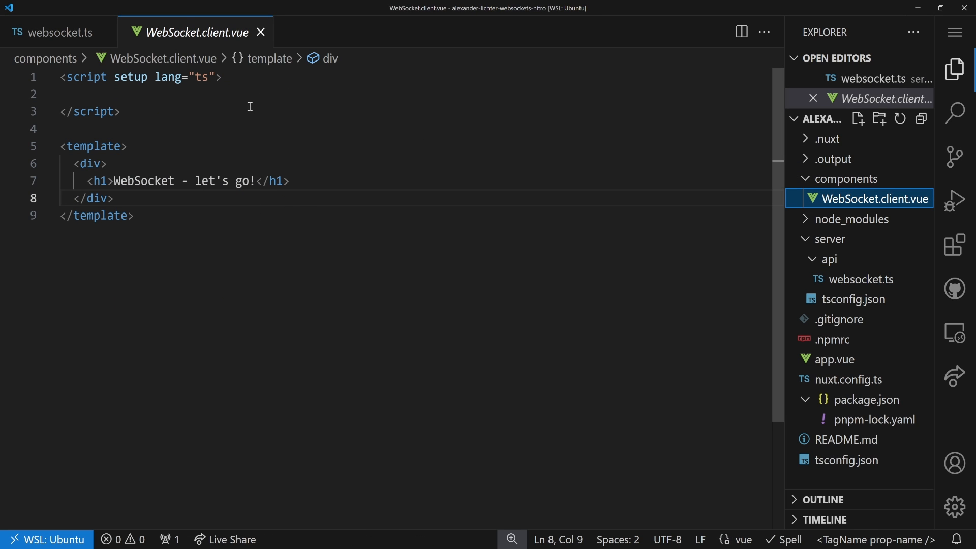
{"action": "left_click", "coordinate": [187, 93]}
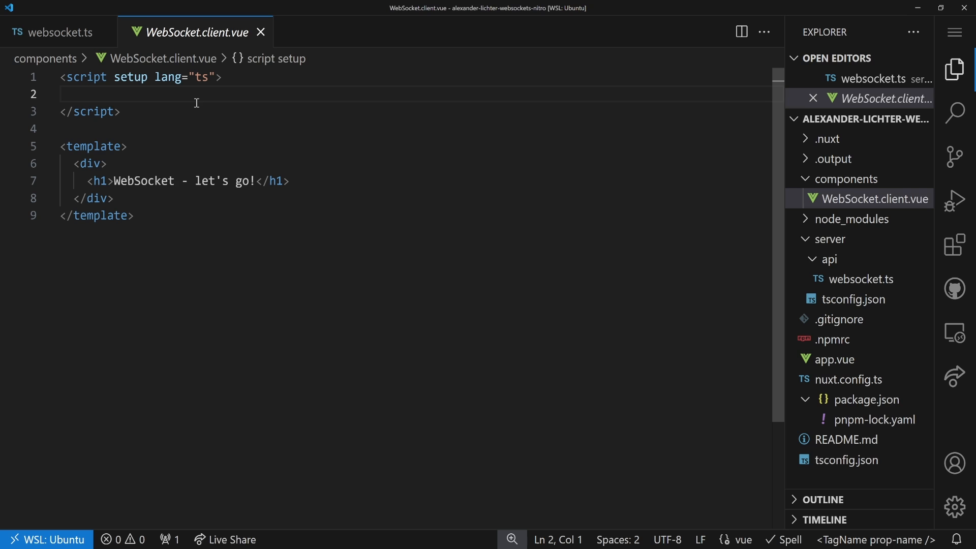
{"action": "type", "text": "useWebSocket"}
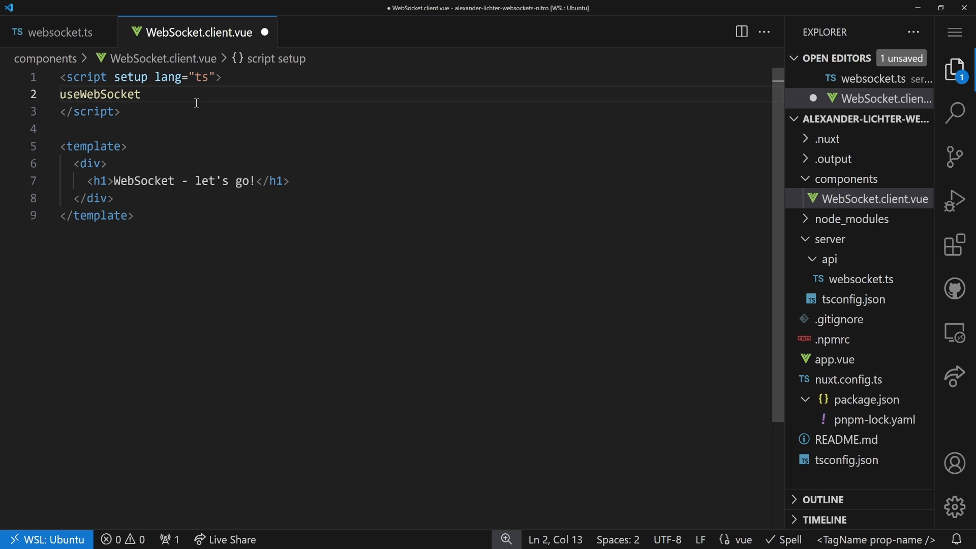
{"action": "type", "text": "('')"}
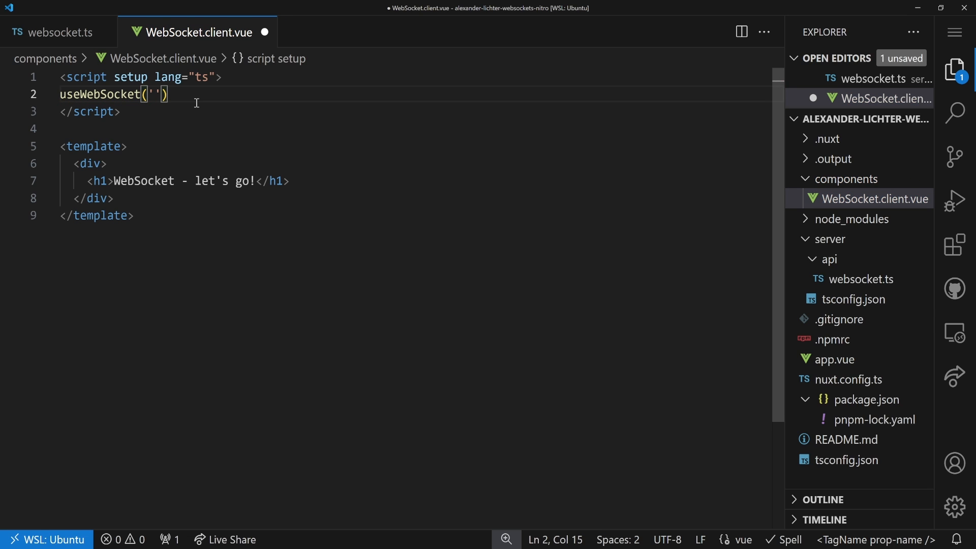
{"action": "key", "text": "Backspace"}
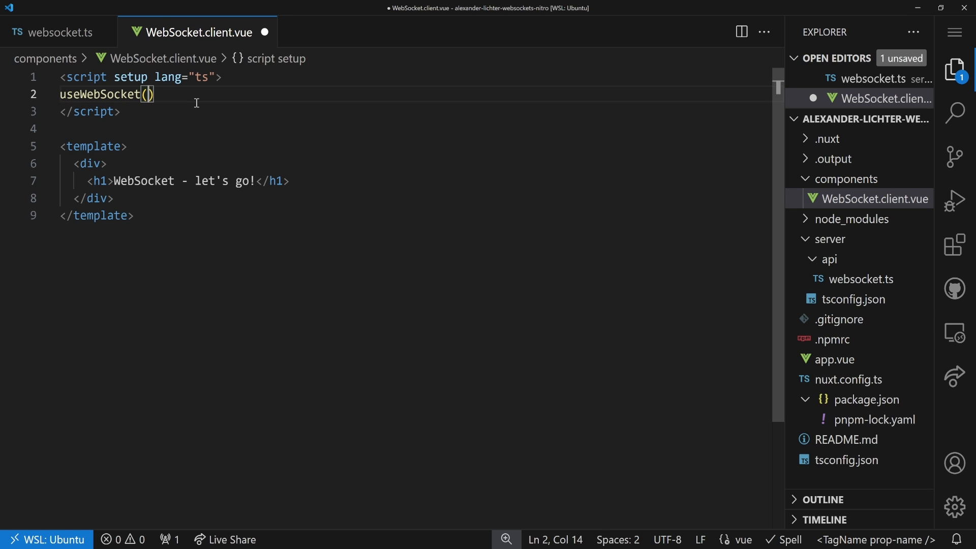
{"action": "type", "text": "`ws`"}
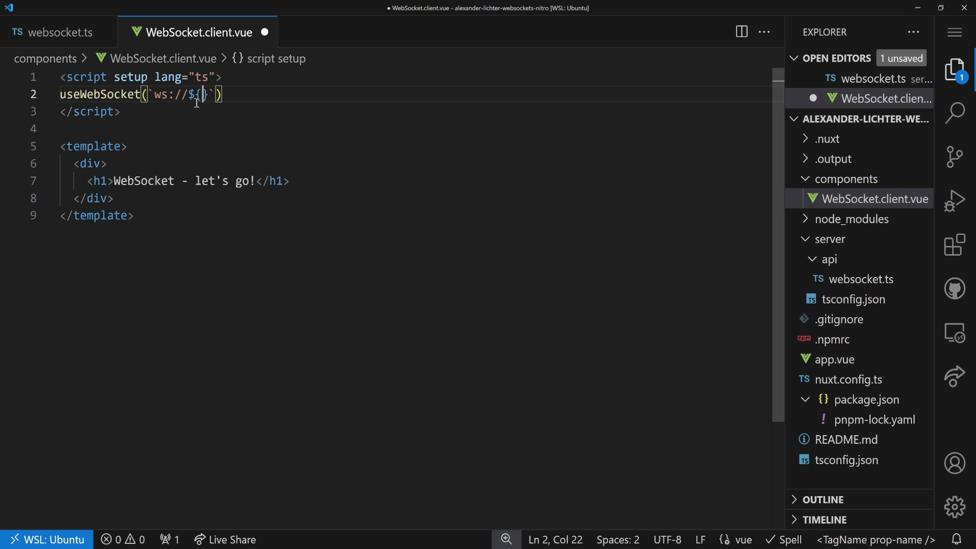
{"action": "type", "text": "location.host"}
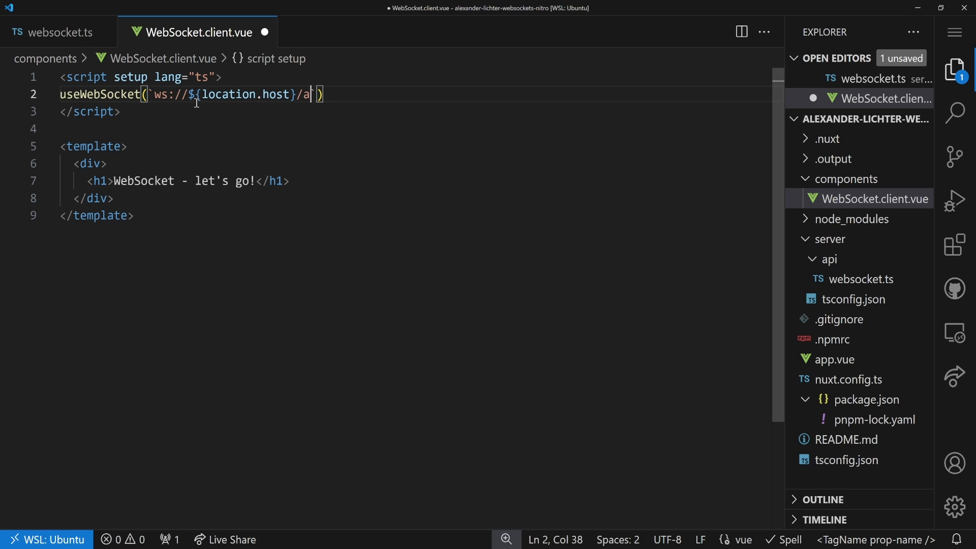
{"action": "type", "text": "pi/websocket"}
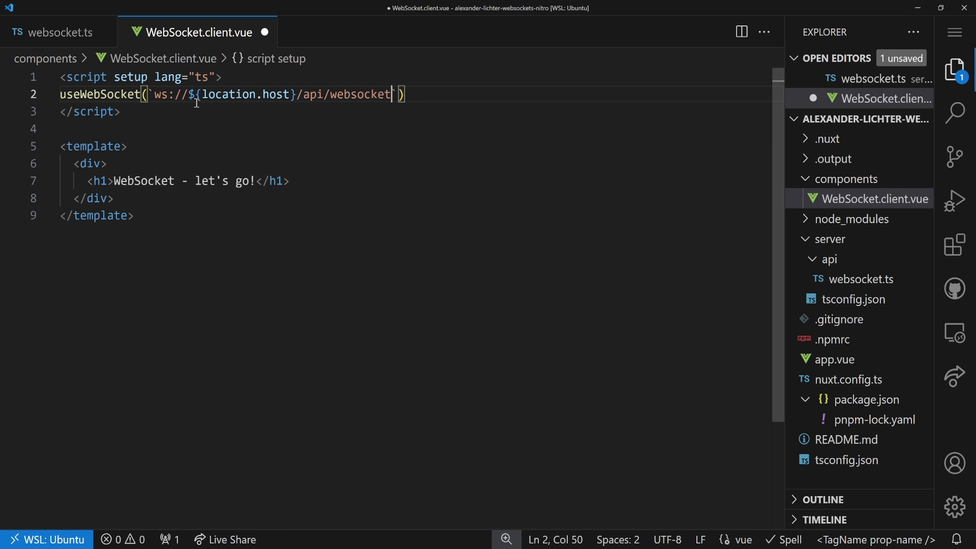
{"action": "type", "text": "// In p"}
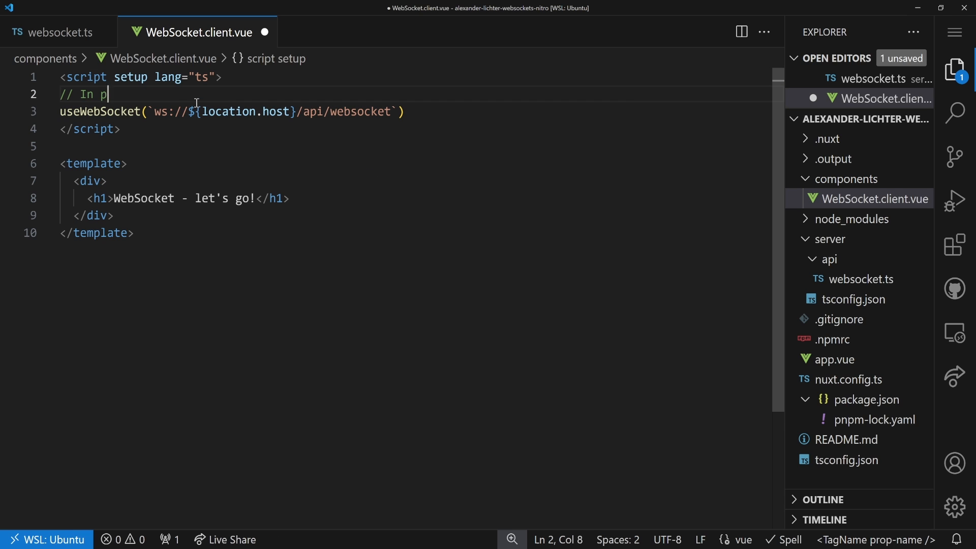
{"action": "type", "text": "rod: check if secure,"}
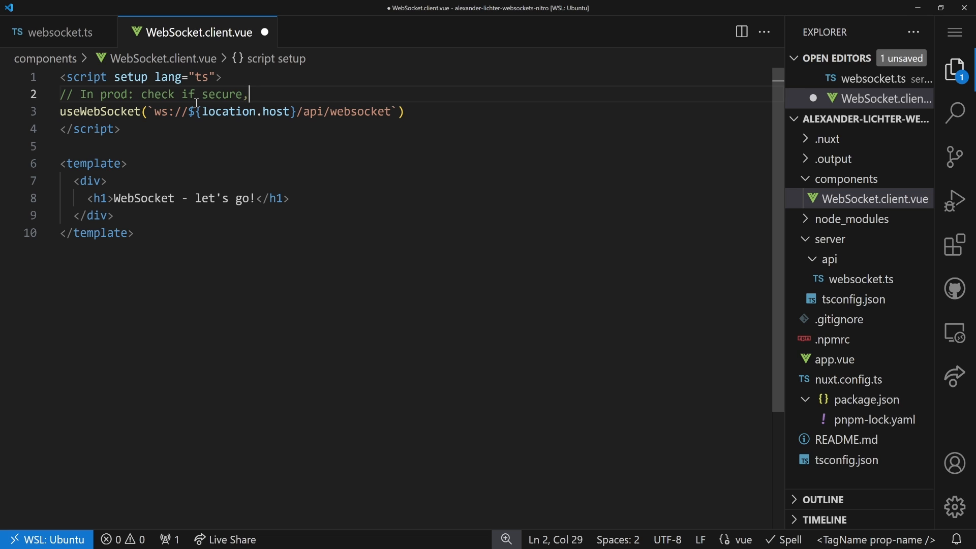
{"action": "type", "text": "then use wss"}
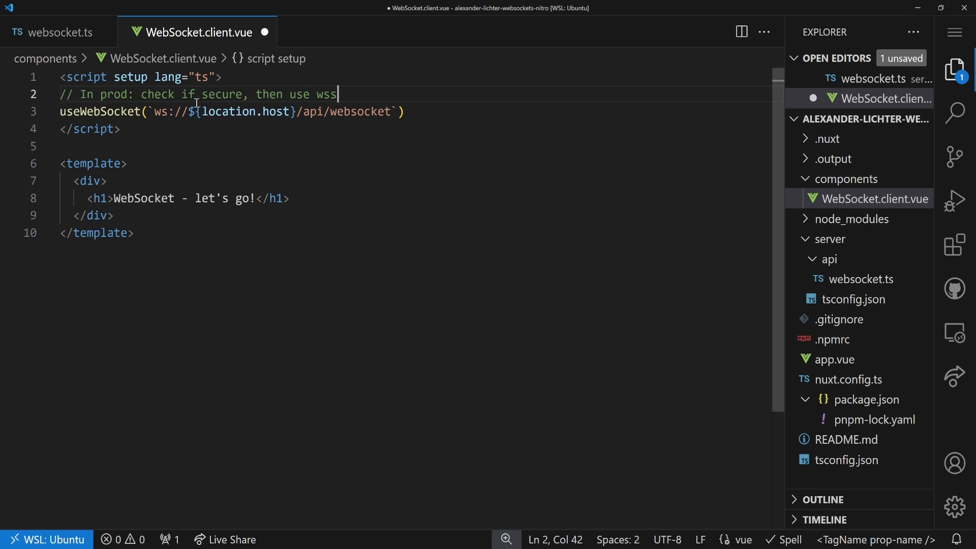
{"action": "type", "text": "://"}
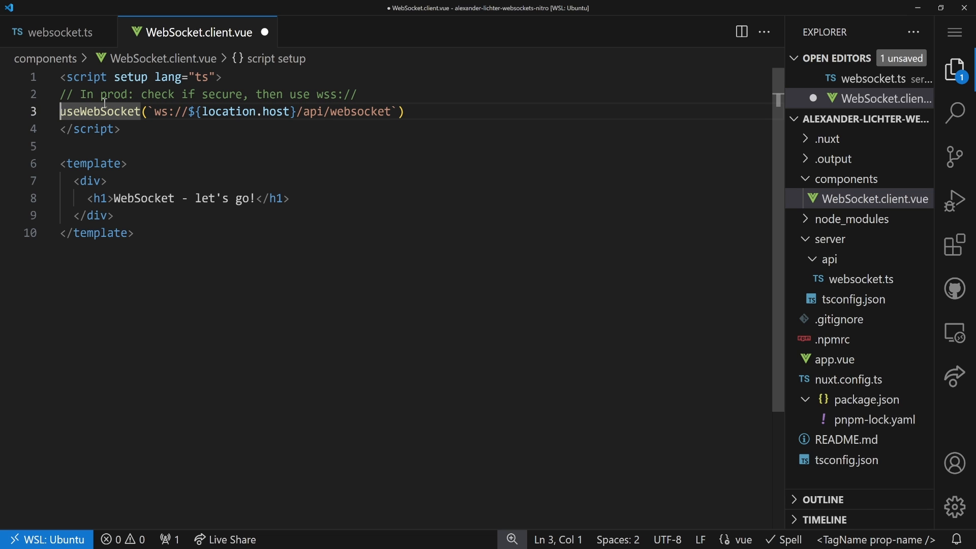
Destructure status, data, send, open and close from the useWebSocket call
{"action": "type", "text": "const"}
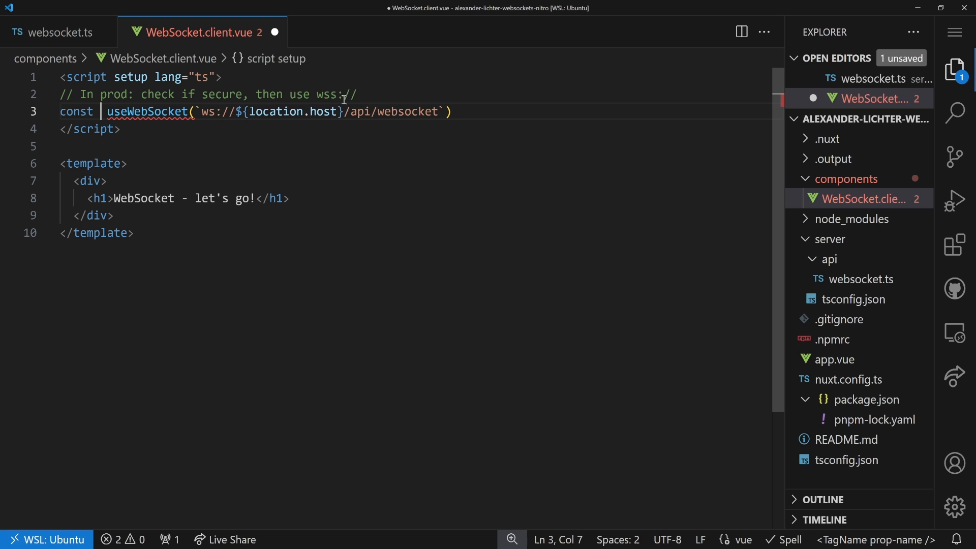
{"action": "type", "text": "{} ="}
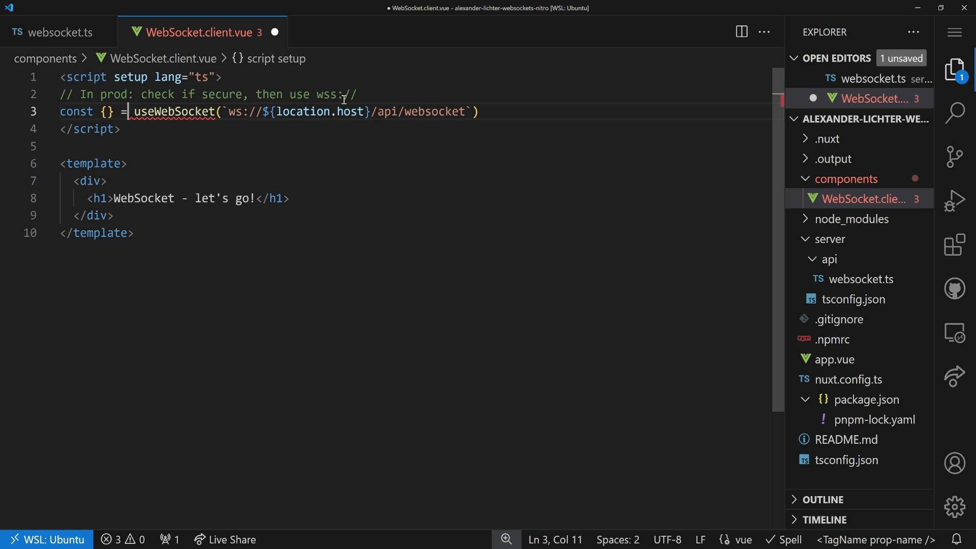
{"action": "type", "text": "status,"}
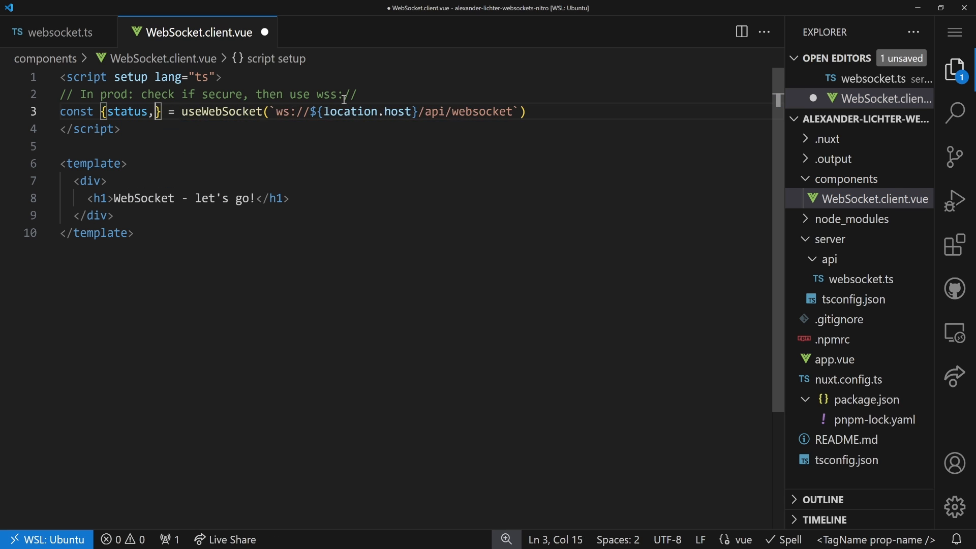
{"action": "type", "text": "data"}
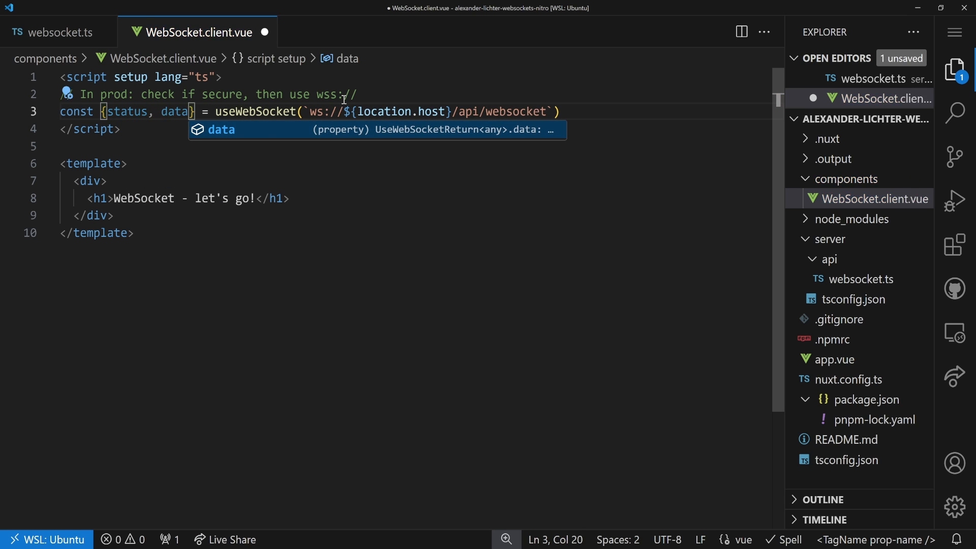
{"action": "type", "text": ", send"}
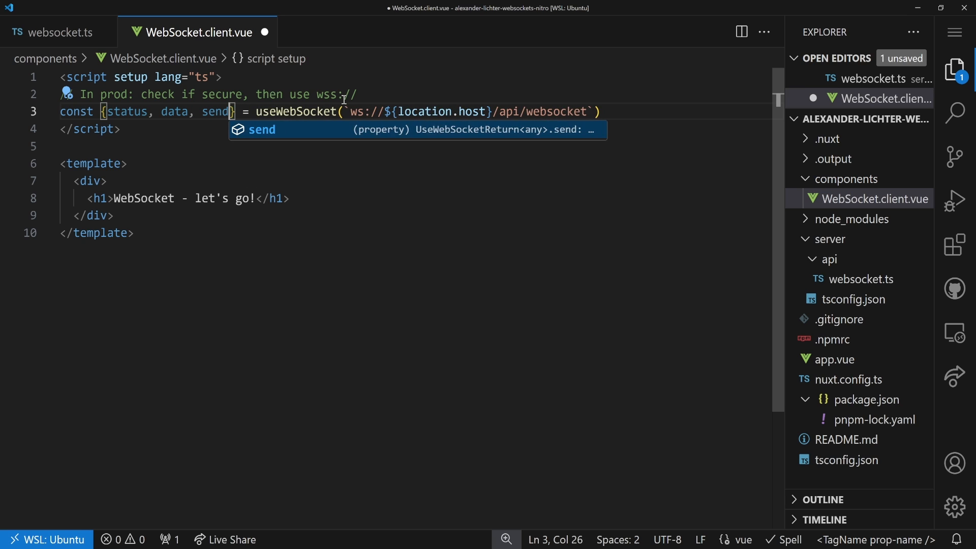
{"action": "type", "text": ","}
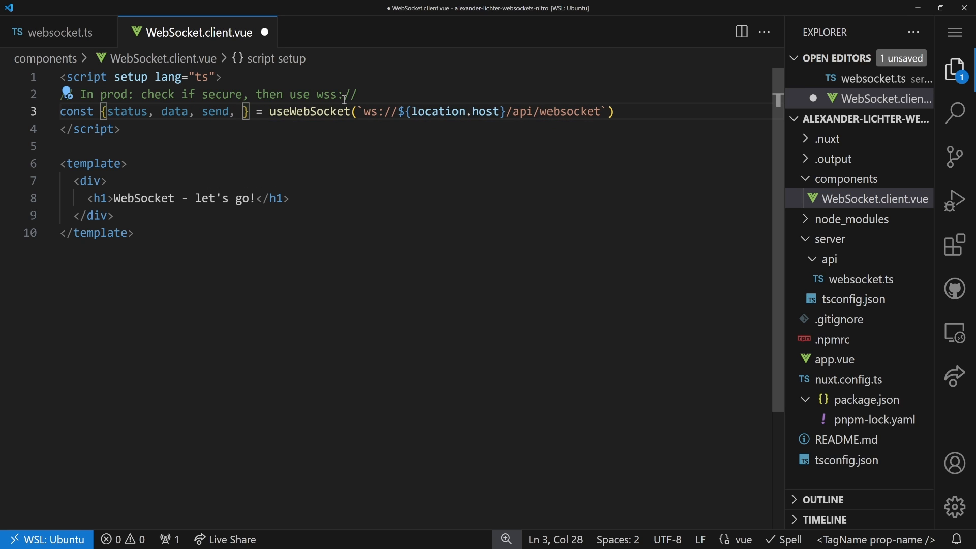
{"action": "type", "text": "open"}
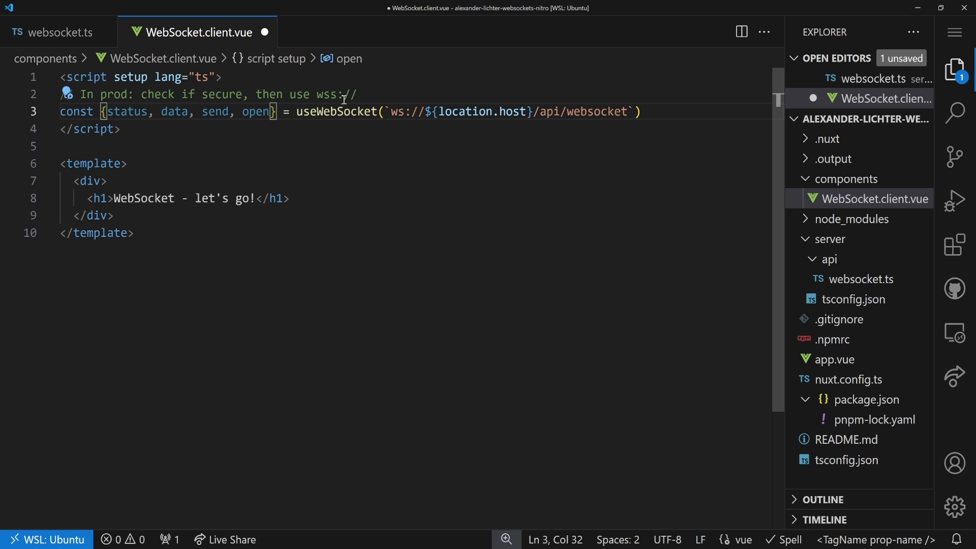
{"action": "double_click", "coordinate": [255, 112]}
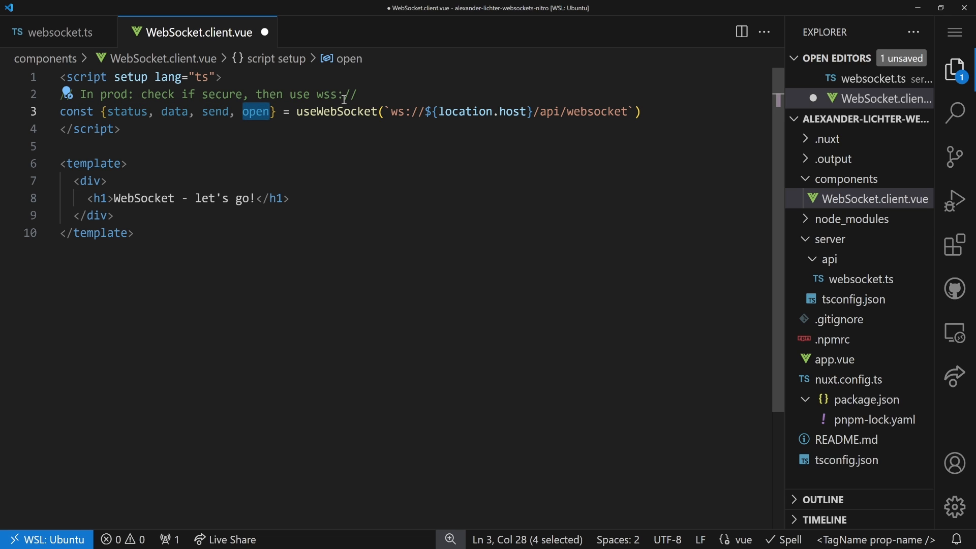
{"action": "type", "text": ", close"}
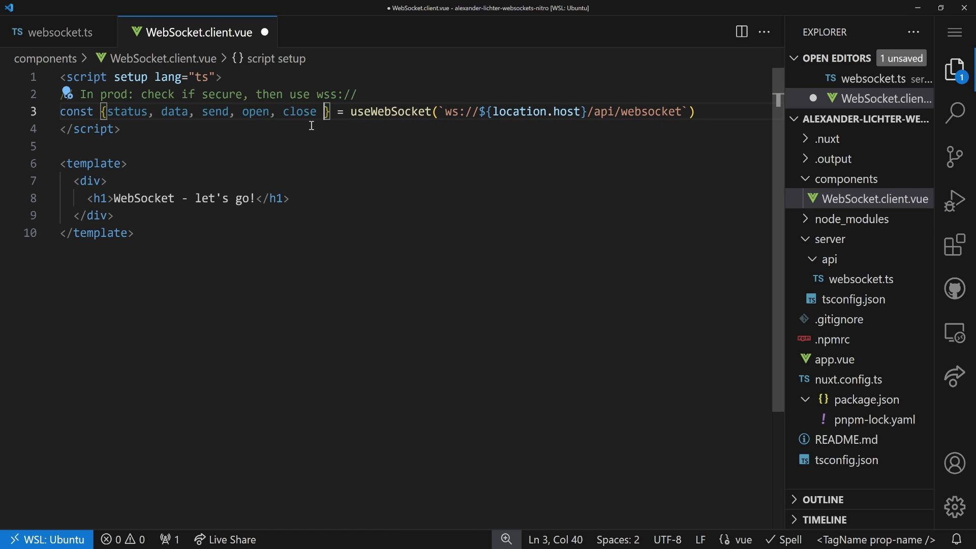
{"action": "double_click", "coordinate": [256, 112]}
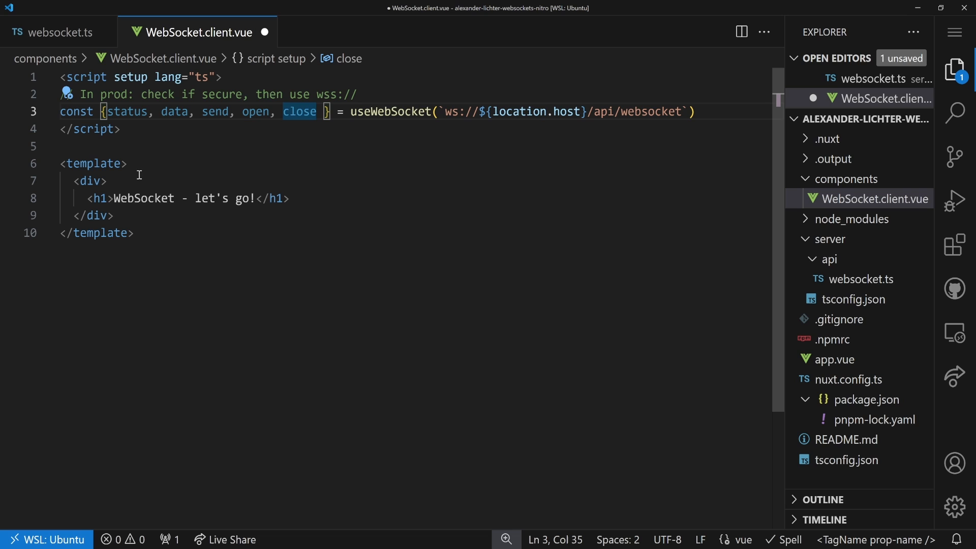
{"action": "mouse_move", "coordinate": [152, 141]}
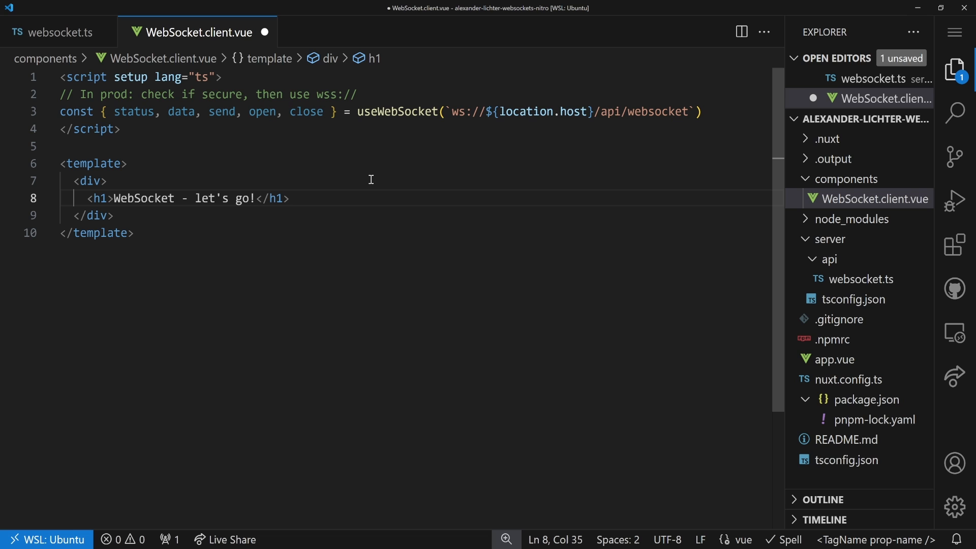
{"action": "type", "text": "<f"}
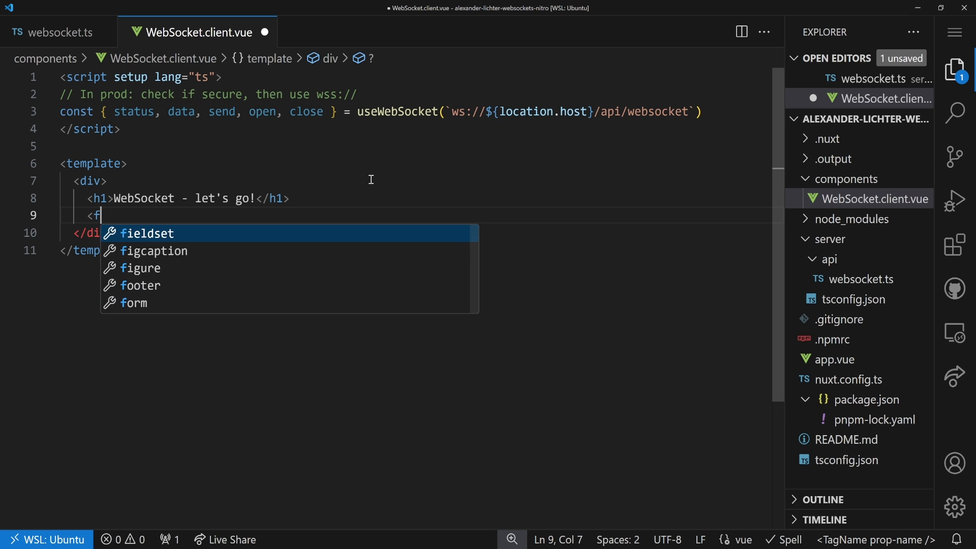
{"action": "type", "text": "orm @submit.prevent></form>"}
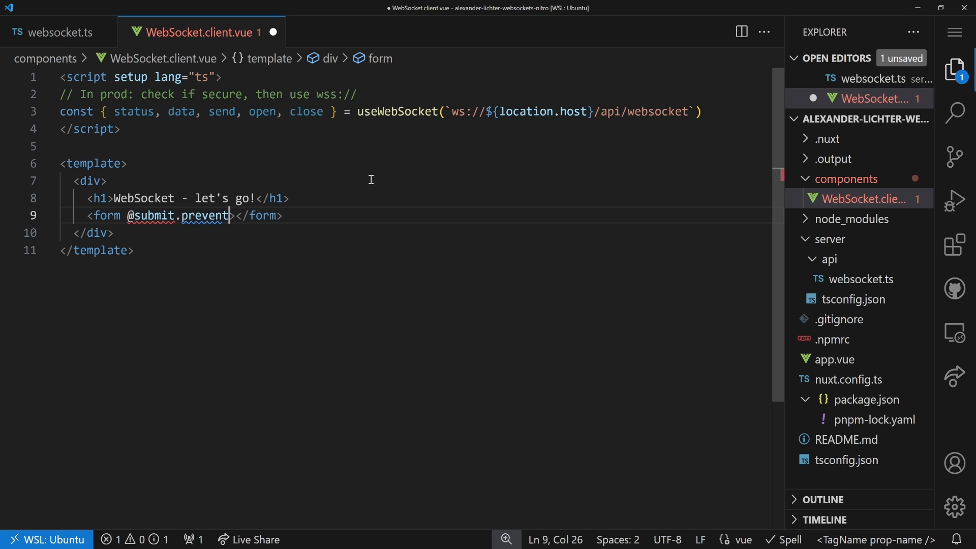
{"action": "type", "text": "=\"sendData\""}
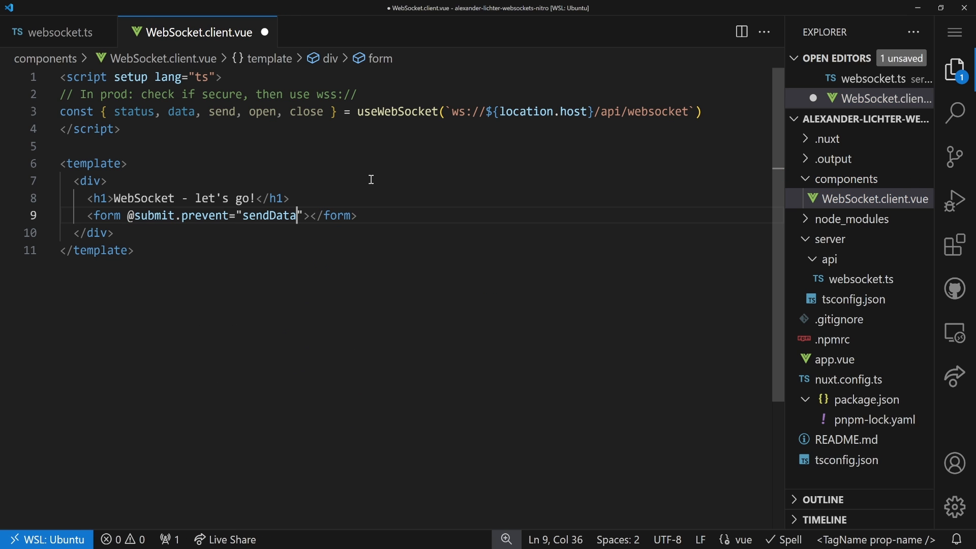
{"action": "type", "text": "inp"}
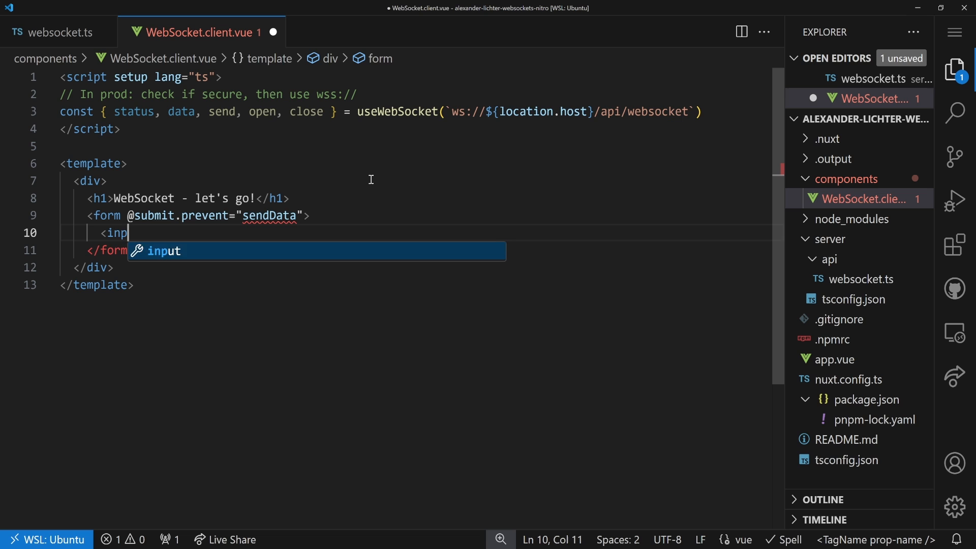
{"action": "type", "text": "ut v-model="}
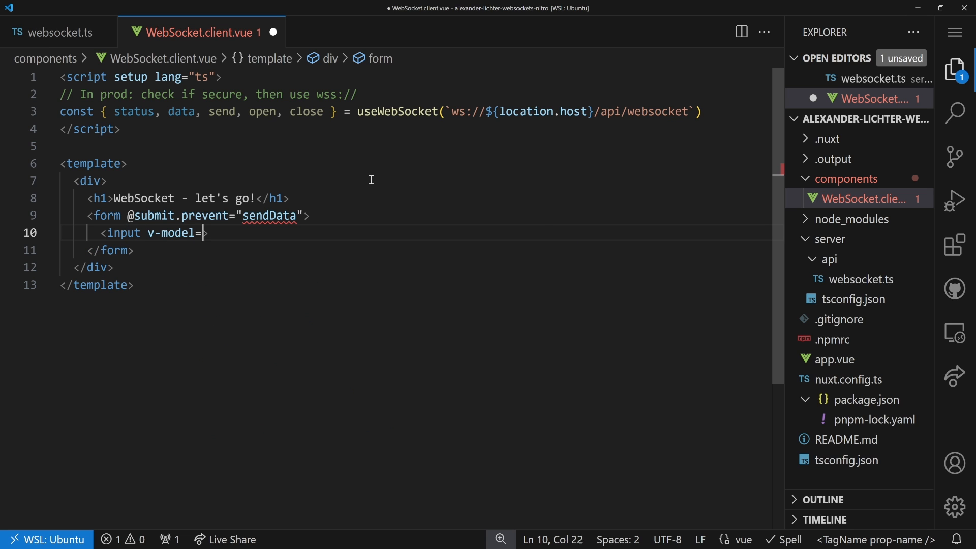
{"action": "type", "text": "mes\""}
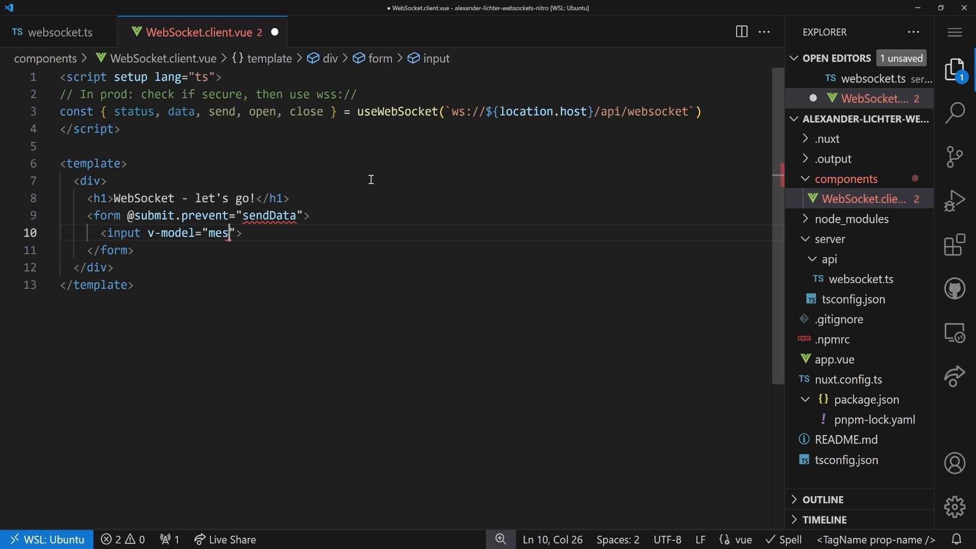
{"action": "type", "text": "sage"}
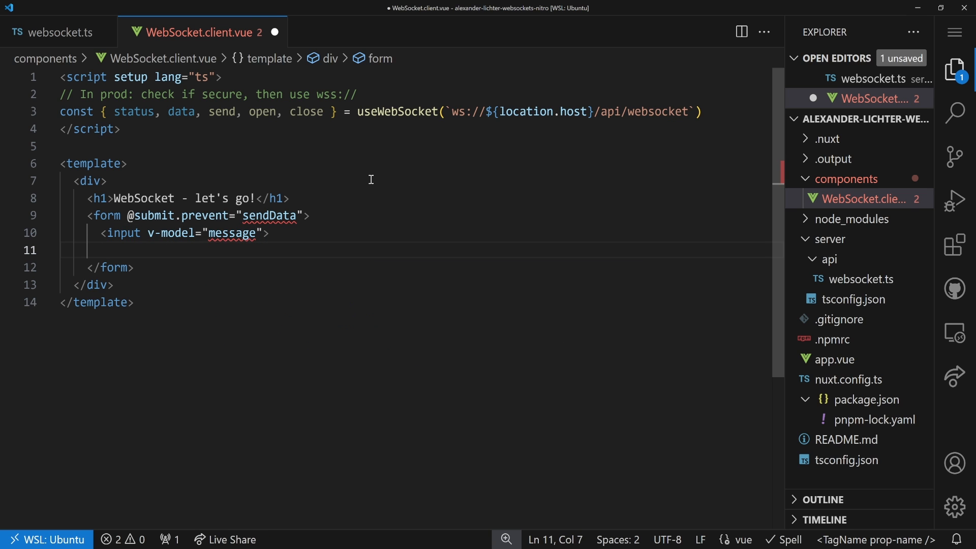
Add a Send button with type="submit" inside the form
{"action": "type", "text": "<button>Se"}
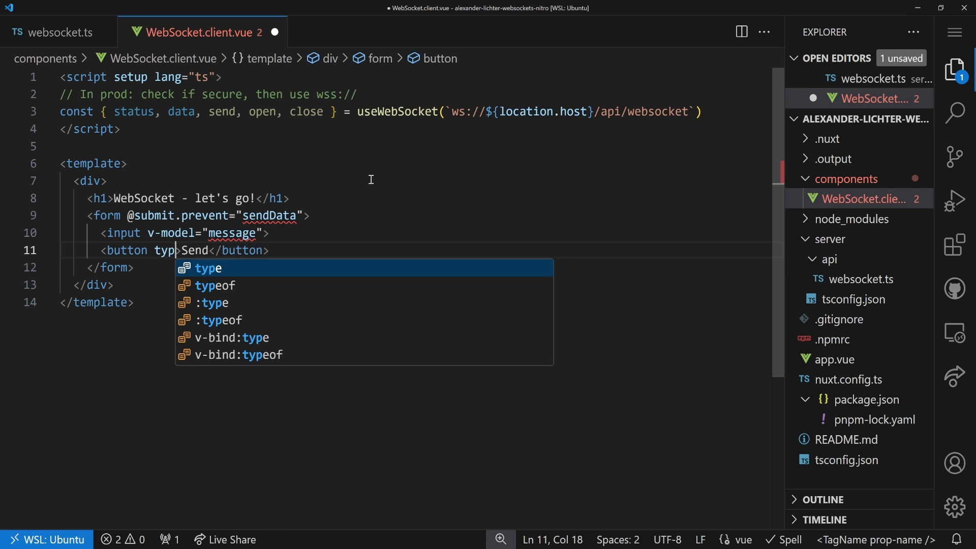
{"action": "type", "text": "e=\"sub"}
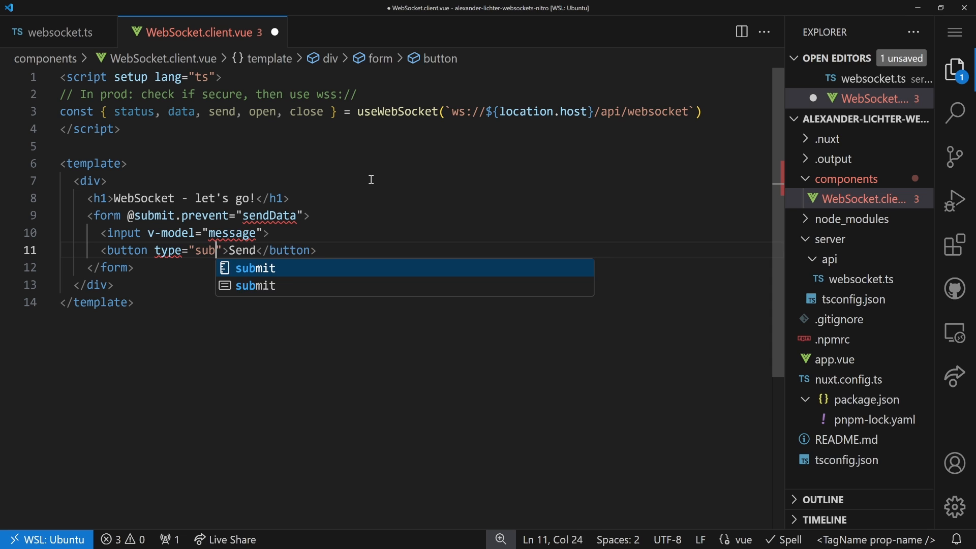
{"action": "key", "text": "Tab"}
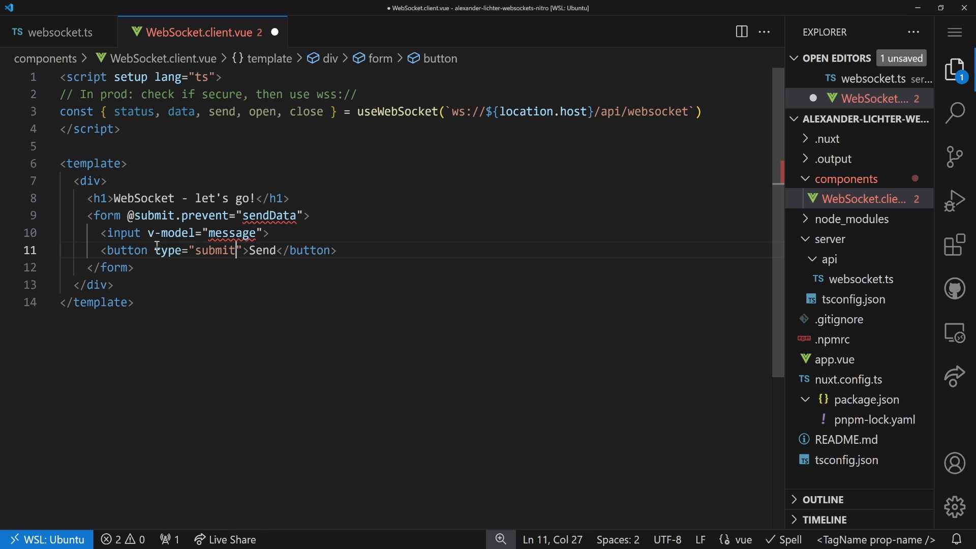
{"action": "double_click", "coordinate": [199, 250]}
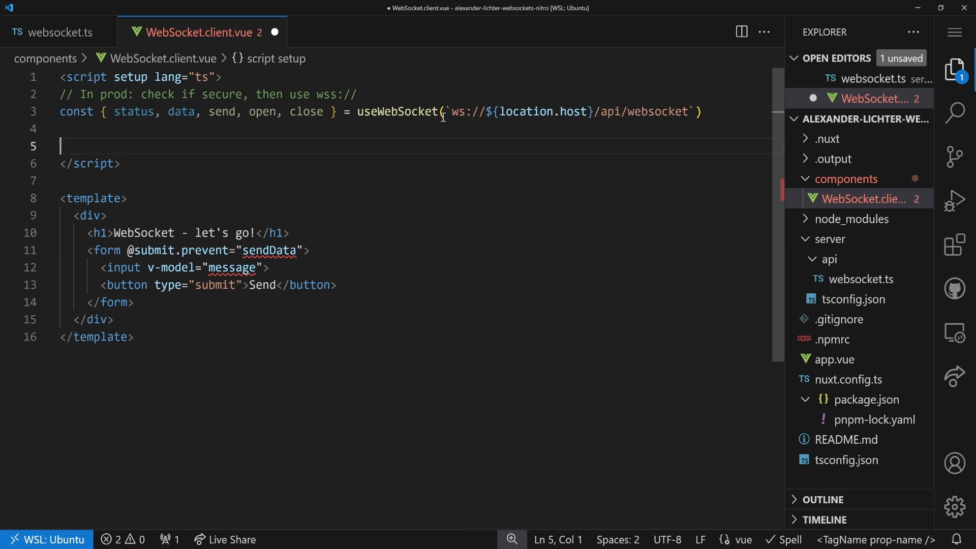
Declare a message ref initialised to an empty string in the script setup
{"action": "type", "text": "const m"}
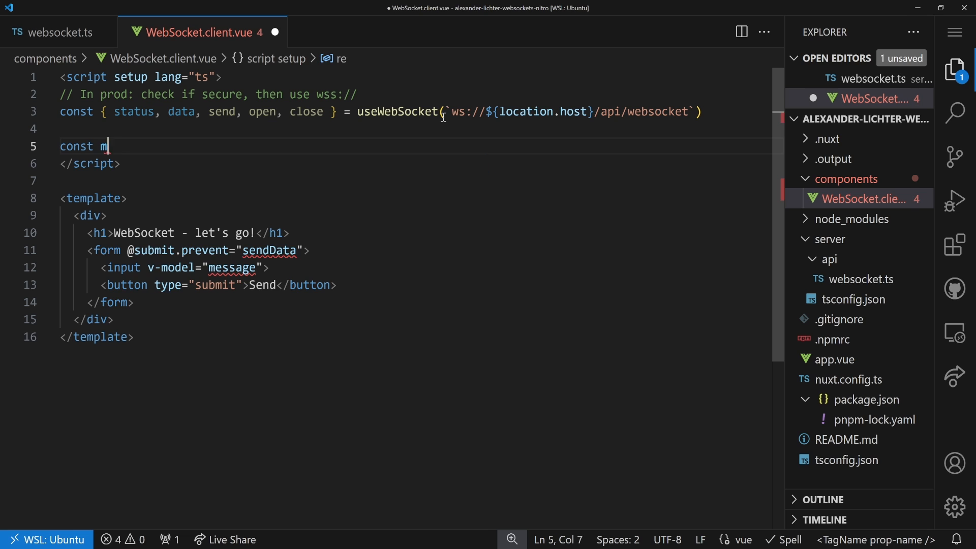
{"action": "type", "text": "essage = ref('"}
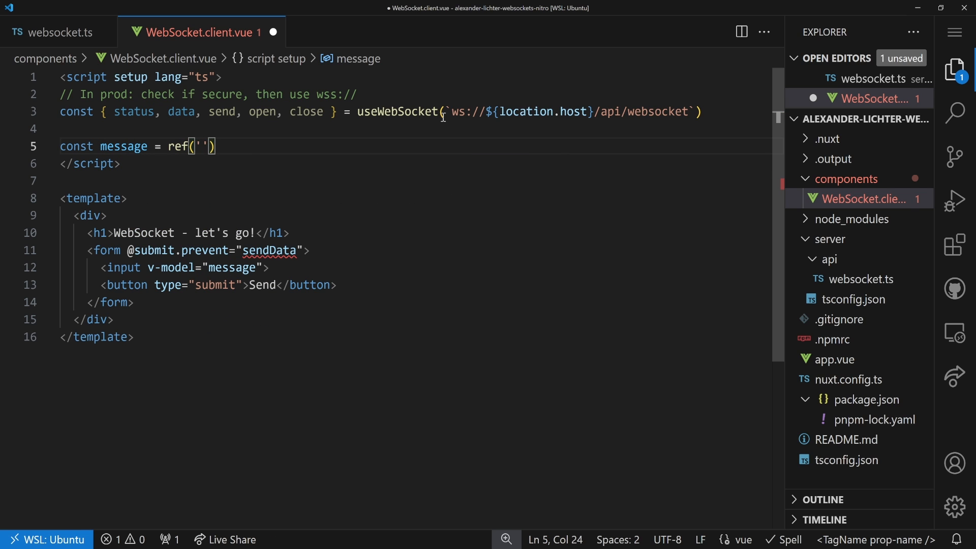
{"action": "type", "text": "send"}
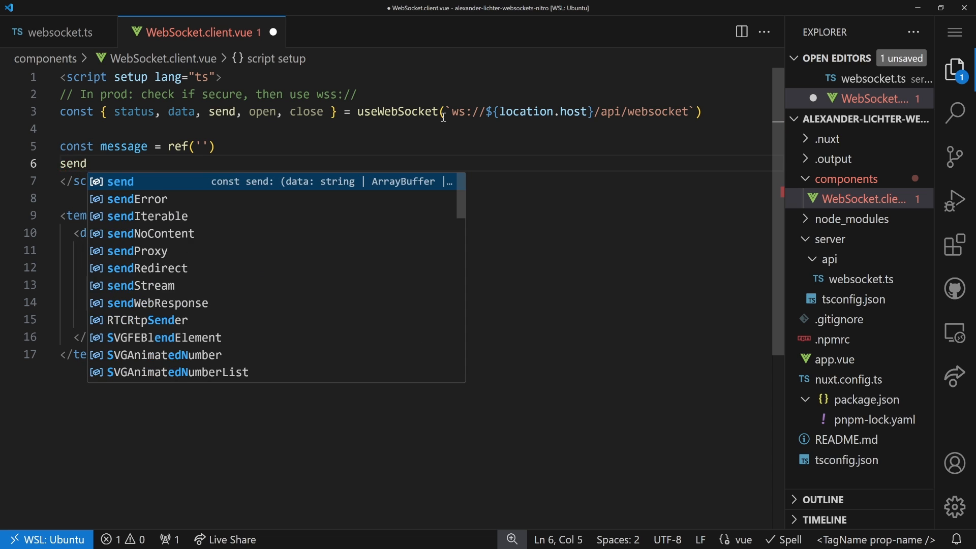
Add a sendData function that sends message.value and then clears it
{"action": "type", "text": "function sen"}
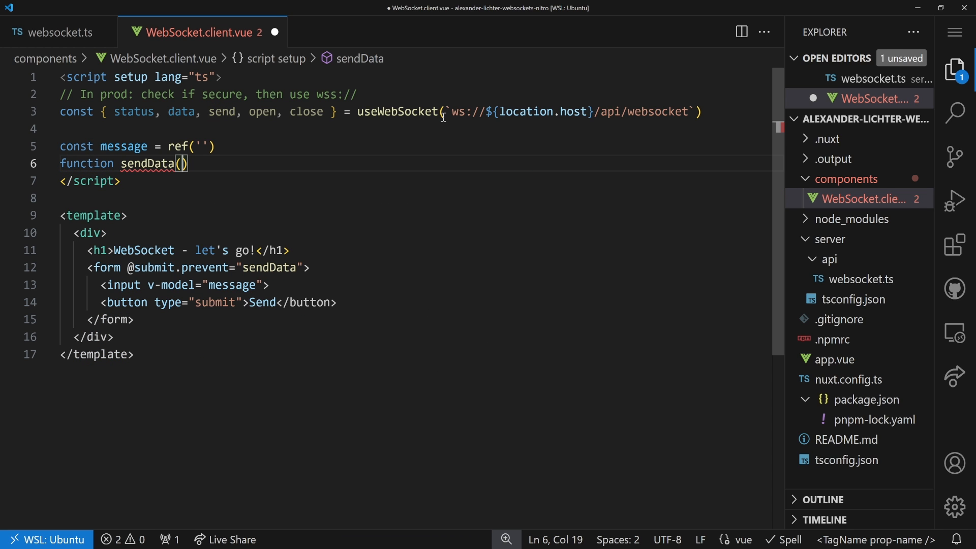
{"action": "type", "text": "{"}
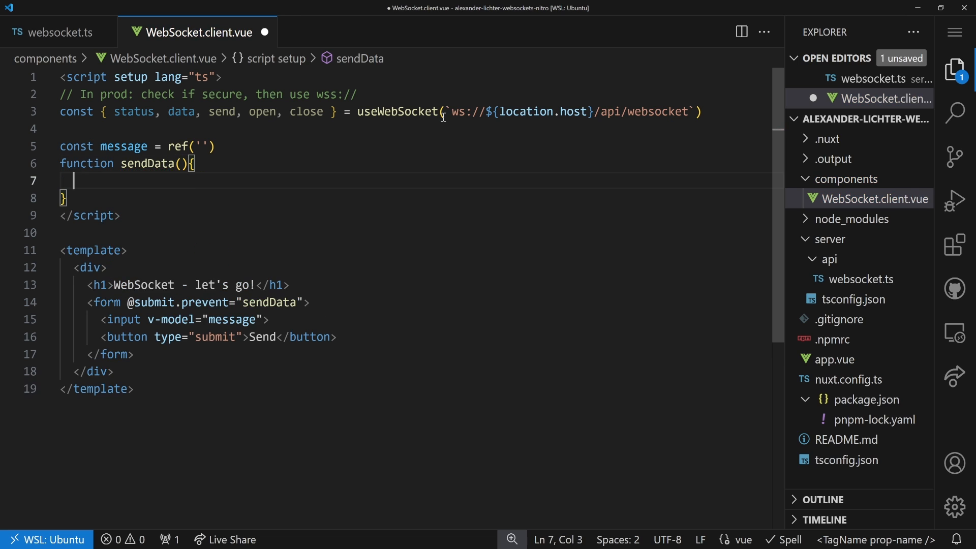
{"action": "type", "text": "send(message"}
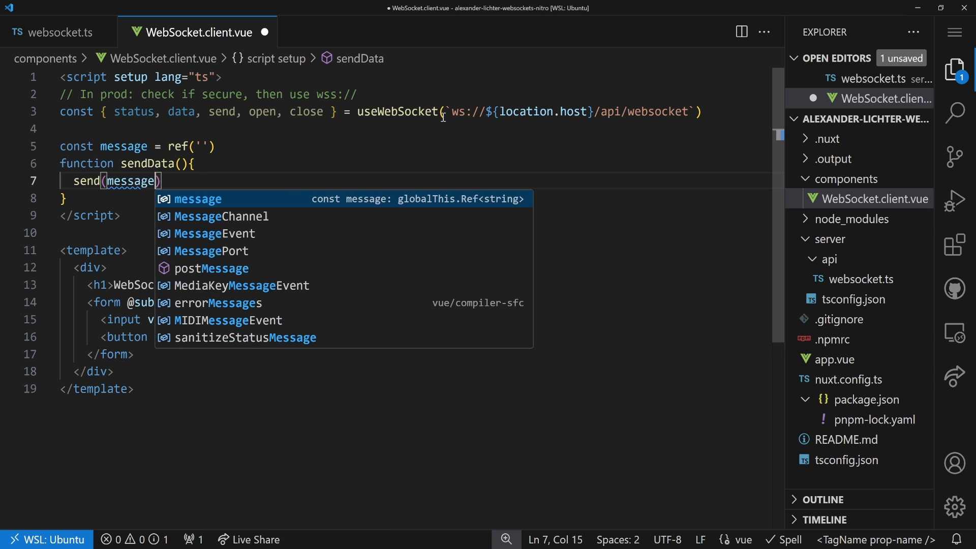
{"action": "type", "text": ".value"}
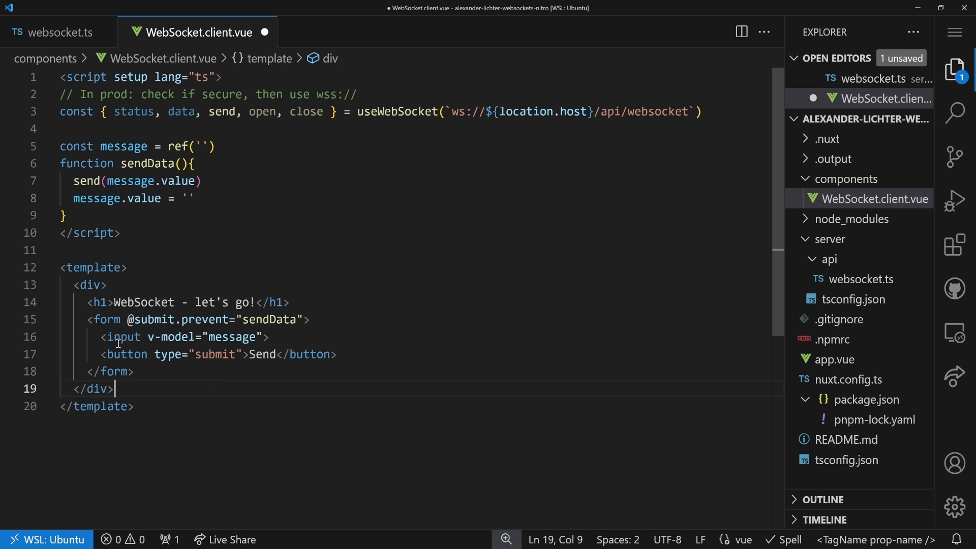
{"action": "left_click", "coordinate": [149, 372]}
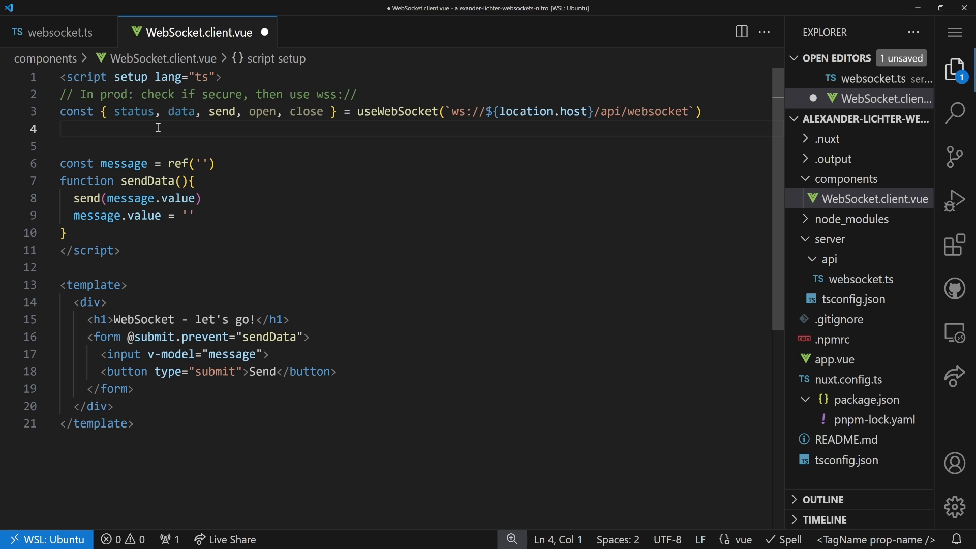
Declare a history ref holding an empty array
{"action": "type", "text": "const h"}
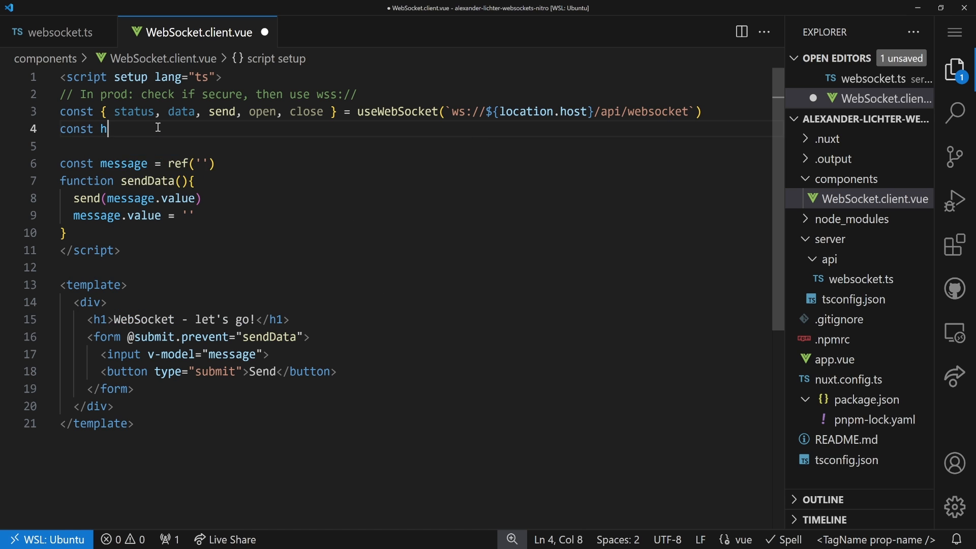
{"action": "type", "text": "istory = ref<string["}
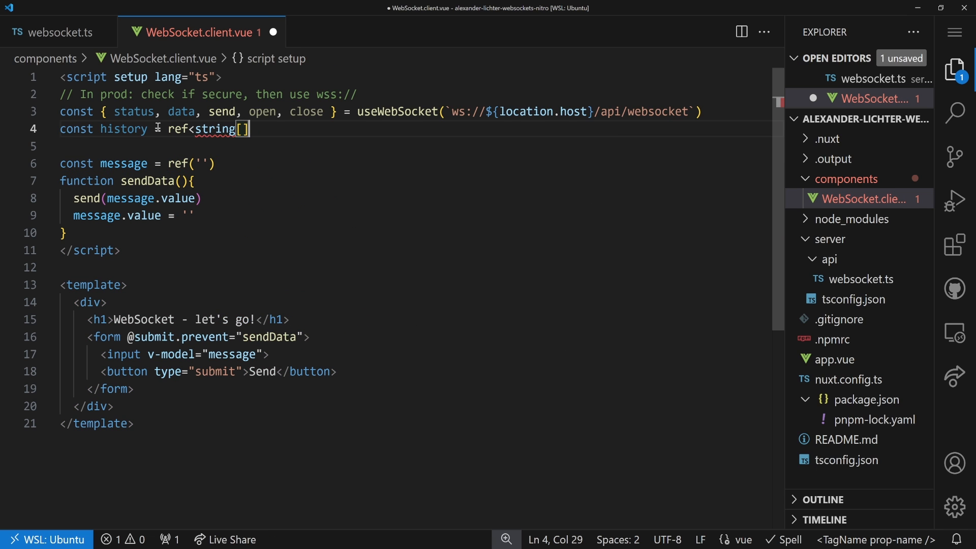
{"action": "type", "text": ">([])"}
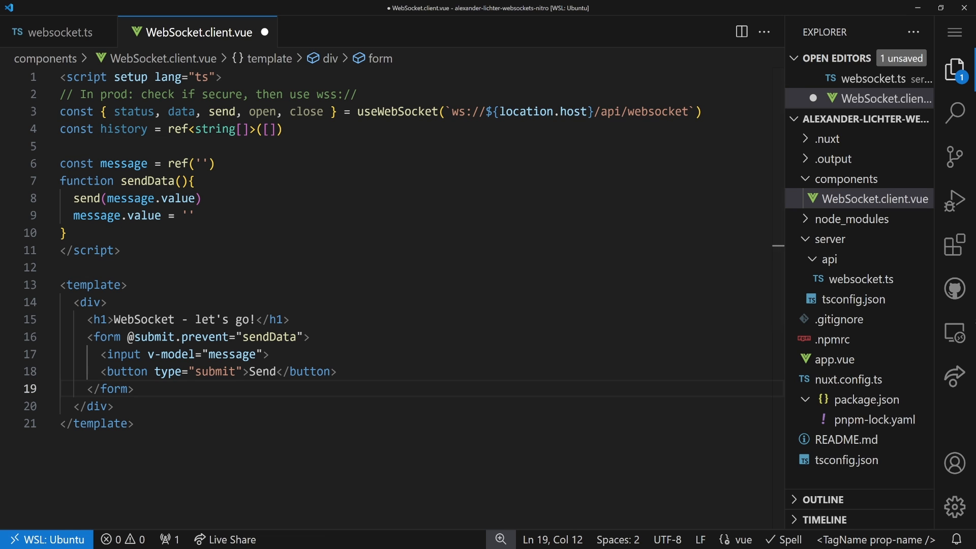
Render each history entry under the form with a v-for paragraph
{"action": "type", "text": "<div>"}
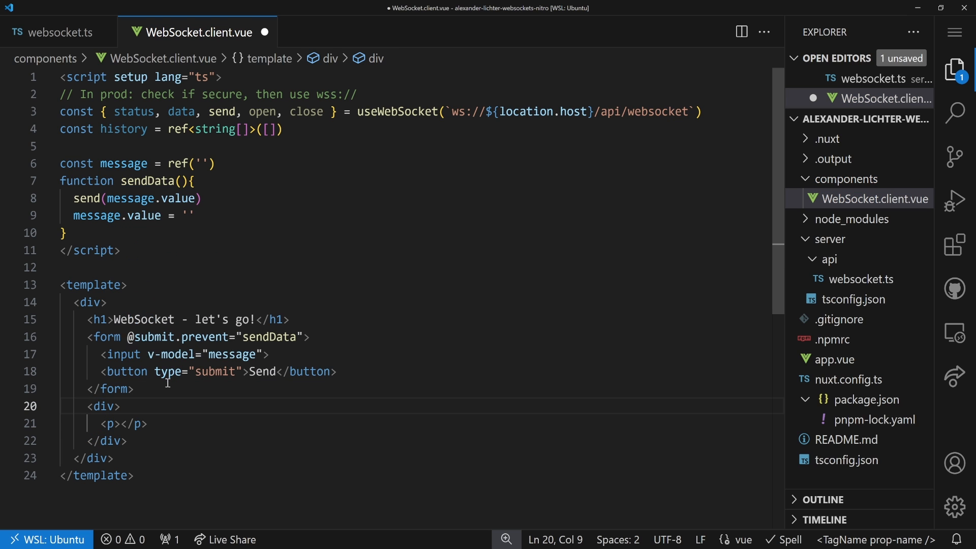
{"action": "type", "text": "v-for=\""}
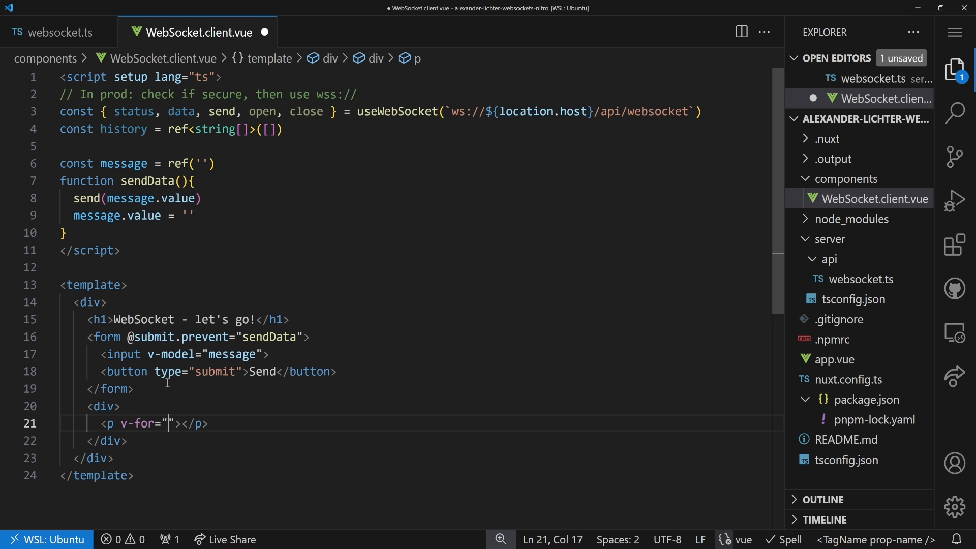
{"action": "type", "text": "entry in"}
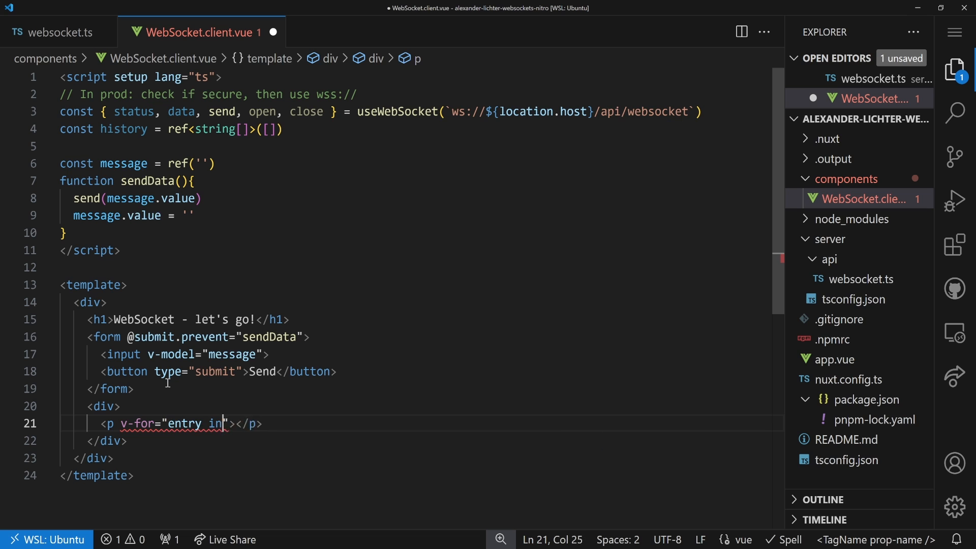
{"action": "type", "text": "history\">{{}}"}
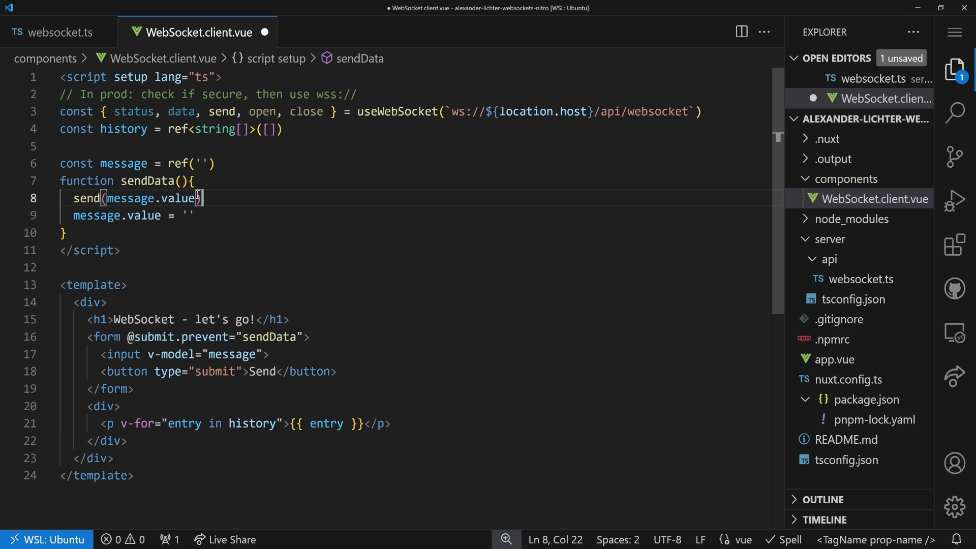
Push each sent message into history prefixed with 'client:' inside sendData
{"action": "left_click", "coordinate": [197, 181]}
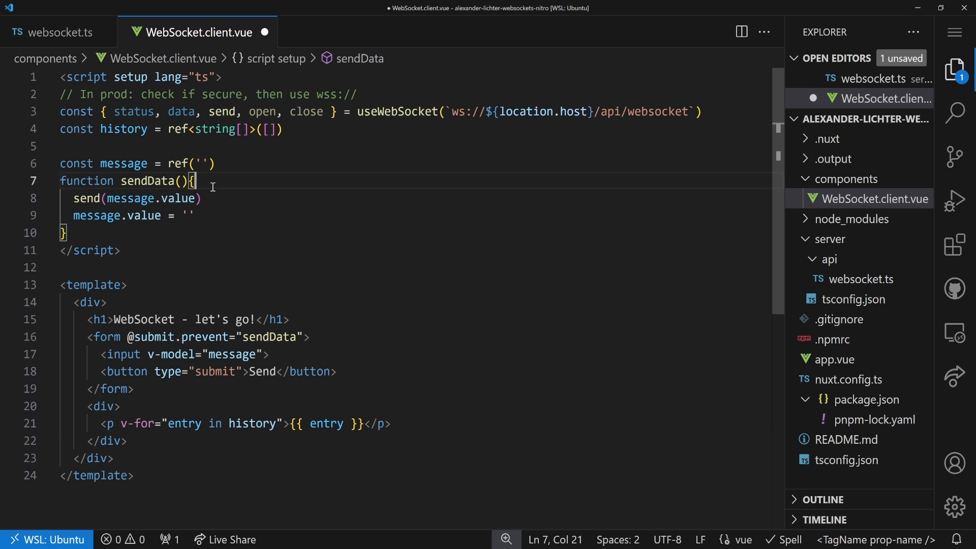
{"action": "type", "text": "history.push('"}
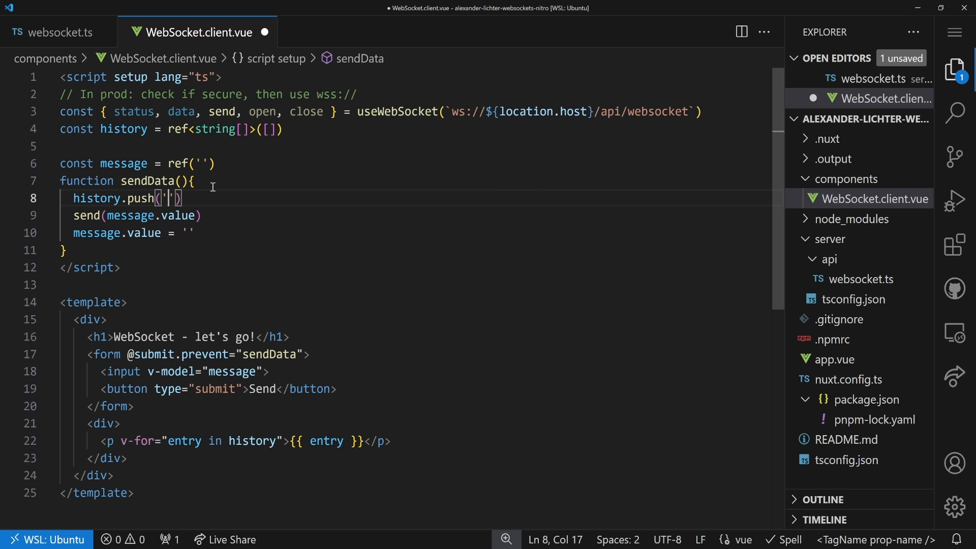
{"action": "type", "text": "client:"}
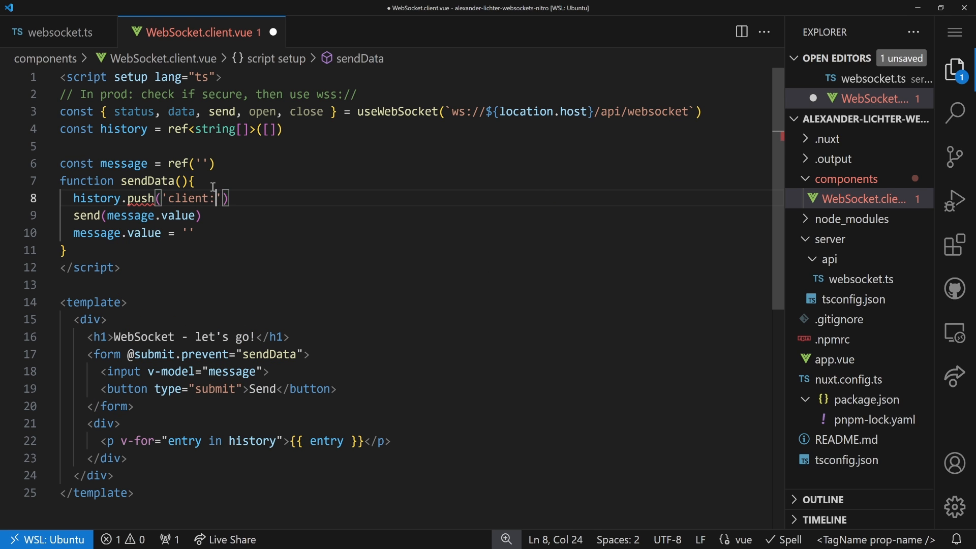
{"action": "type", "text": "\" \""}
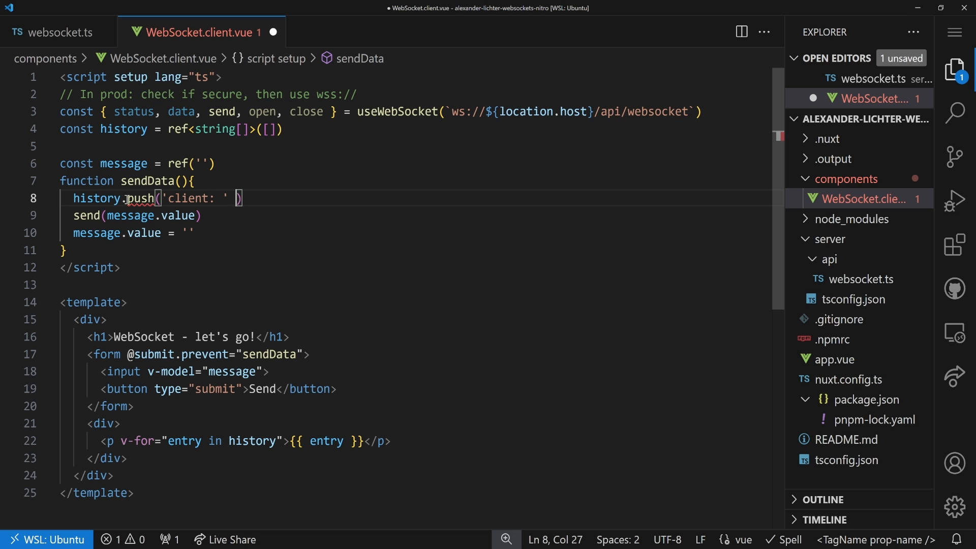
{"action": "type", "text": ".value"}
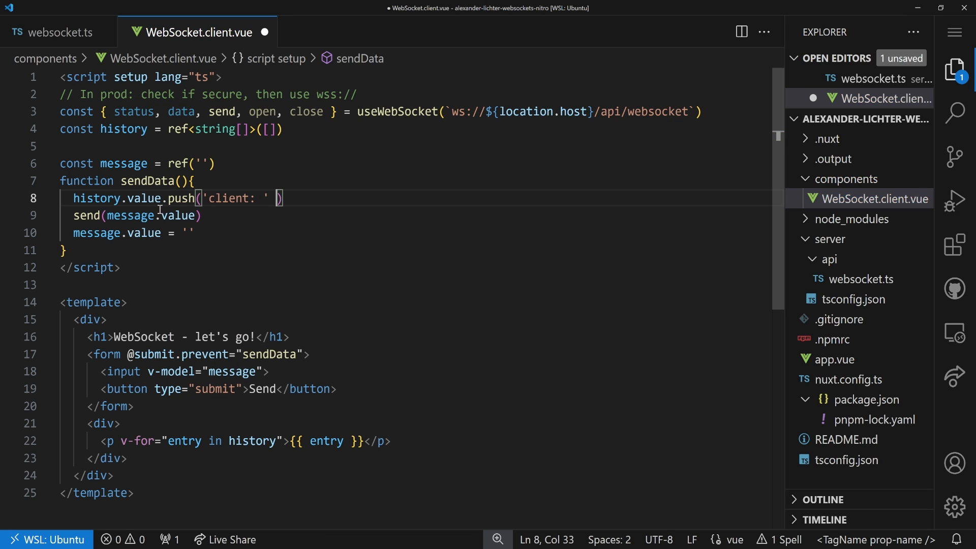
{"action": "type", "text": "+"}
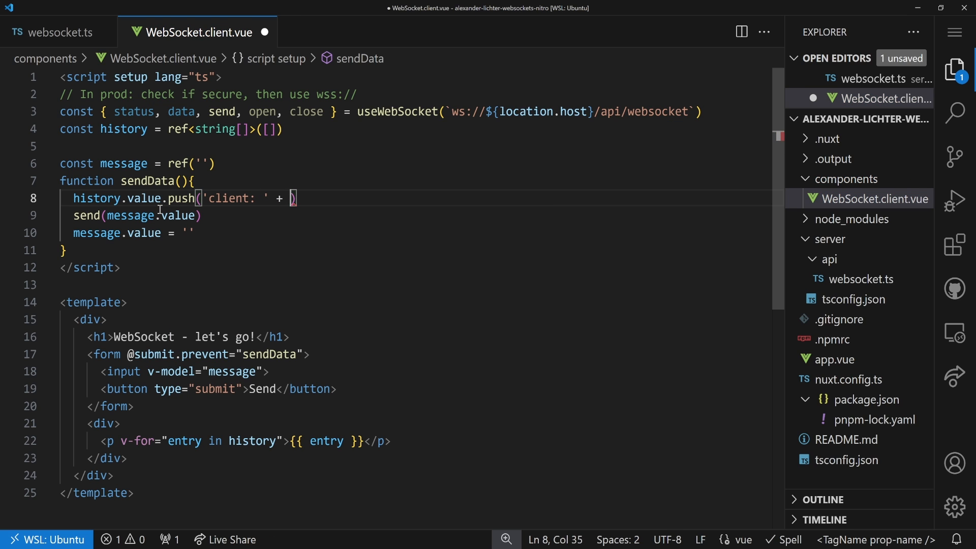
{"action": "type", "text": "mes"}
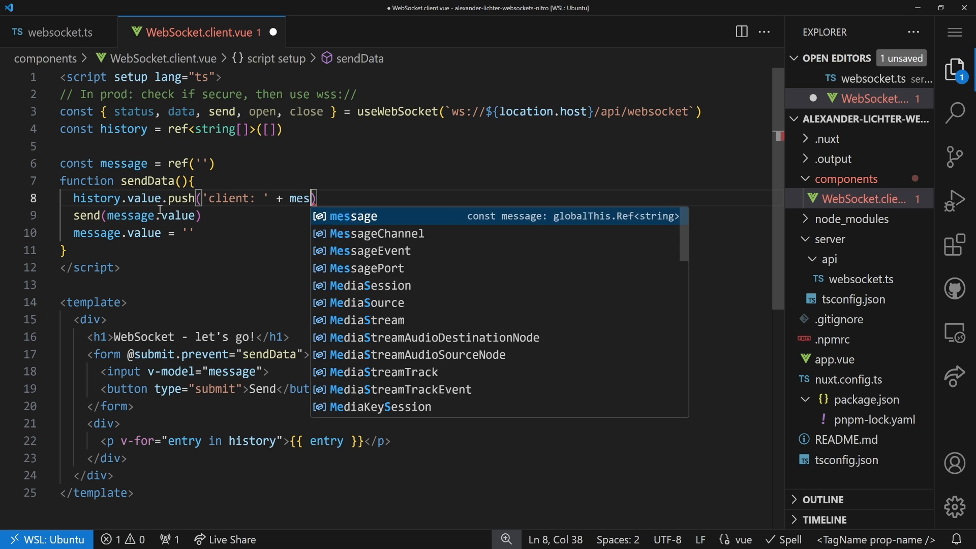
{"action": "key", "text": "Tab"}
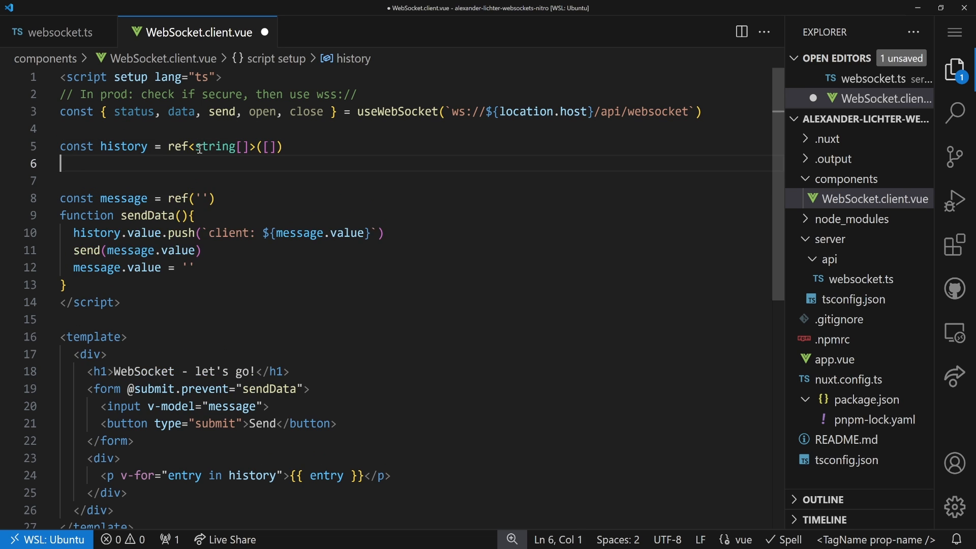
Watch data and push each new value into history prefixed with 'server:'
{"action": "type", "text": "watch(data"}
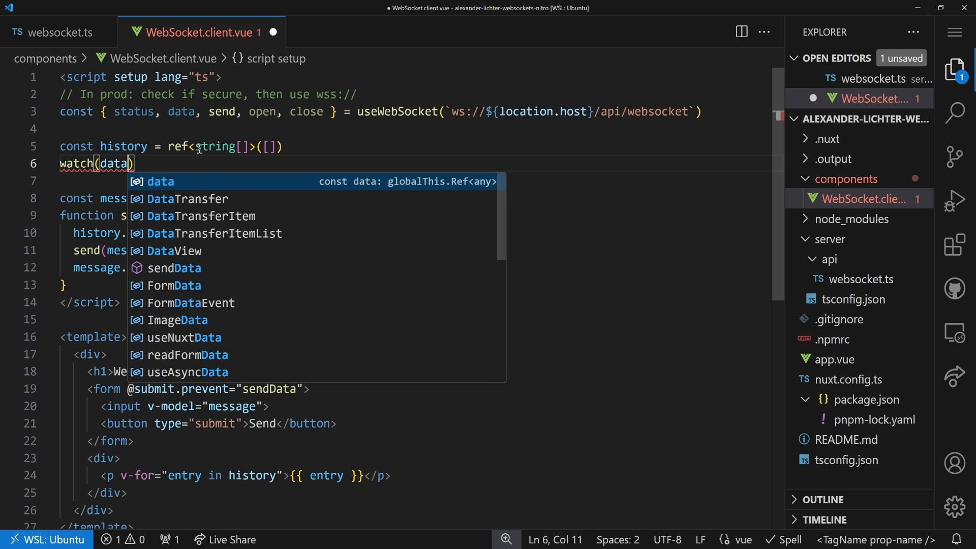
{"action": "type", "text": ", ("}
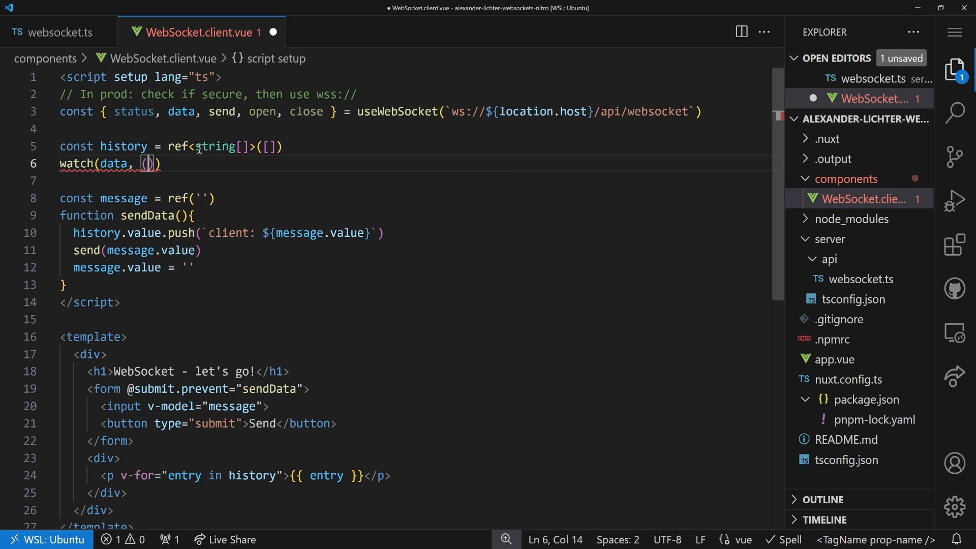
{"action": "type", "text": "newValue"}
{"action": "type", "text": "history.push('s"}
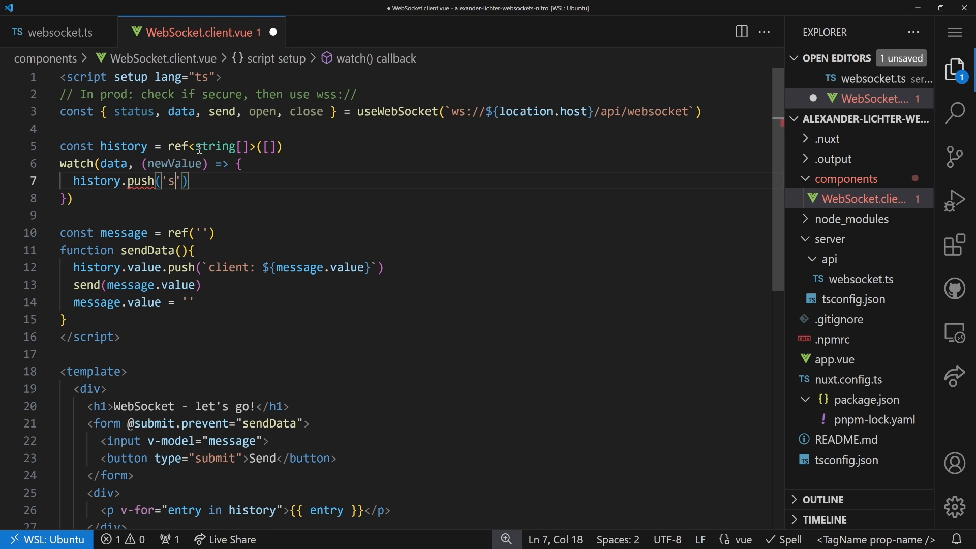
{"action": "type", "text": "erver:"}
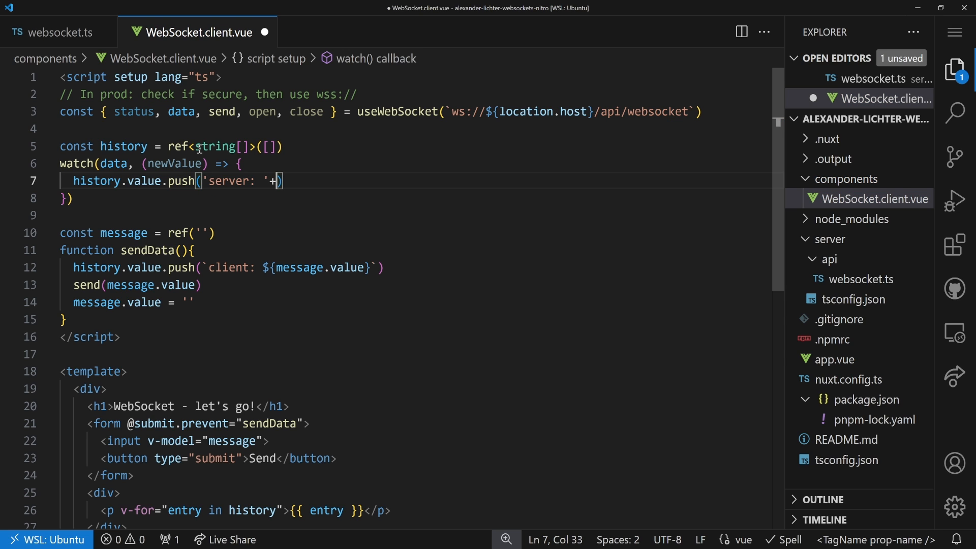
{"action": "type", "text": "newValue"}
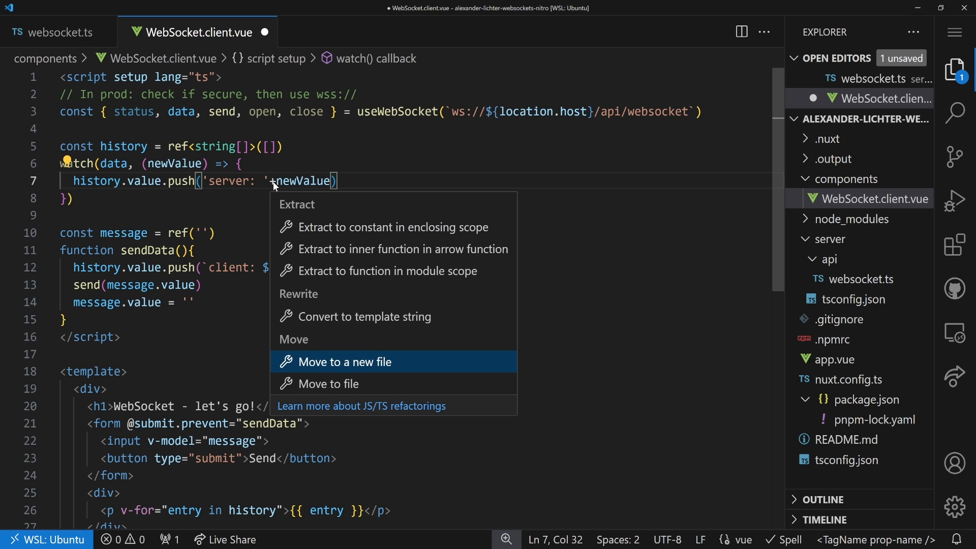
Convert the server concatenation to a template string and save the component
{"action": "left_click", "coordinate": [364, 316]}
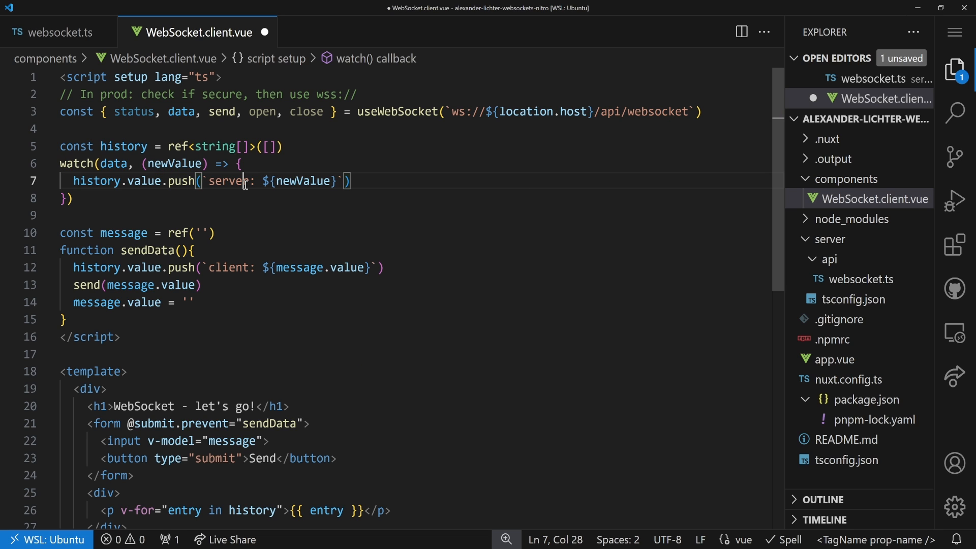
{"action": "key", "text": "ctrl+s"}
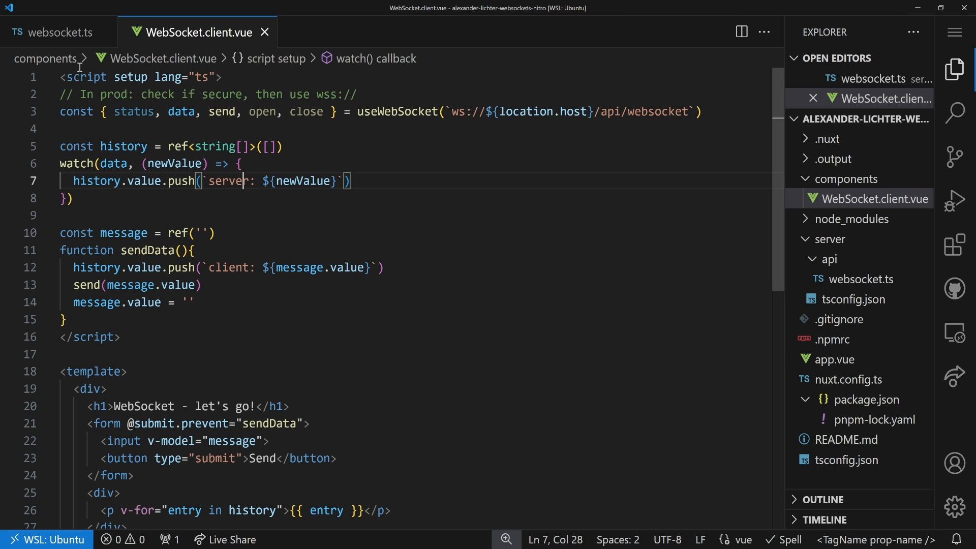
{"action": "left_click", "coordinate": [60, 31]}
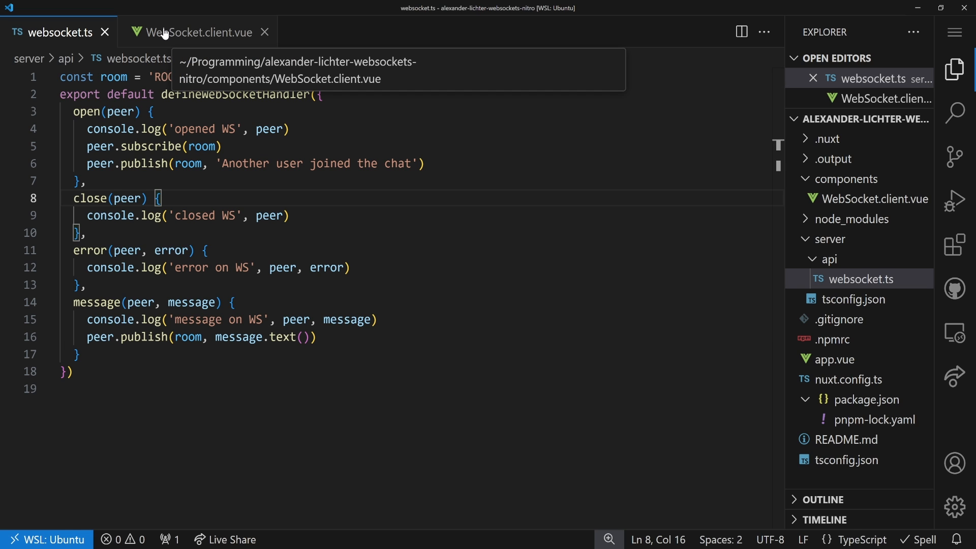
{"action": "left_click", "coordinate": [199, 32]}
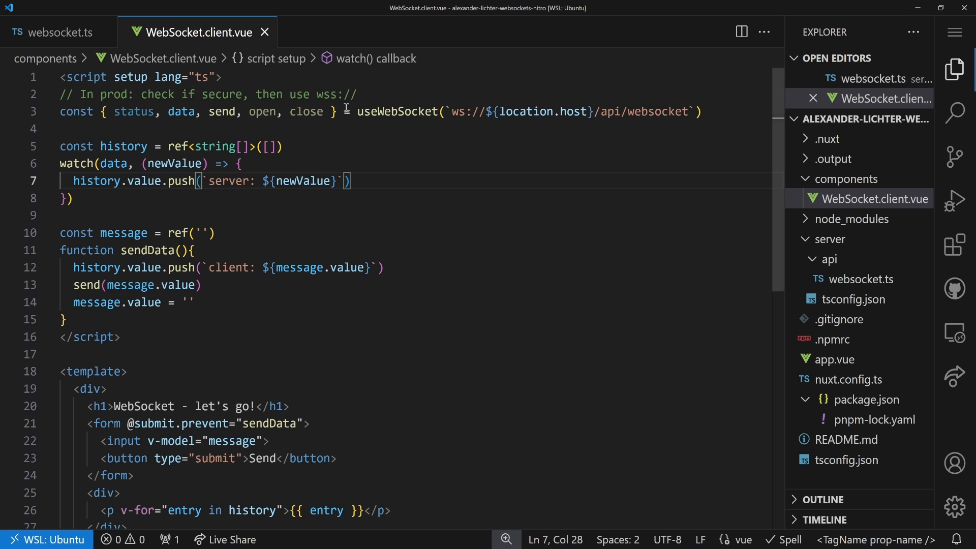
{"action": "left_click_drag", "start_coordinate": [355, 112], "coordinate": [683, 111]}
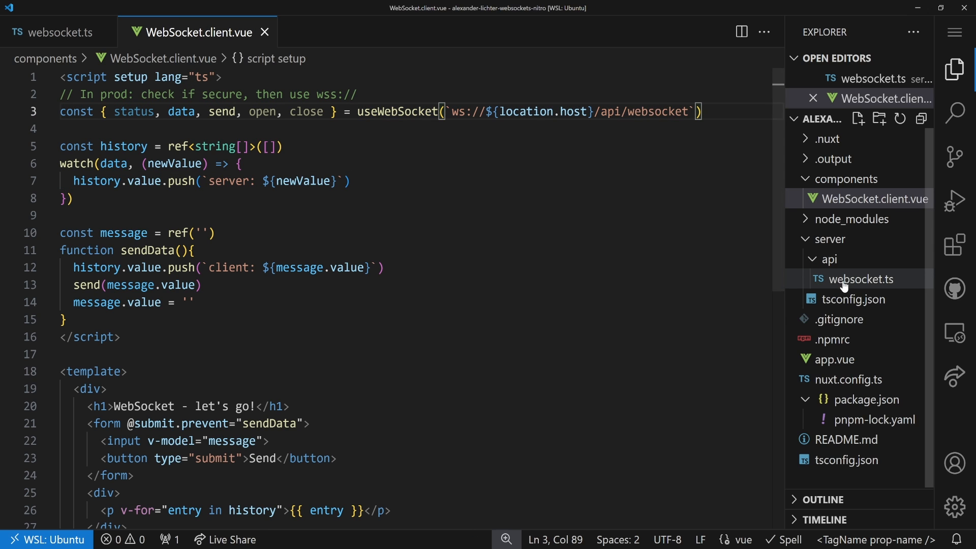
{"action": "mouse_move", "coordinate": [864, 279]}
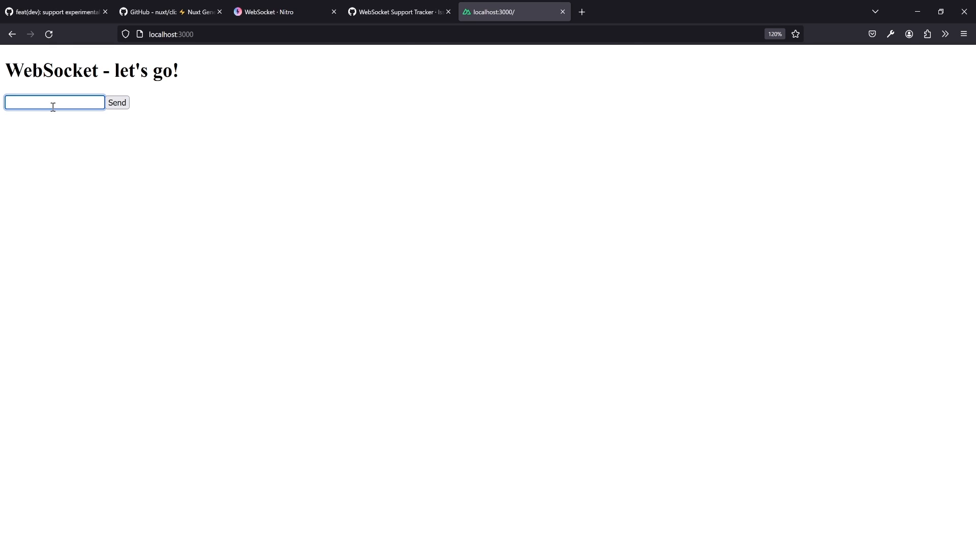
Send 'hey' from the chat page so 'client: hey' appears in the history
{"action": "type", "text": "h"}
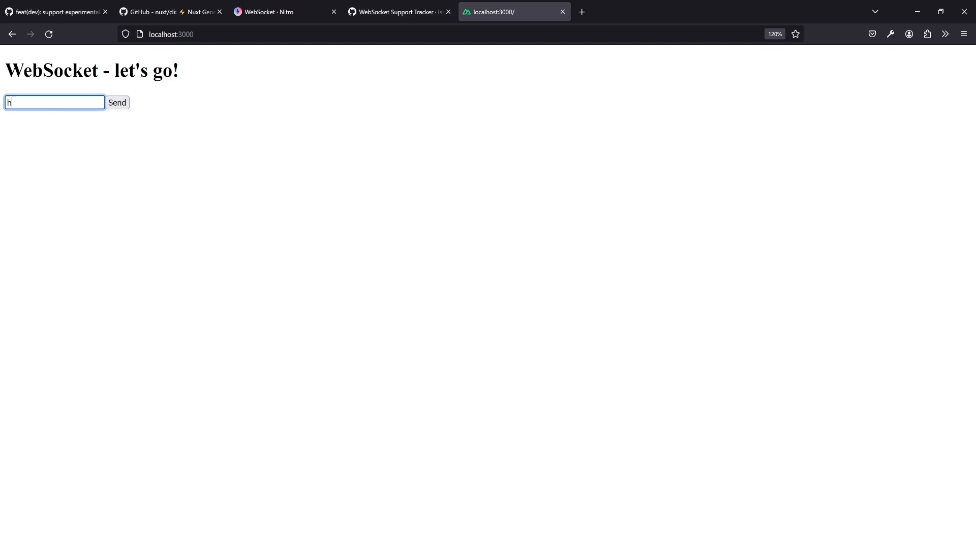
{"action": "left_click", "coordinate": [116, 102]}
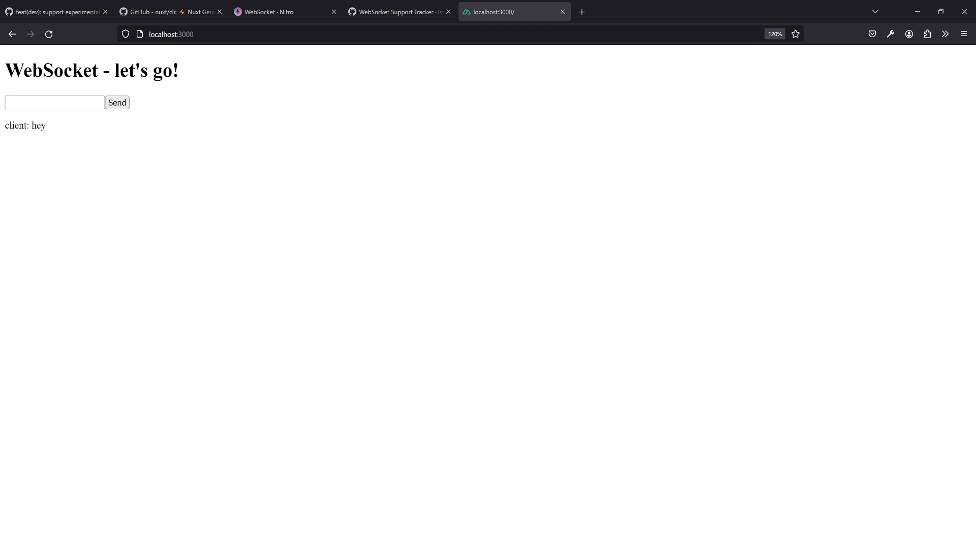
{"action": "left_click", "coordinate": [54, 102]}
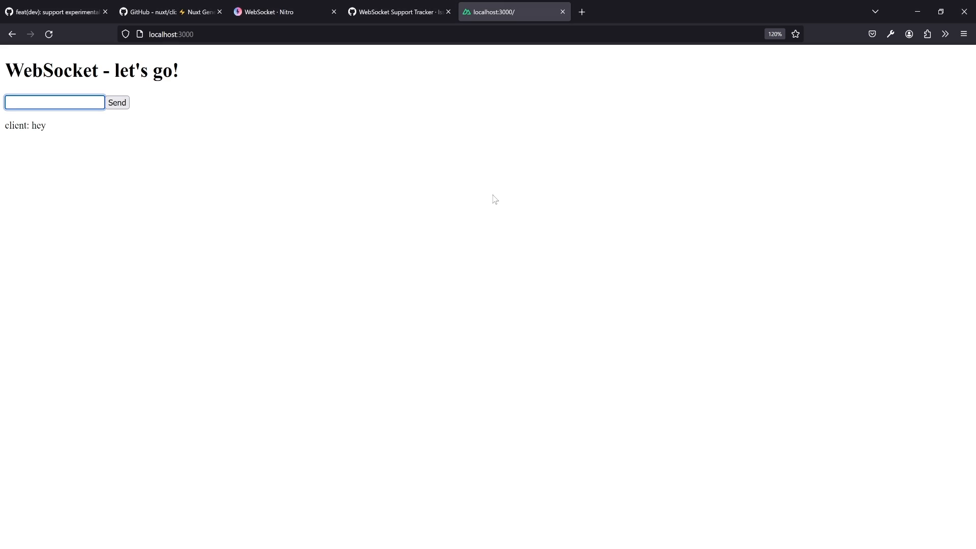
{"action": "left_click", "coordinate": [170, 34]}
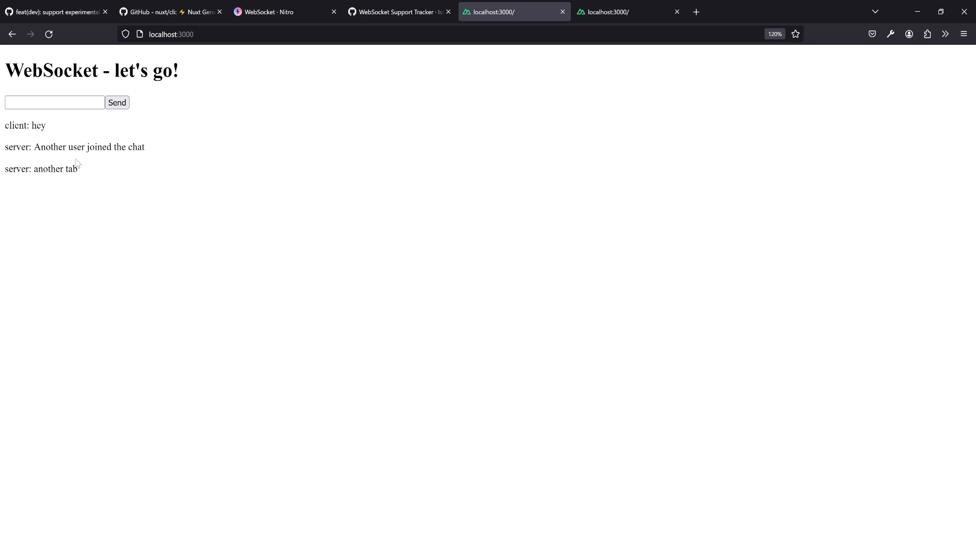
Send 'test from first tab' and check it arrives as a server message in the other tab
{"action": "left_click", "coordinate": [54, 102]}
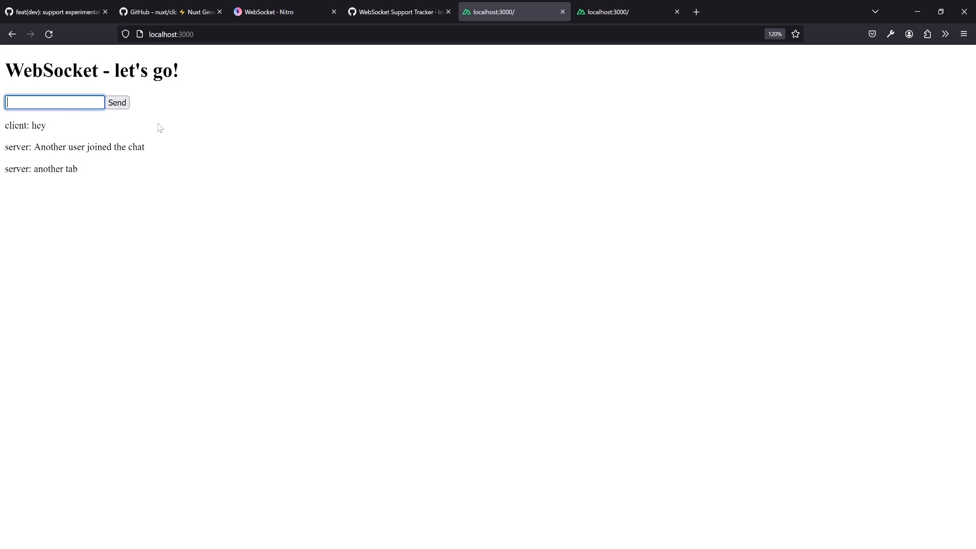
{"action": "type", "text": "test from first"}
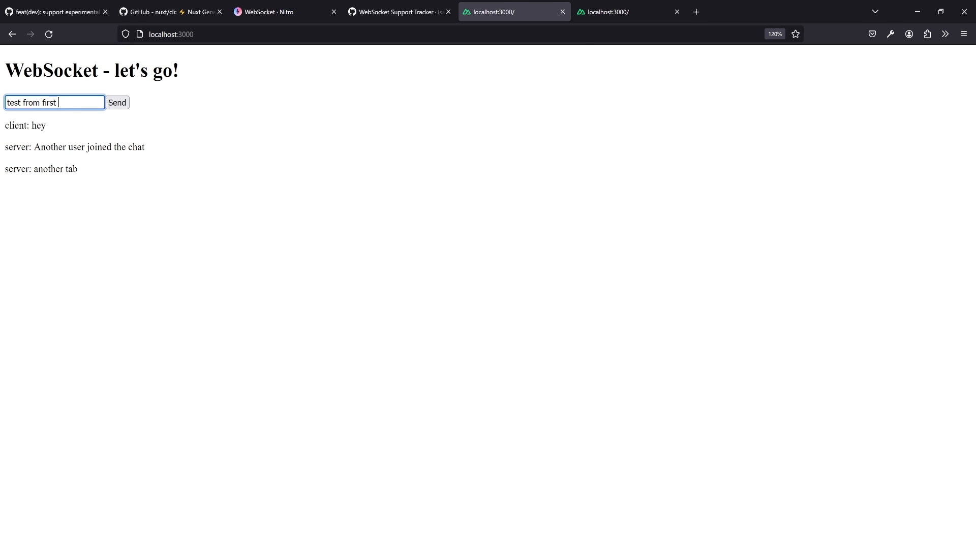
{"action": "left_click", "coordinate": [117, 103]}
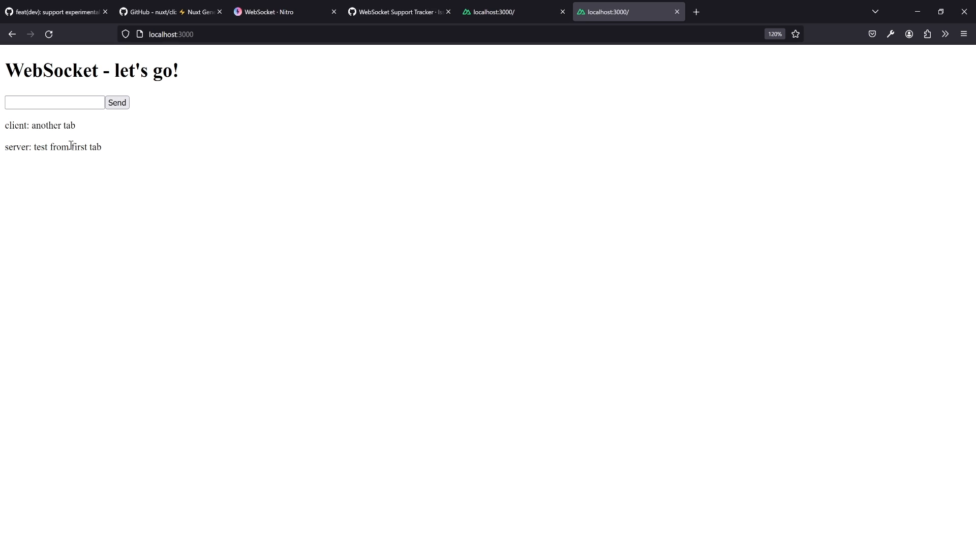
{"action": "left_click", "coordinate": [504, 11]}
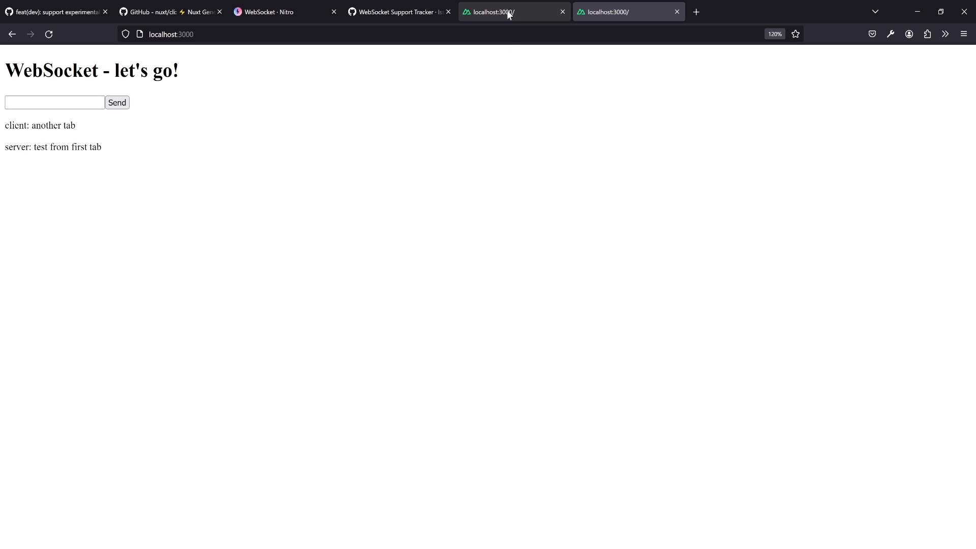
{"action": "mouse_move", "coordinate": [519, 10]}
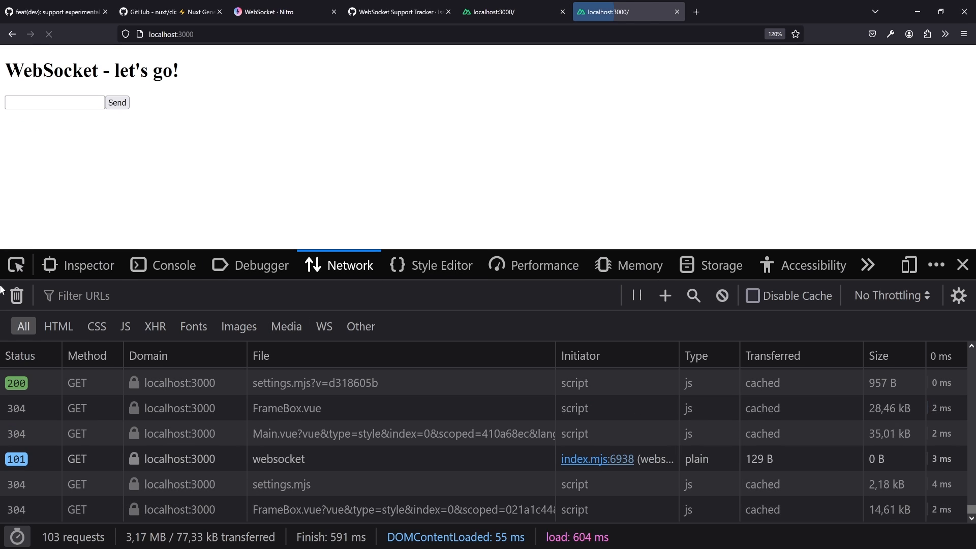
Filter the Network panel to WS and inspect the websocket request's Timings and Headers
{"action": "left_click", "coordinate": [323, 327]}
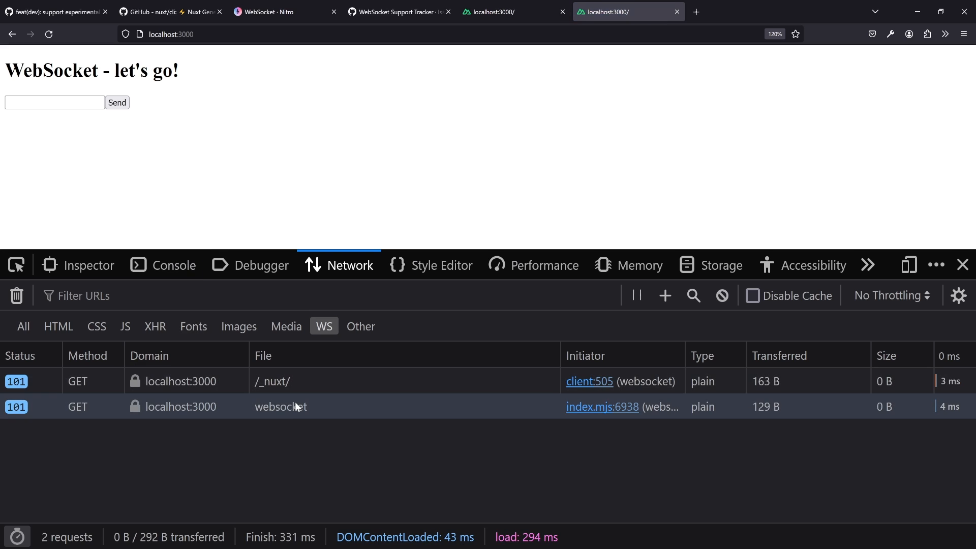
{"action": "left_click", "coordinate": [281, 406]}
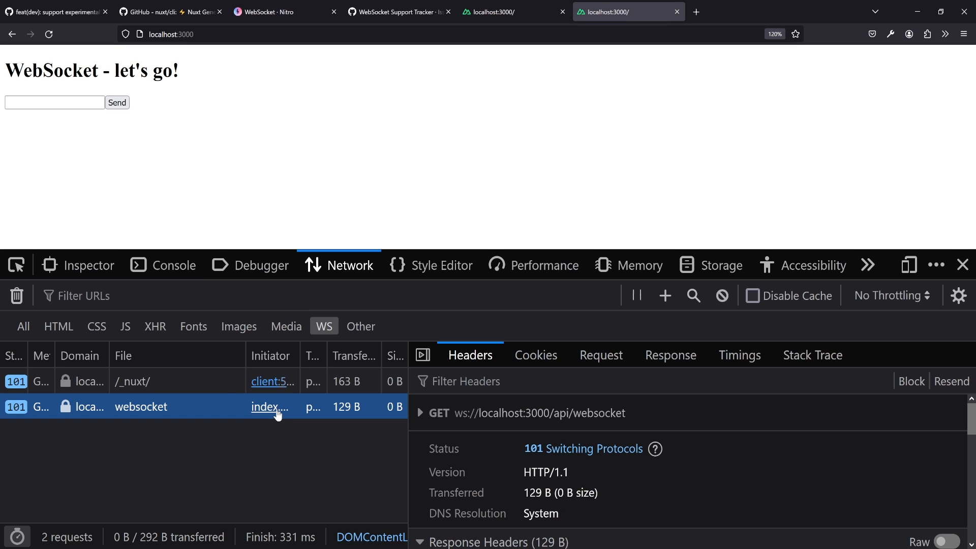
{"action": "left_click", "coordinate": [739, 354]}
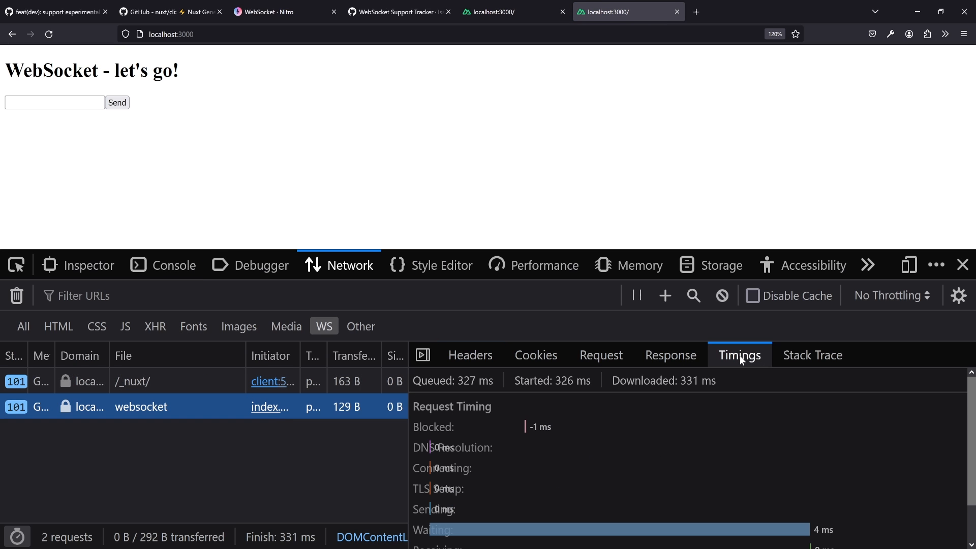
{"action": "left_click", "coordinate": [470, 354]}
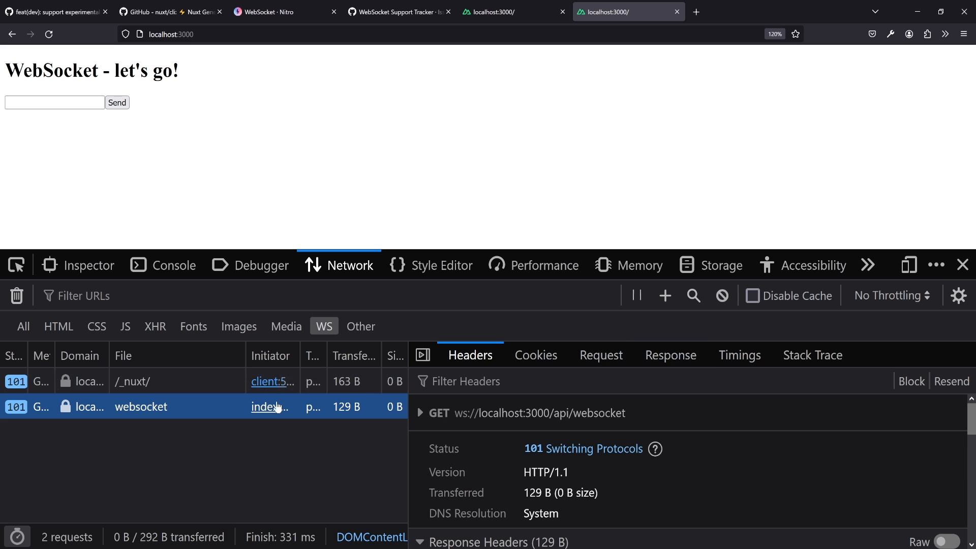
Send a 'test' message and see it logged by the server in the terminal
{"action": "type", "text": "te"}
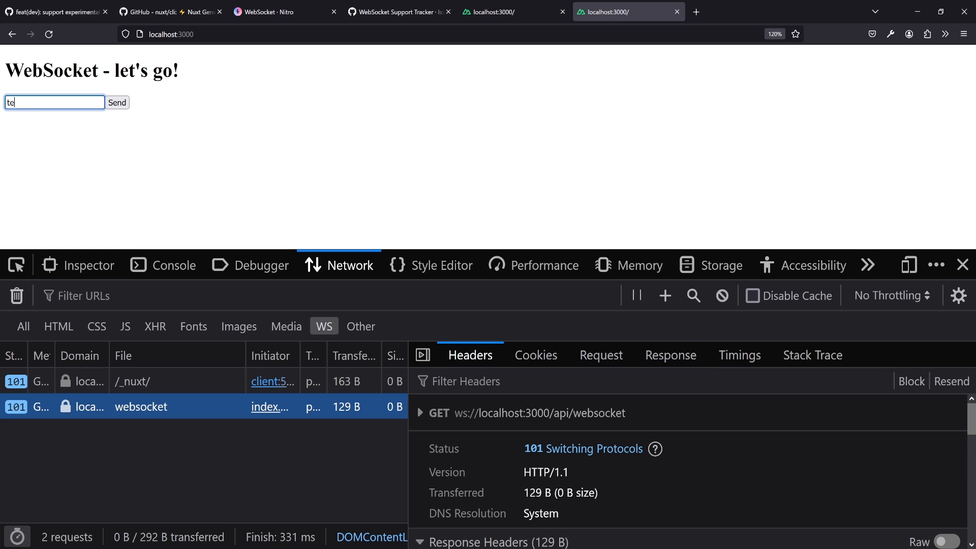
{"action": "left_click", "coordinate": [116, 103]}
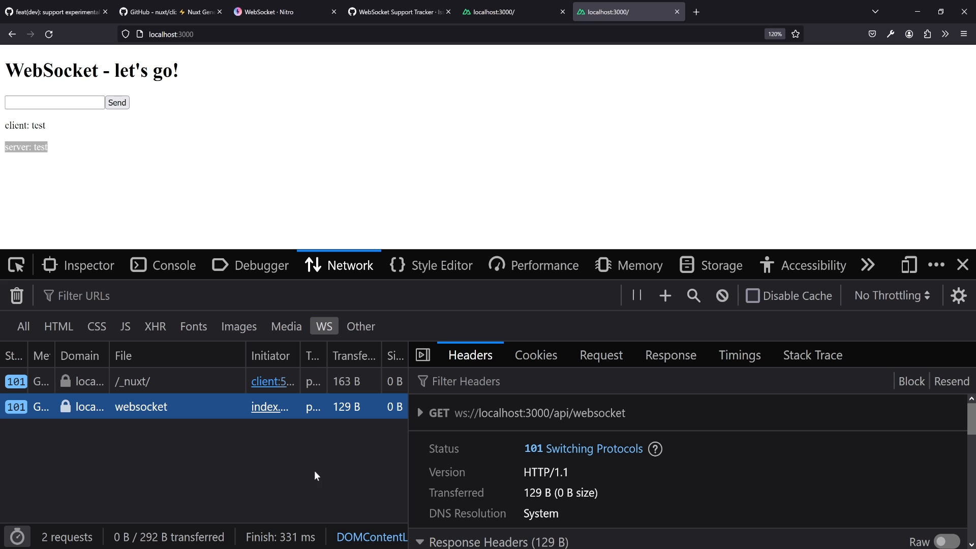
{"action": "mouse_move", "coordinate": [313, 472]}
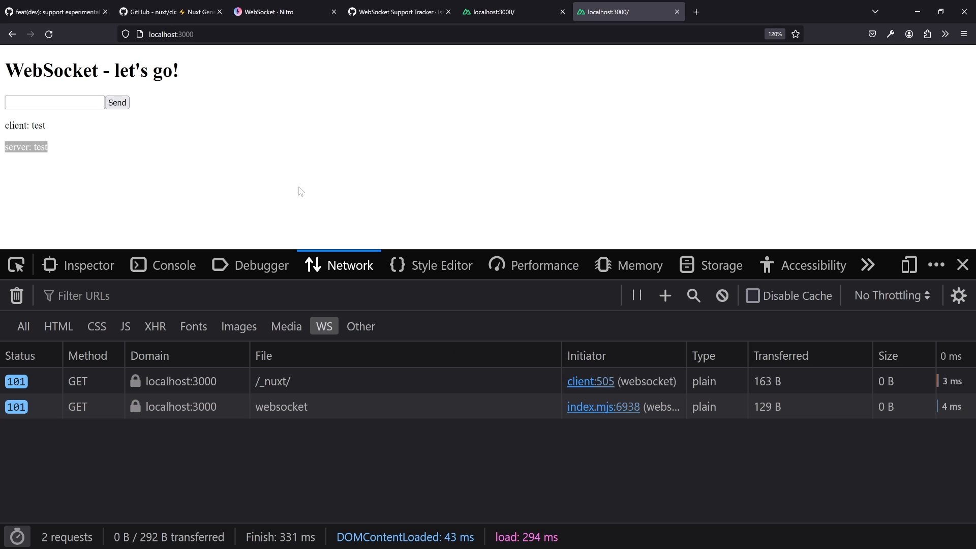
{"action": "left_click", "coordinate": [962, 264]}
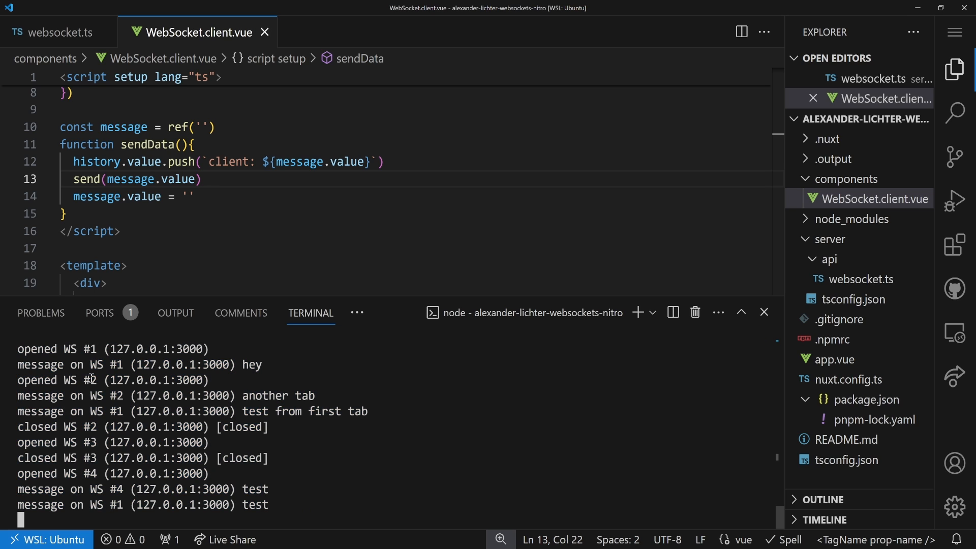
{"action": "double_click", "coordinate": [114, 396]}
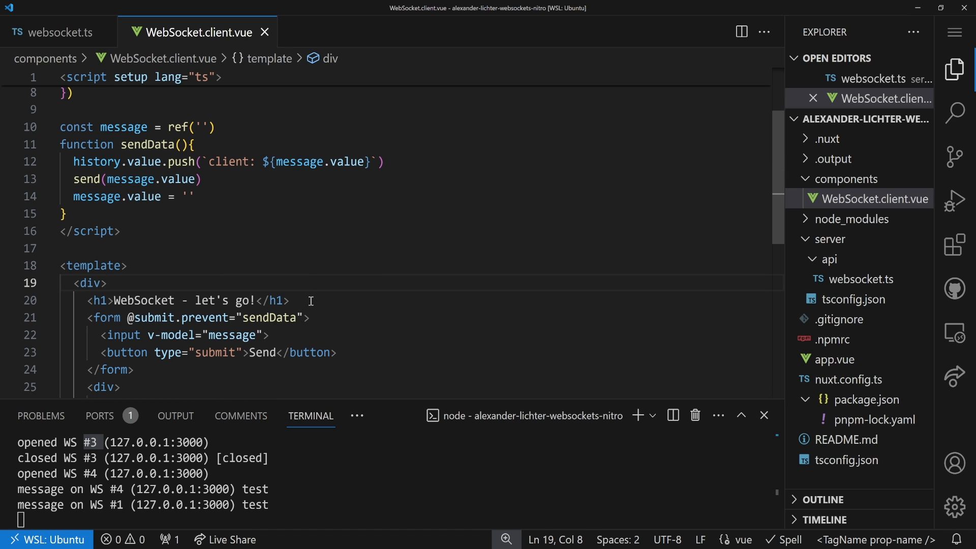
{"action": "mouse_move", "coordinate": [222, 293]}
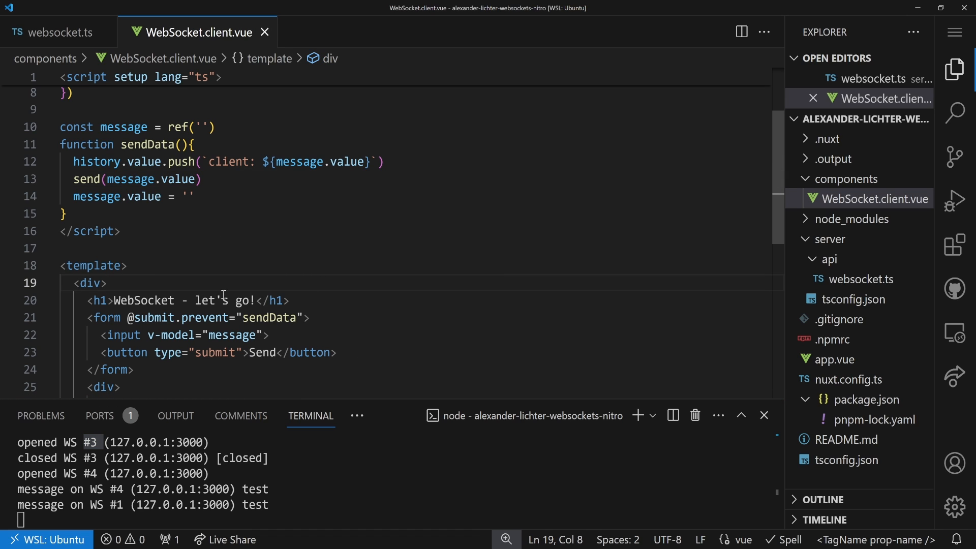
{"action": "mouse_move", "coordinate": [220, 211]}
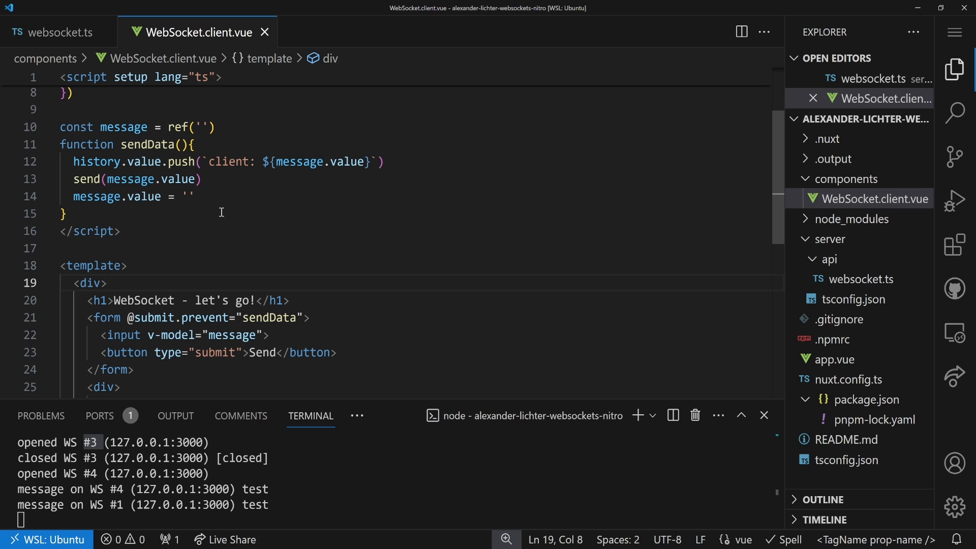
{"action": "mouse_move", "coordinate": [234, 215]}
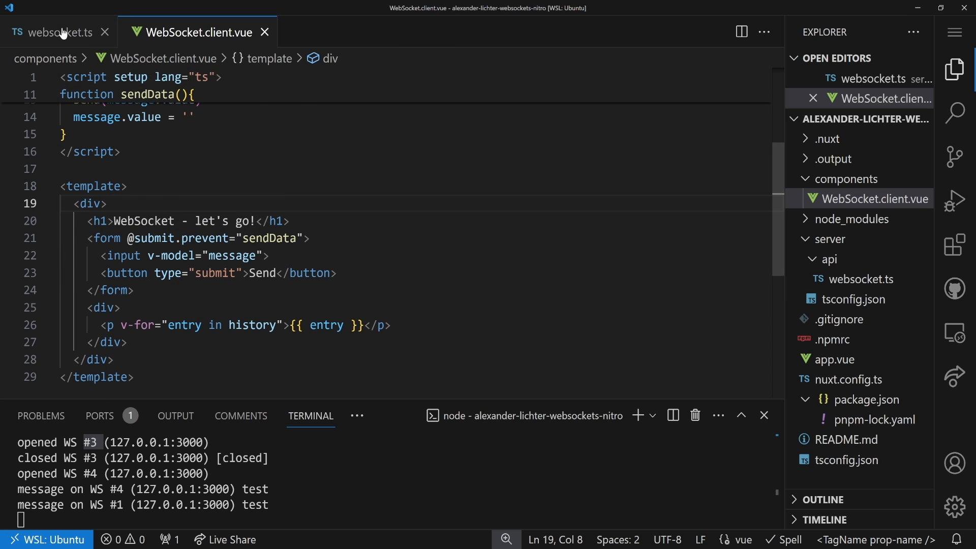
Call onCalc(peer, message) inside the message hook of websocket.ts
{"action": "left_click", "coordinate": [59, 32]}
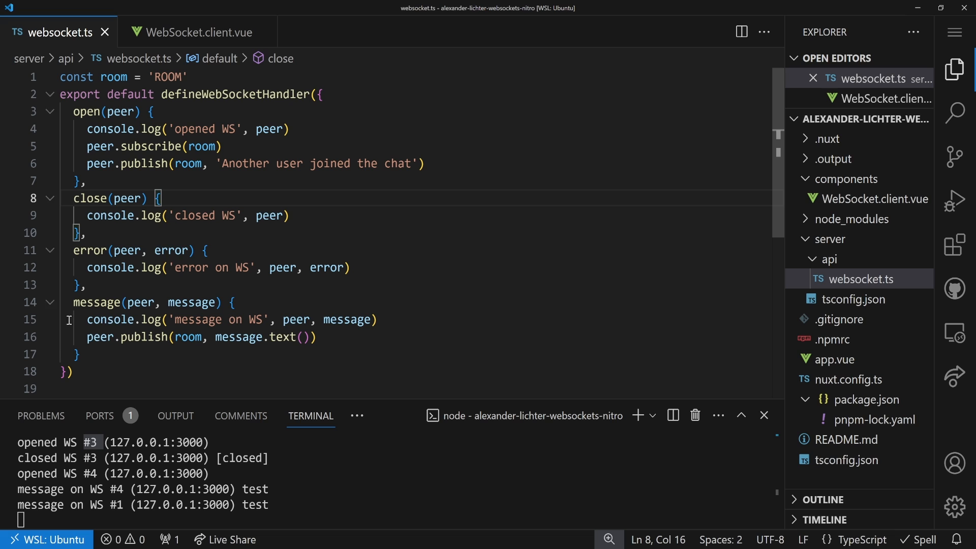
{"action": "key", "text": "Enter"}
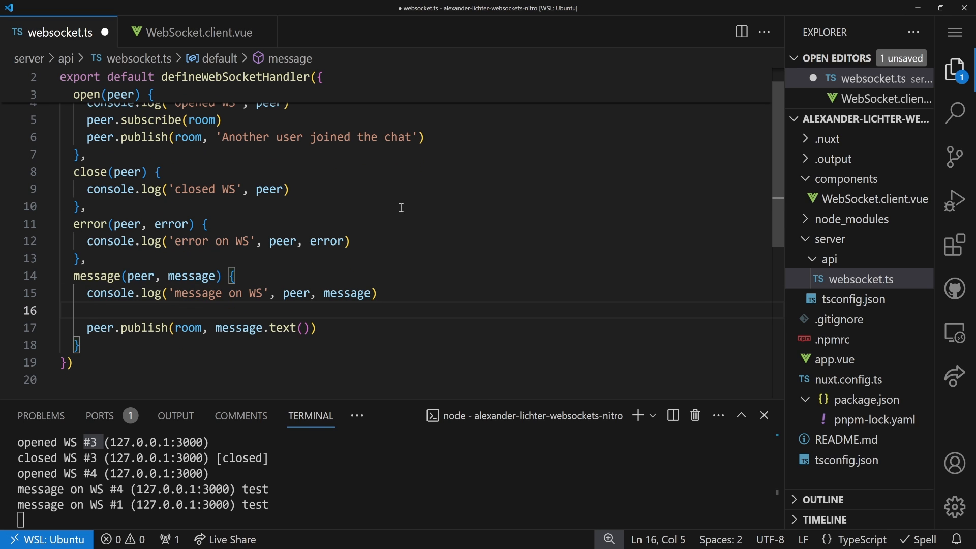
{"action": "type", "text": "onCalc"}
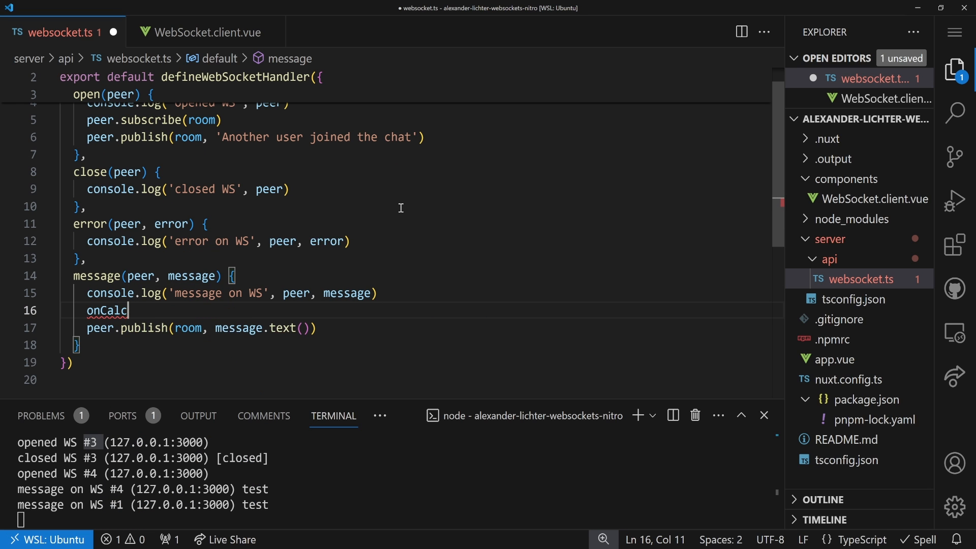
{"action": "type", "text": "(peer, mesa"}
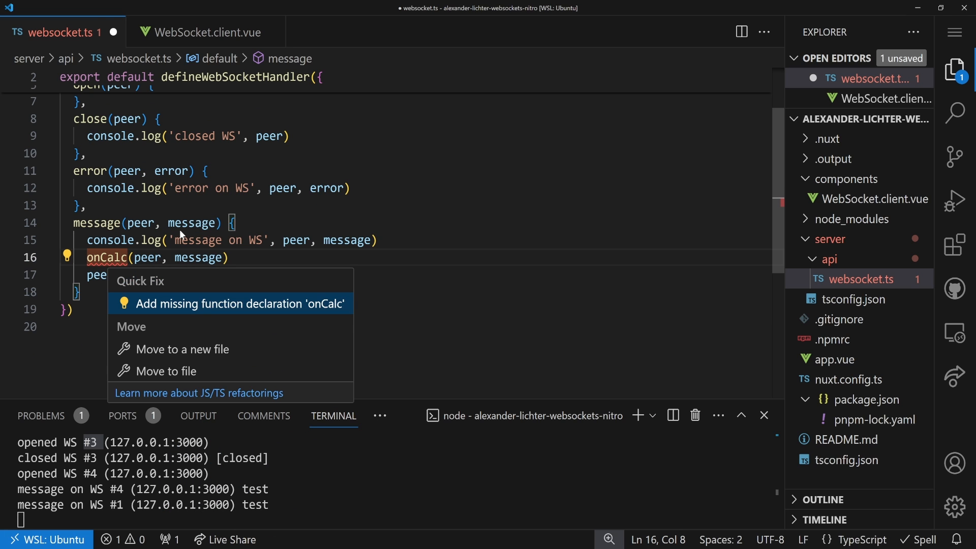
Generate the missing onCalc declaration and type its message parameter as Message
{"action": "left_click", "coordinate": [237, 304]}
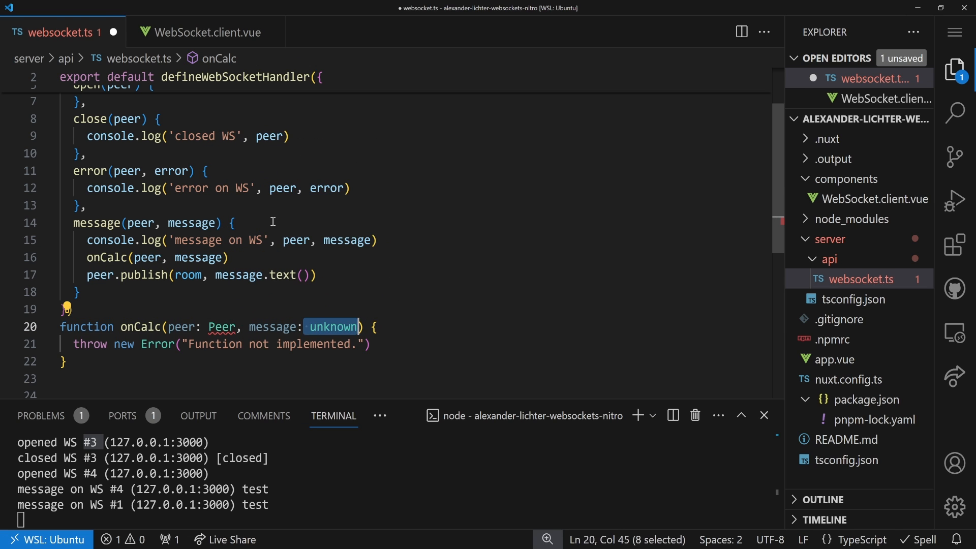
{"action": "type", "text": "Message"}
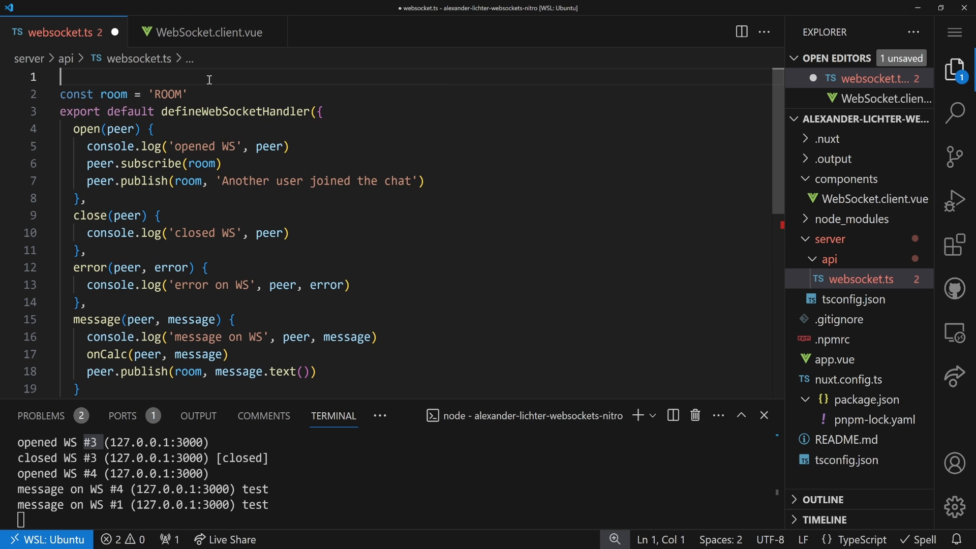
Import the Peer and Message types from 'crossws' at the top of websocket.ts
{"action": "type", "text": "import { P"}
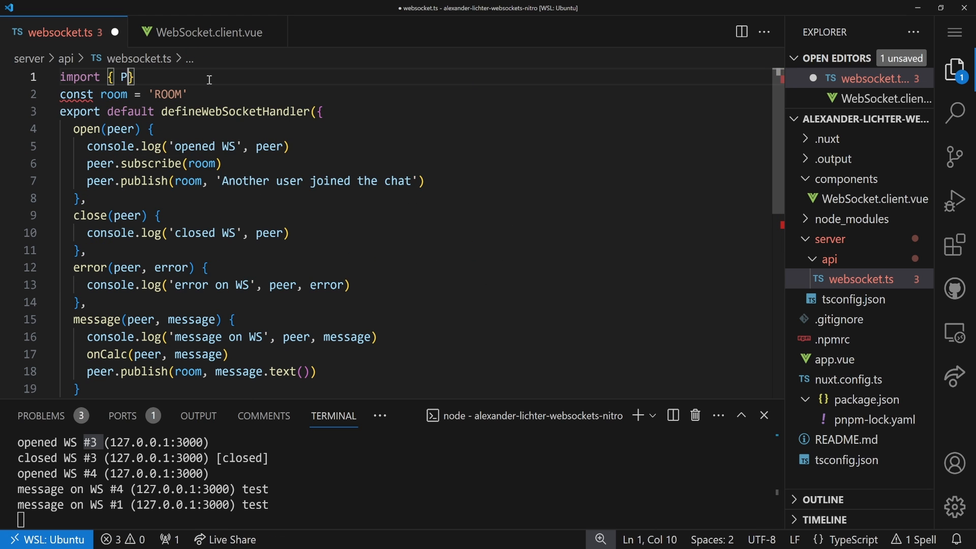
{"action": "type", "text": "type"}
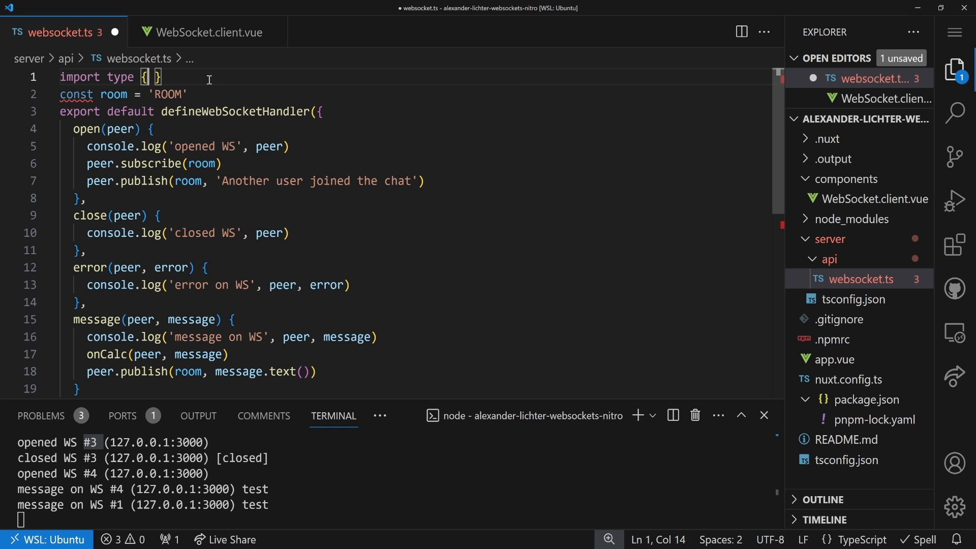
{"action": "type", "text": "Peer, Message"}
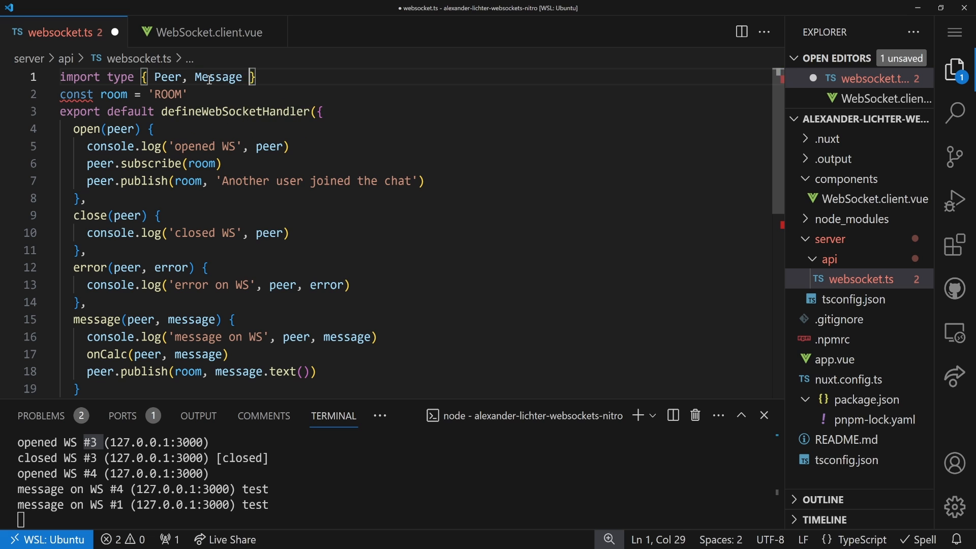
{"action": "type", "text": "from 'crow'"}
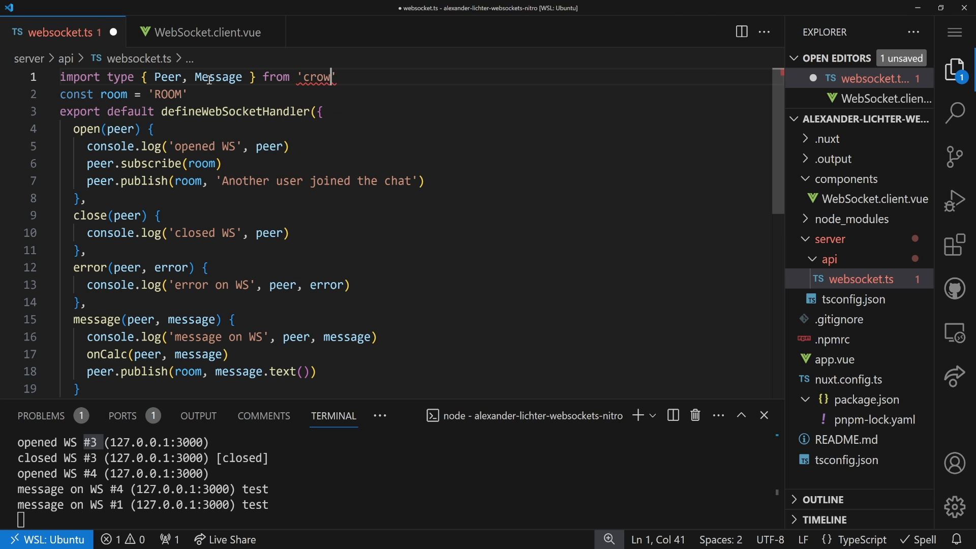
{"action": "type", "text": "ssws"}
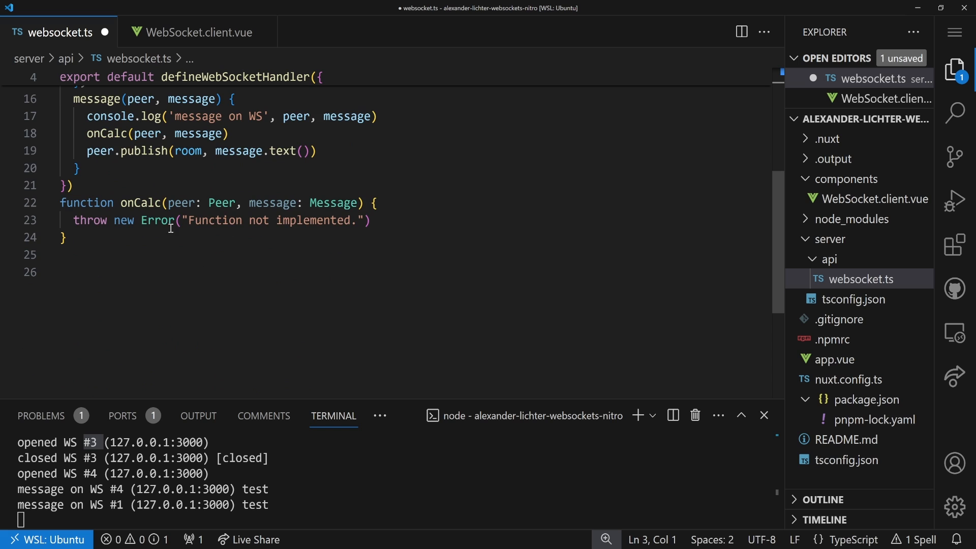
Guard onCalc with an if that checks message.text() startsWith 'calc '
{"action": "type", "text": "t"}
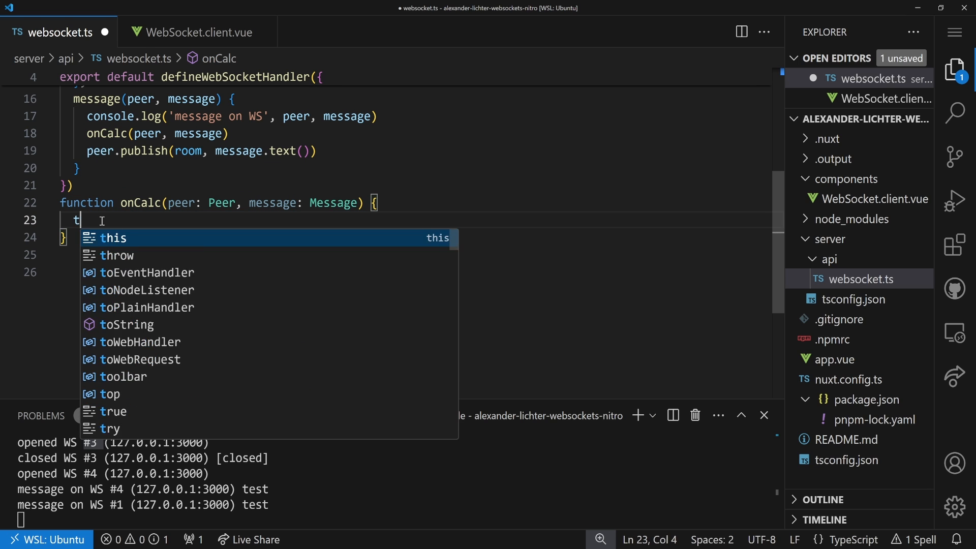
{"action": "type", "text": "if(message.t"}
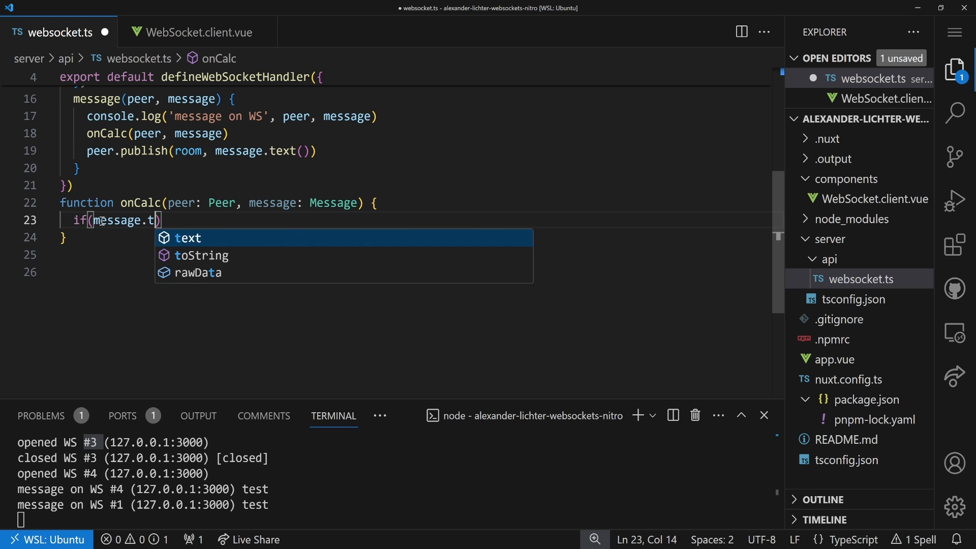
{"action": "type", "text": "ext()."}
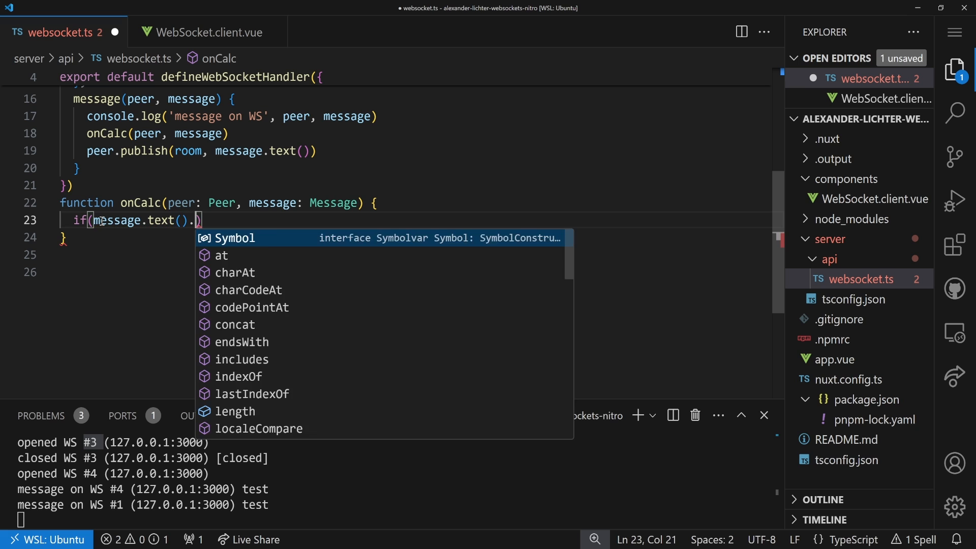
{"action": "type", "text": "startsWith('calc"}
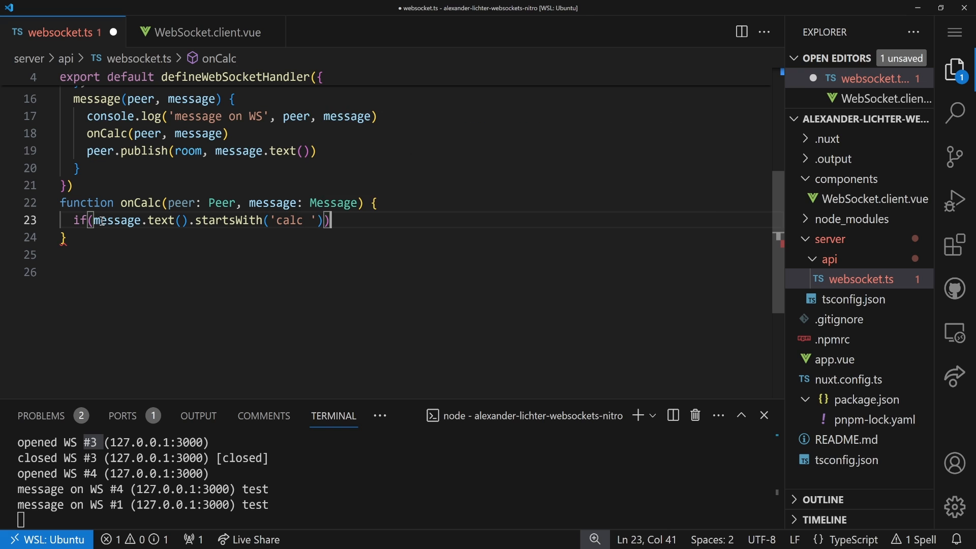
{"action": "type", "text": "{"}
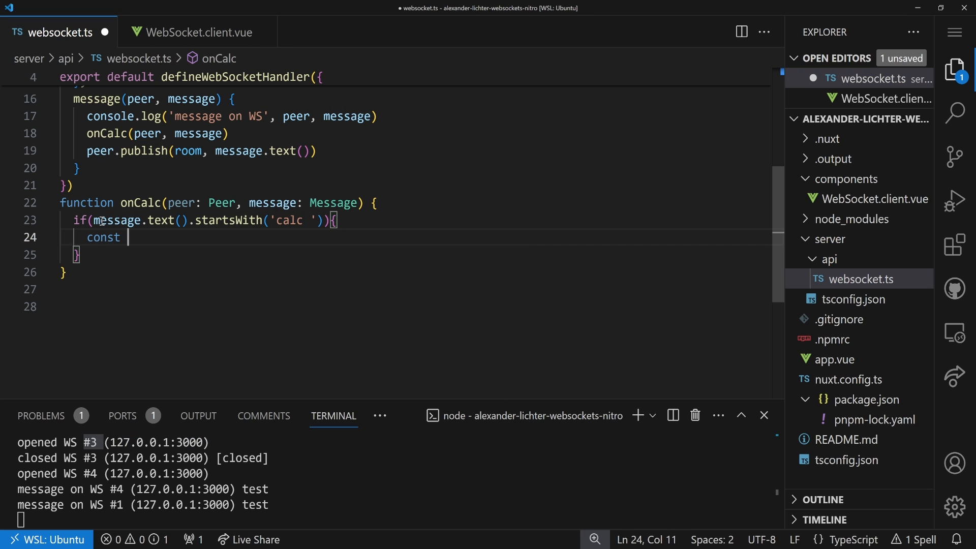
Strip the 'calc ' prefix into a variable renamed to equation
{"action": "type", "text": "result = message.text().replace('calc"}
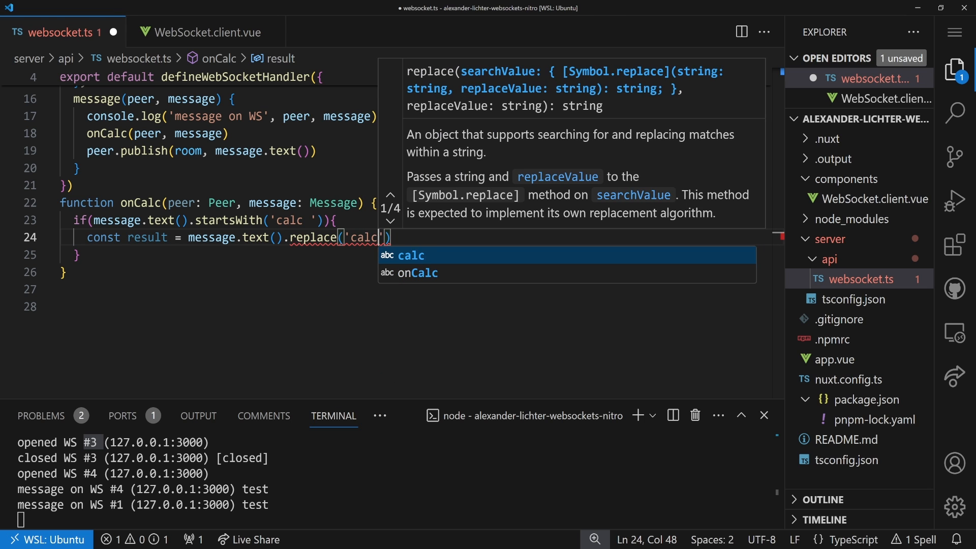
{"action": "type", "text": ", ''"}
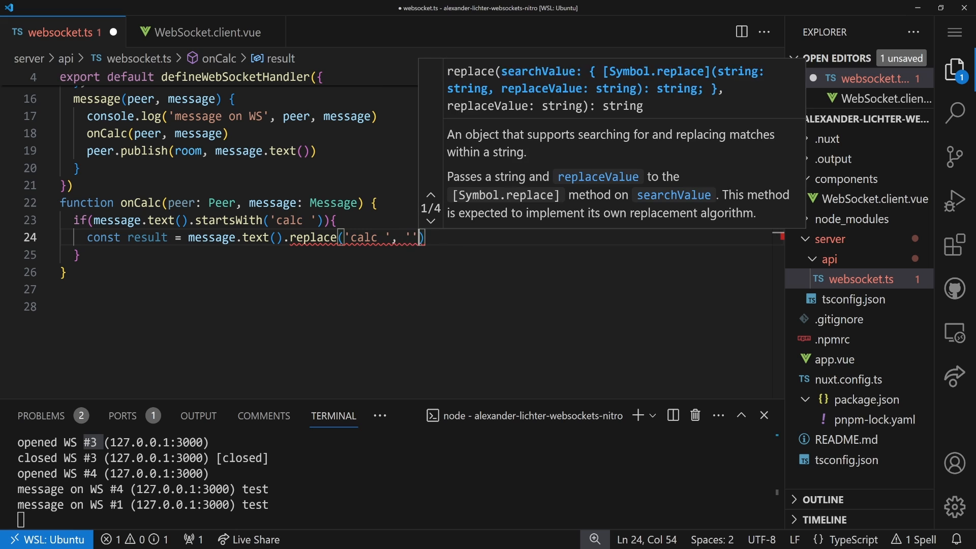
{"action": "key", "text": "Enter"}
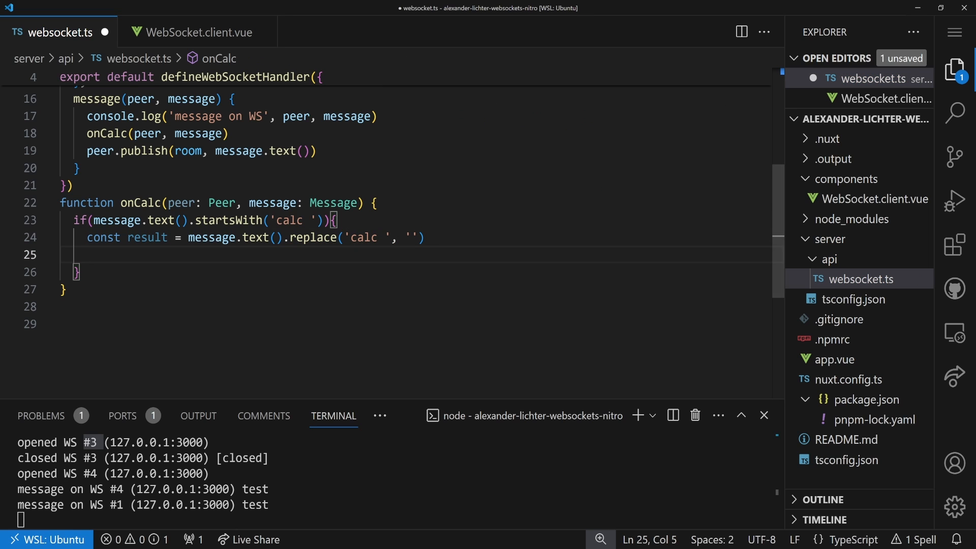
{"action": "left_click", "coordinate": [118, 237]}
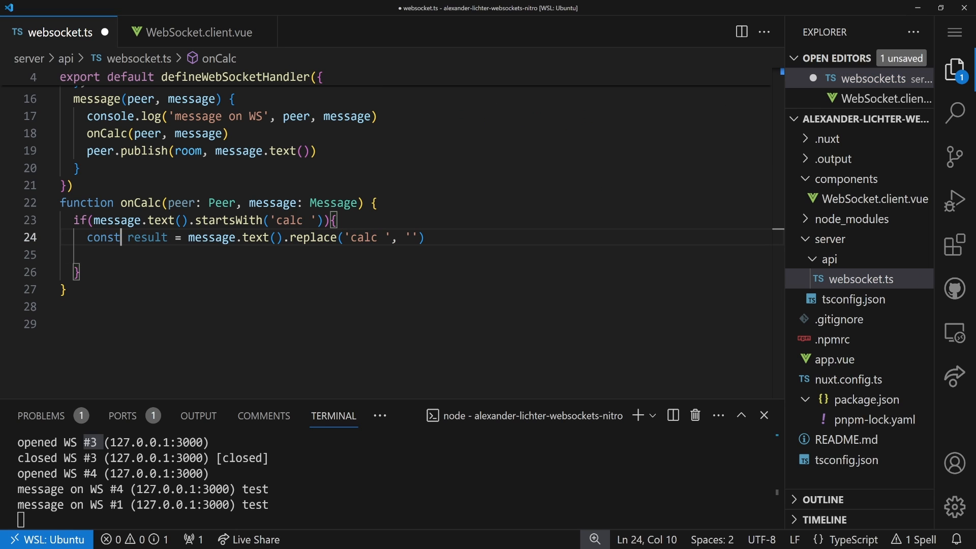
{"action": "type", "text": "equation"}
{"action": "left_click", "coordinate": [421, 254]}
{"action": "type", "text": "const"}
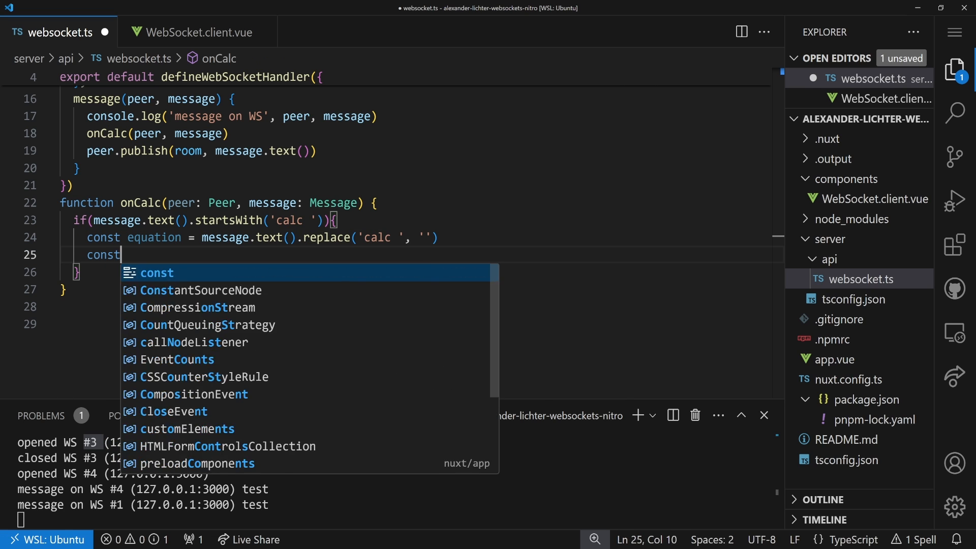
Add const result = eval(equation) and begin a TODO comment above it
{"action": "type", "text": "result"}
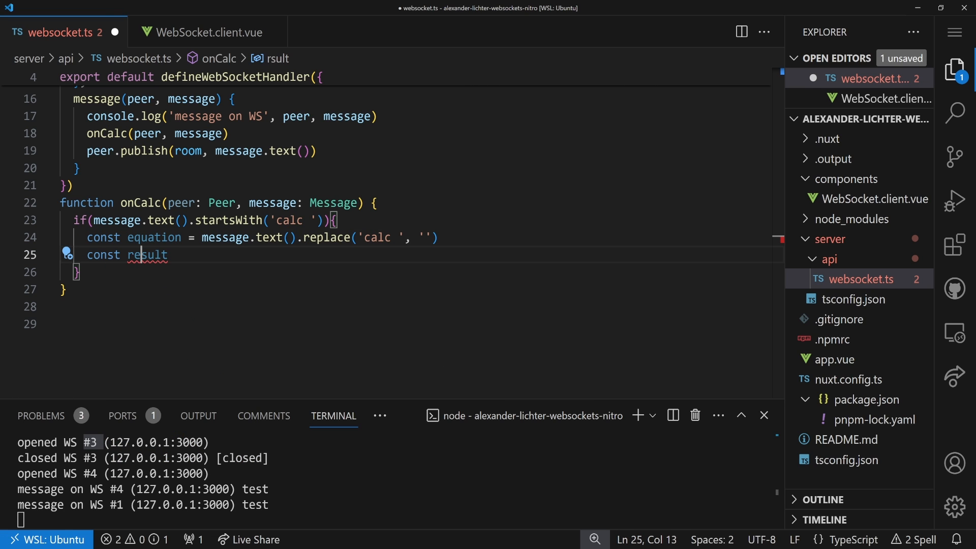
{"action": "type", "text": "= eval(equation"}
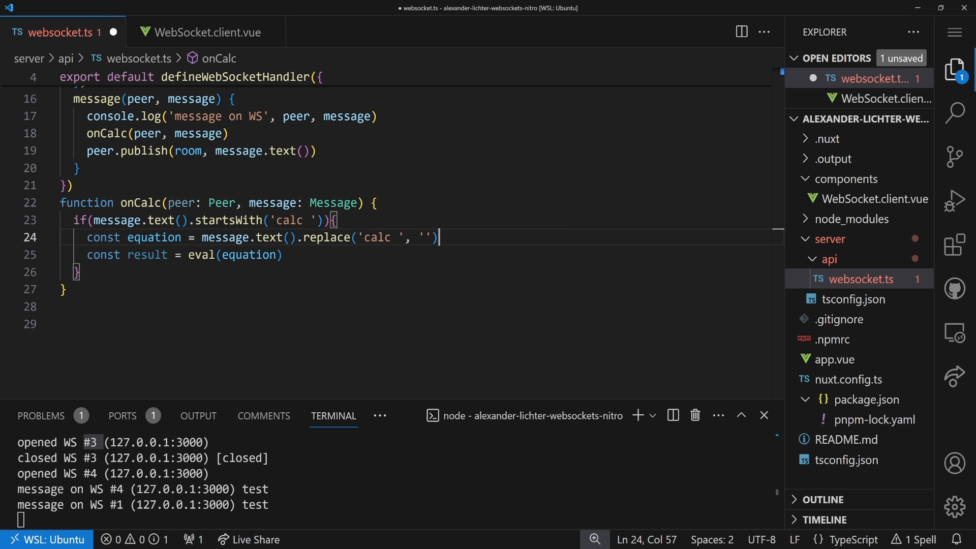
{"action": "type", "text": "// TODO: UN"}
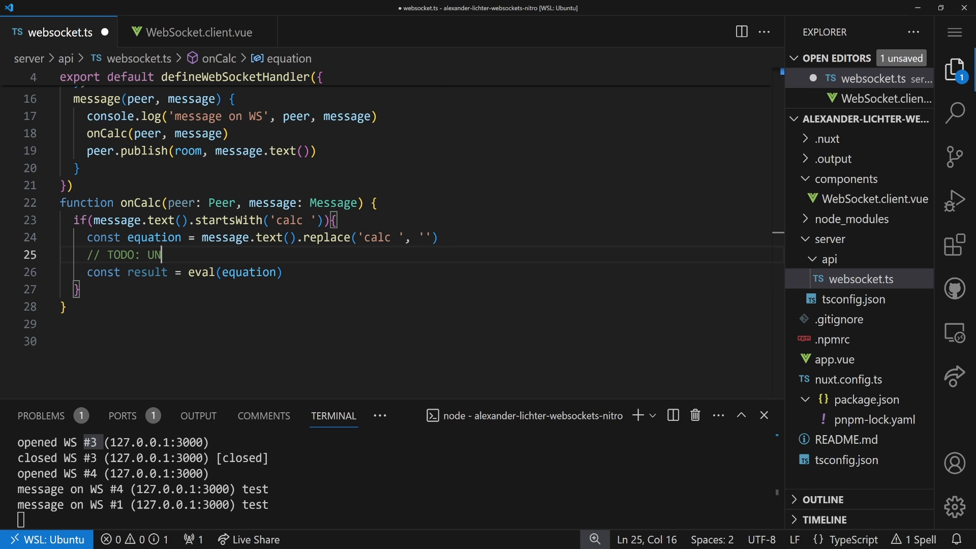
Finish the TODO: UNSAFE - DO NOT DO IN PROD, CAN LEAD TO XSS/RCI warning comment
{"action": "type", "text": "SAFE - DO NOT DO IN PRO"}
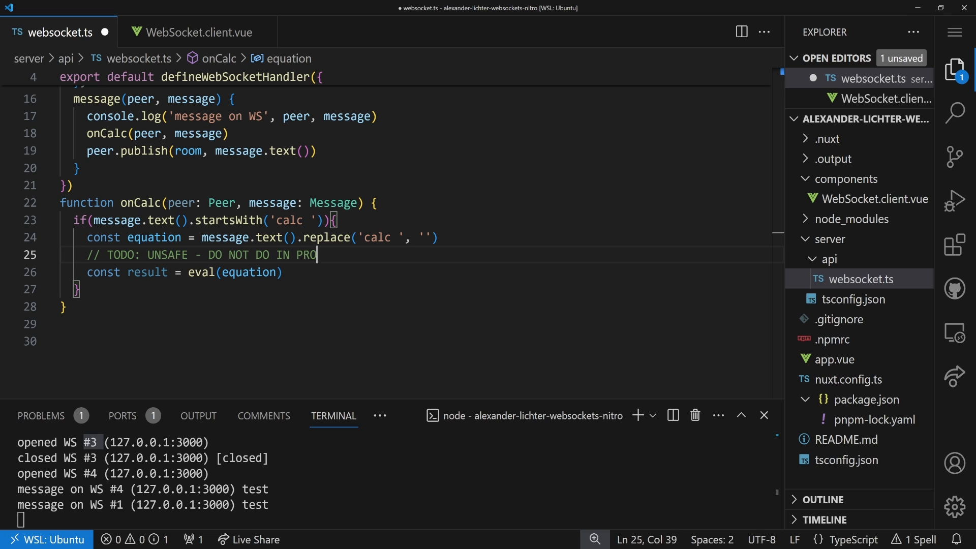
{"action": "type", "text": "D, CAN LEA"}
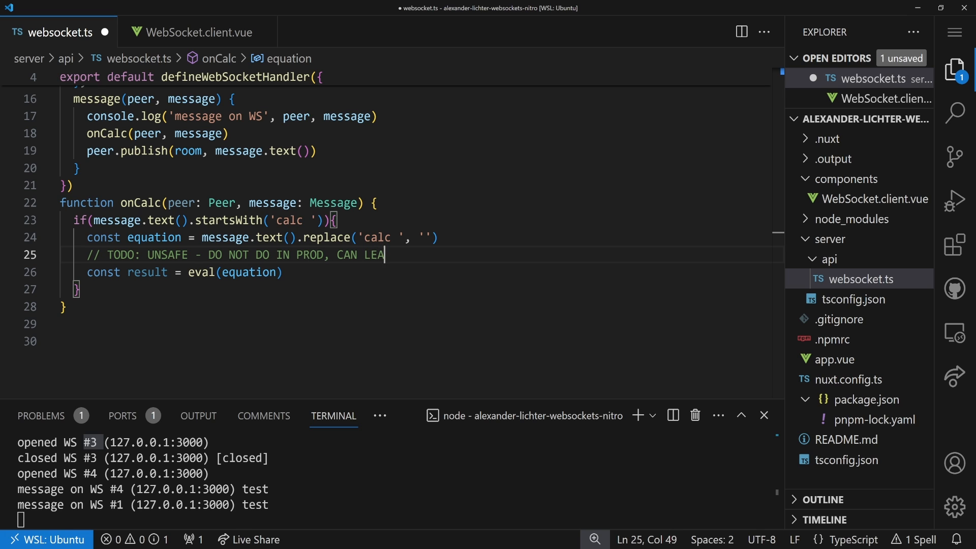
{"action": "type", "text": "D TO XSS"}
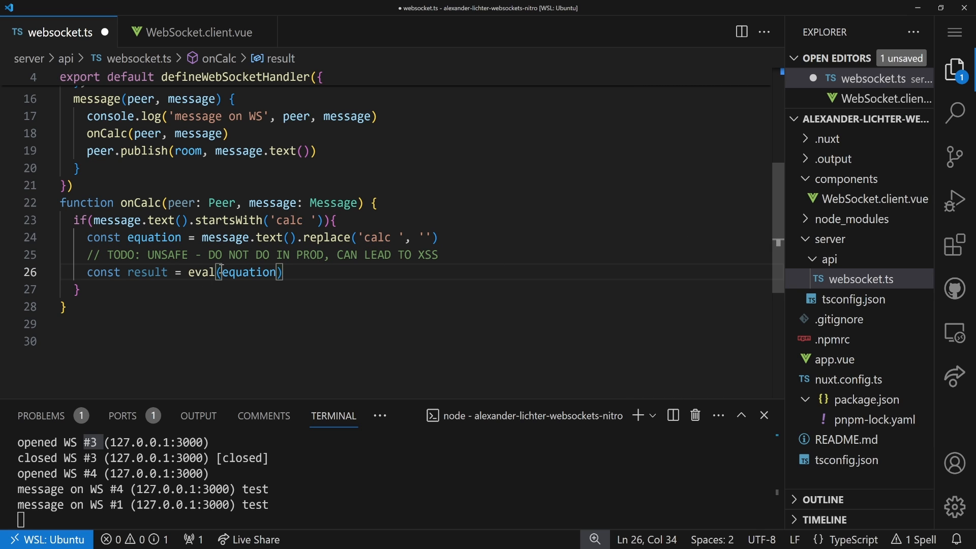
{"action": "left_click", "coordinate": [442, 254]}
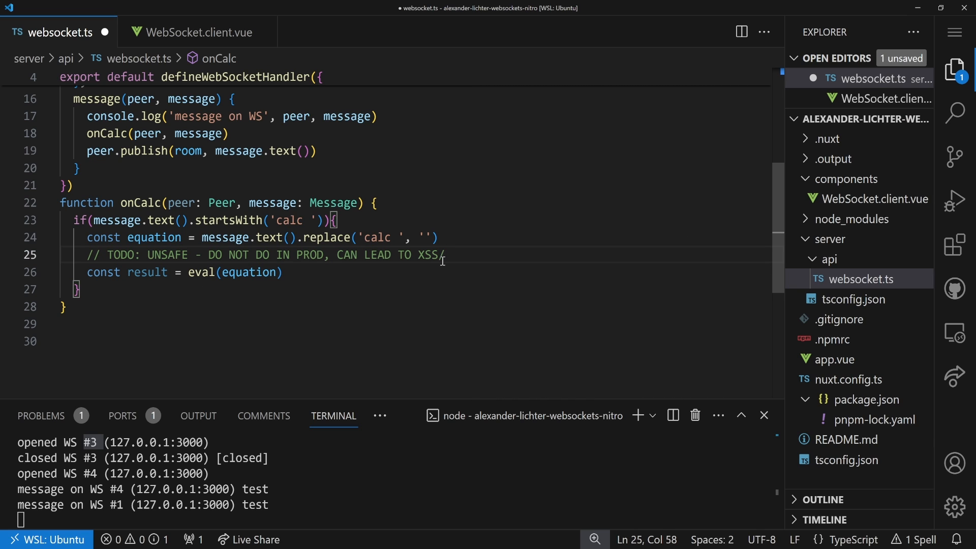
{"action": "type", "text": "RCI"}
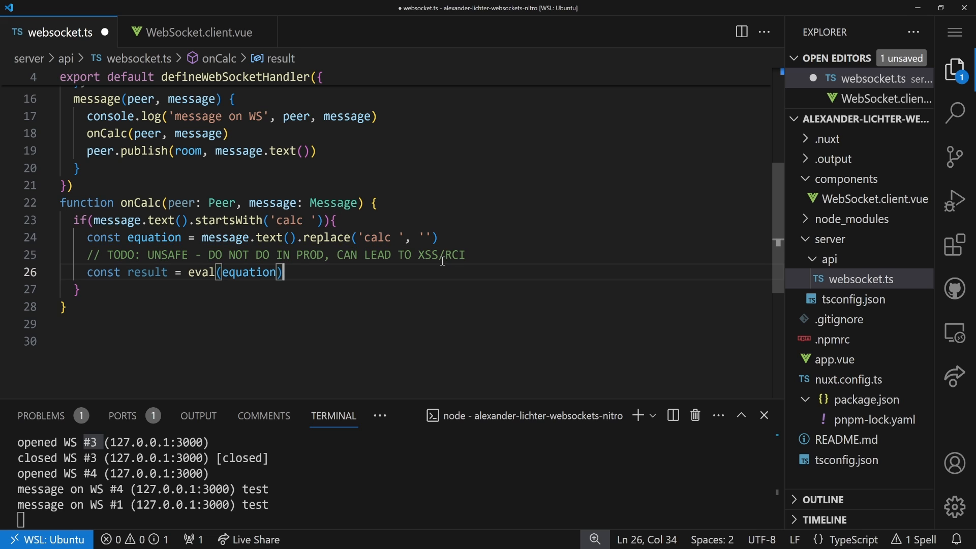
{"action": "key", "text": "Enter"}
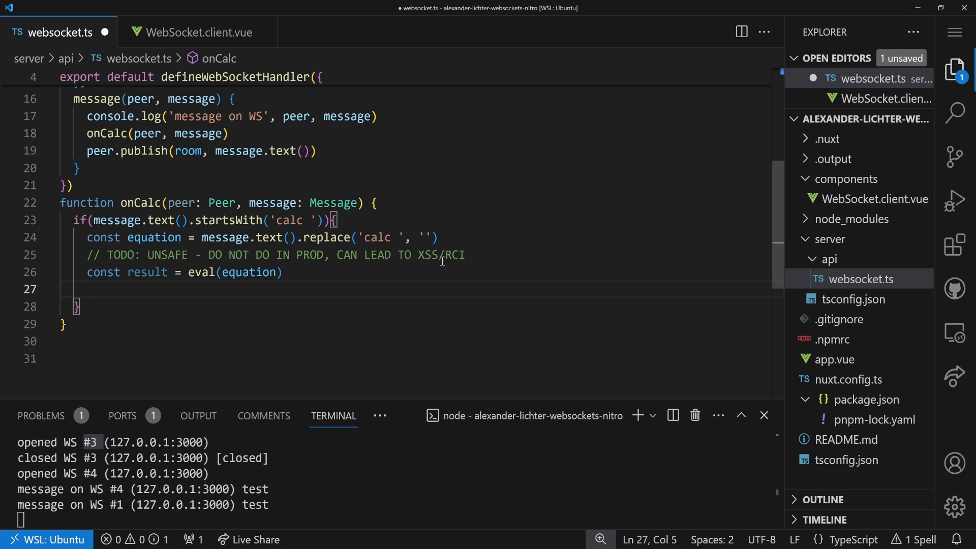
Add peer.send(`The result of "${equation}" is: ${result}`) to the onCalc handler
{"action": "type", "text": "peer.send"}
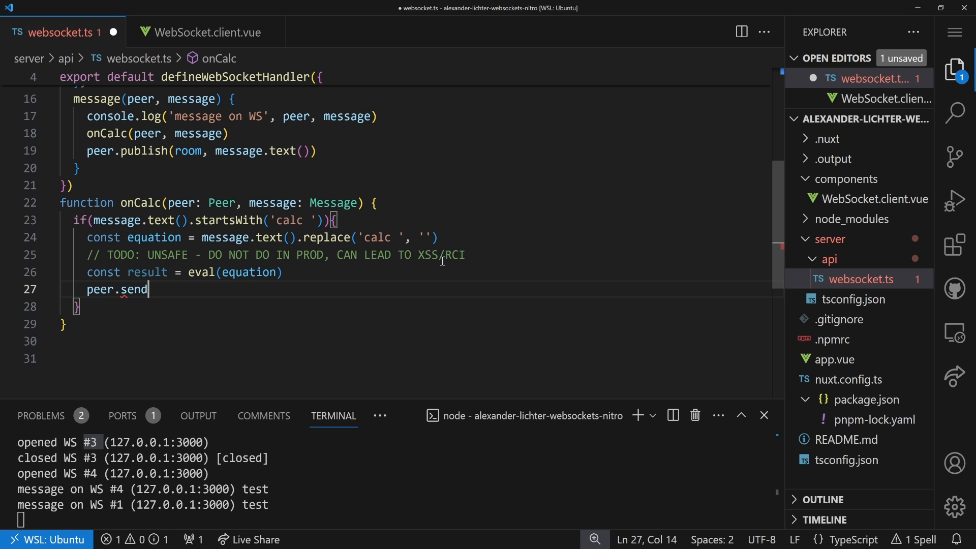
{"action": "type", "text": "()"}
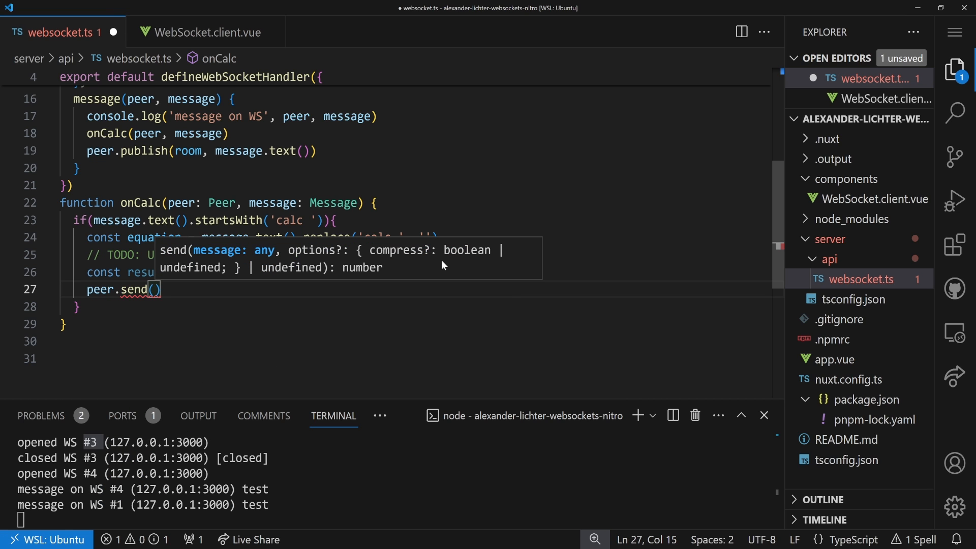
{"action": "type", "text": "`The"}
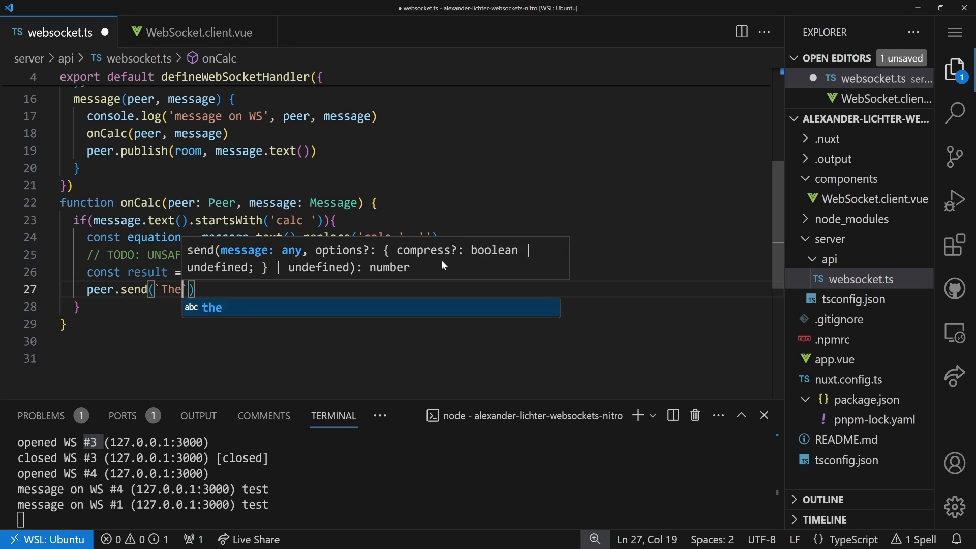
{"action": "type", "text": "result of"}
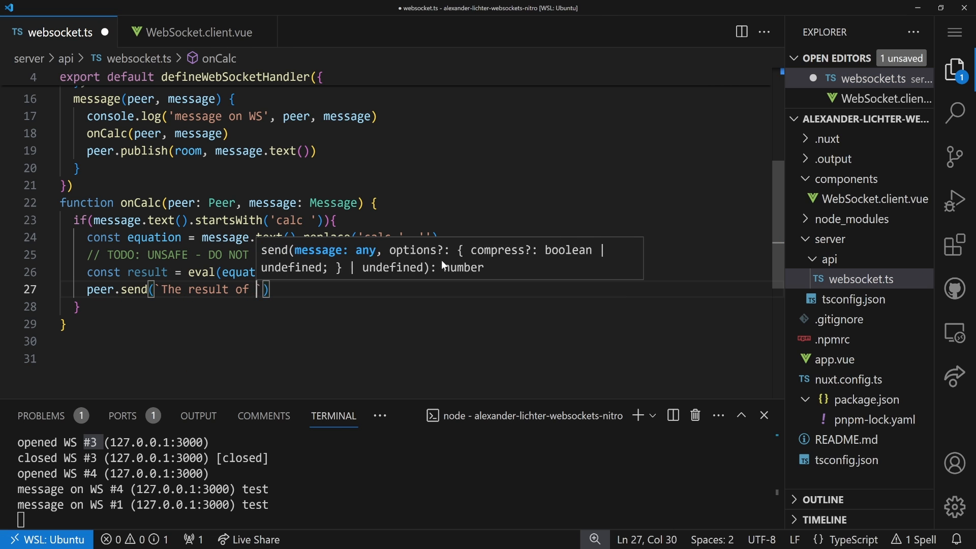
{"action": "type", "text": "${equation}\" is:"}
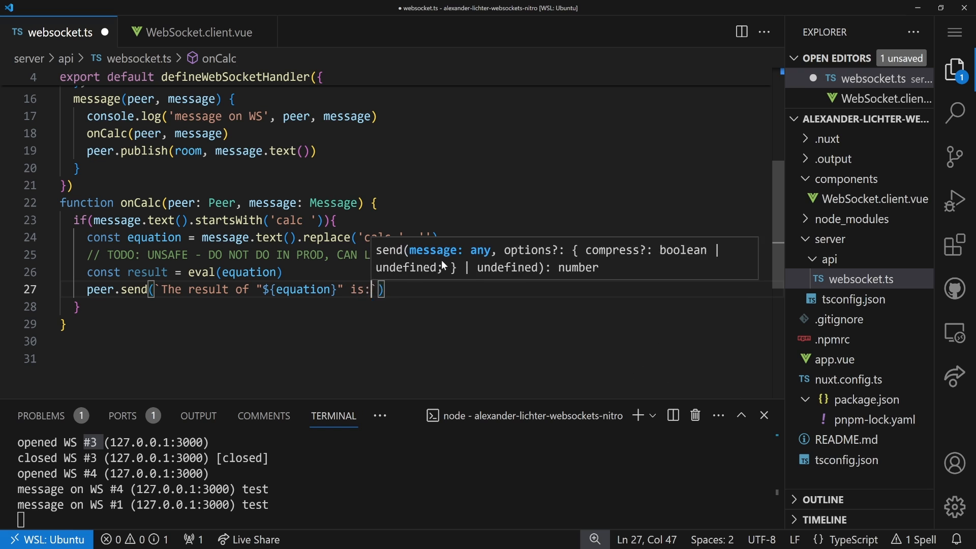
{"action": "type", "text": "${res"}
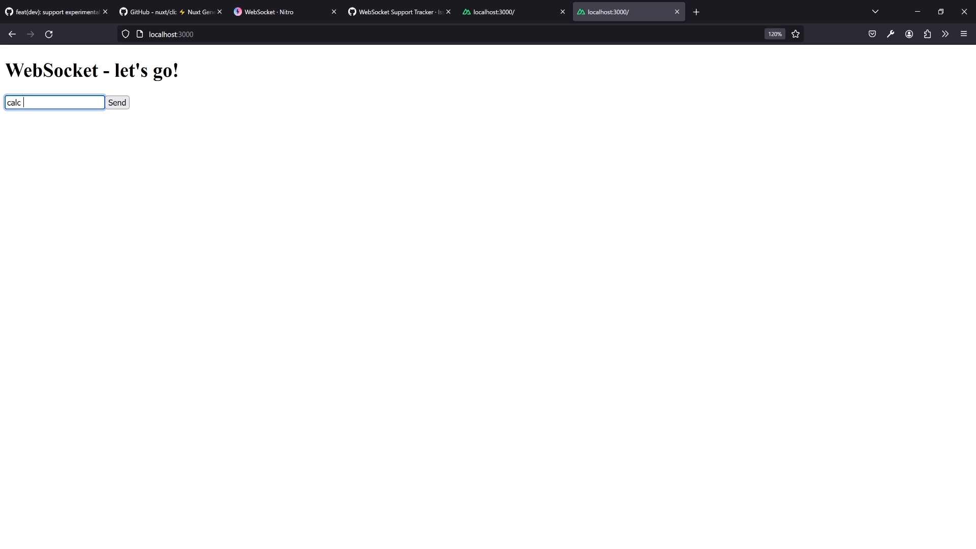
Send 'calc 1+1' and 'calc 2*3*9/4.5*3+1', receiving server replies 2 and 37
{"action": "left_click", "coordinate": [117, 102]}
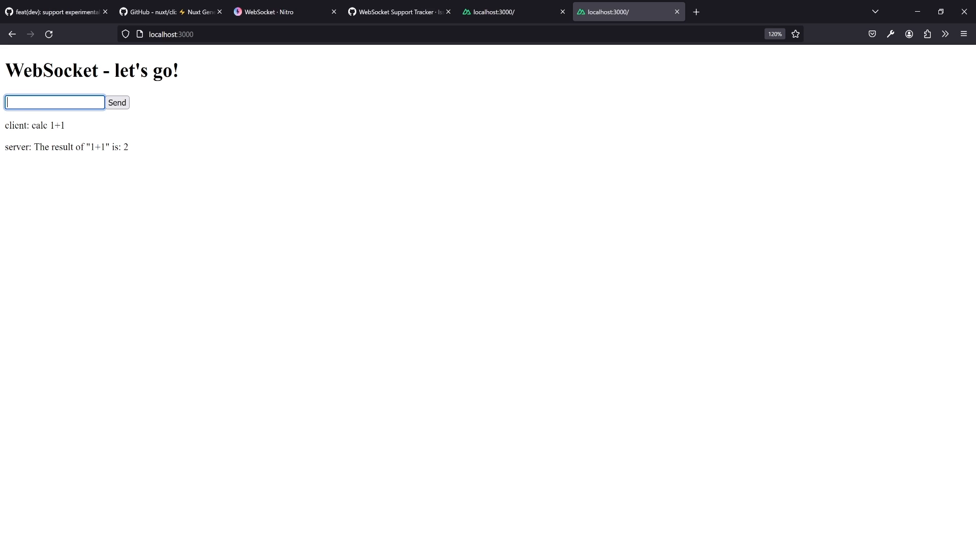
{"action": "type", "text": "c"}
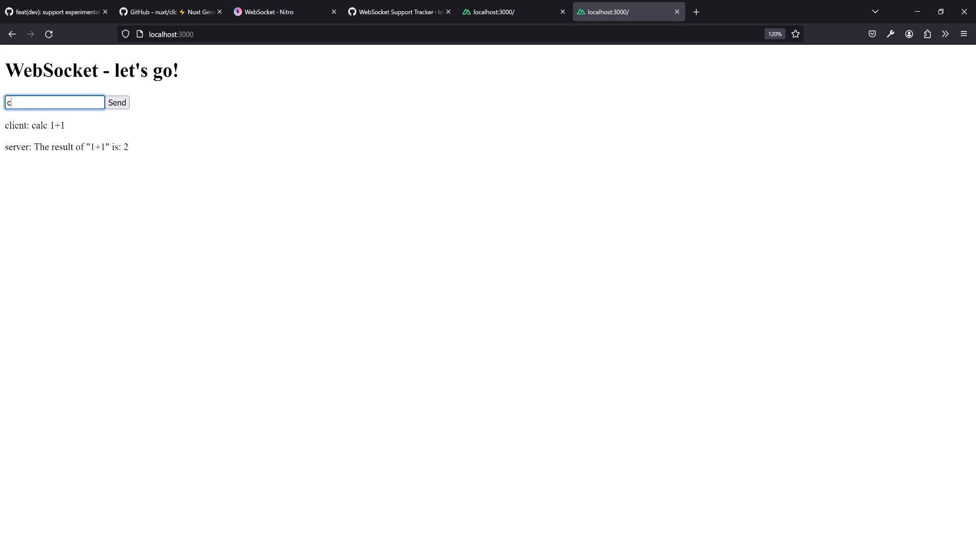
{"action": "type", "text": "alc 2"}
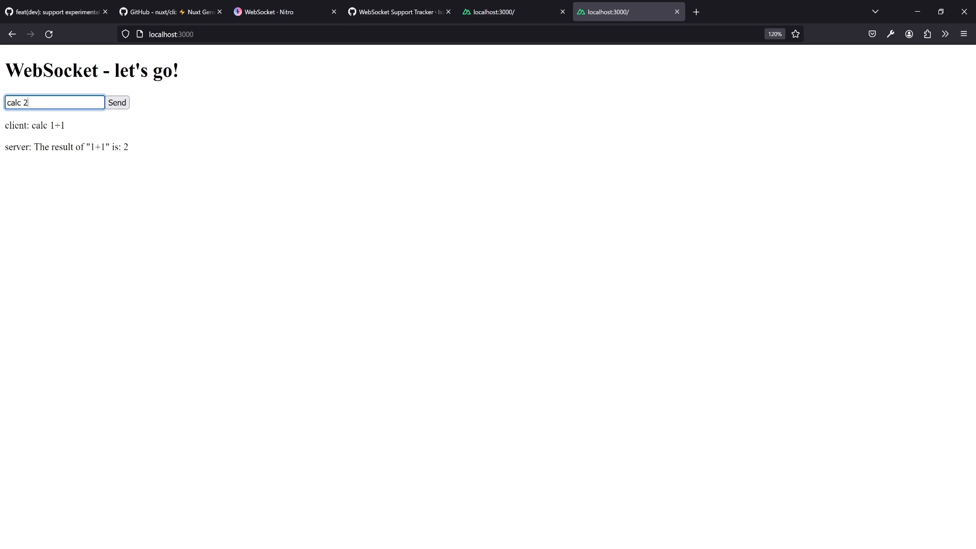
{"action": "type", "text": "*3*"}
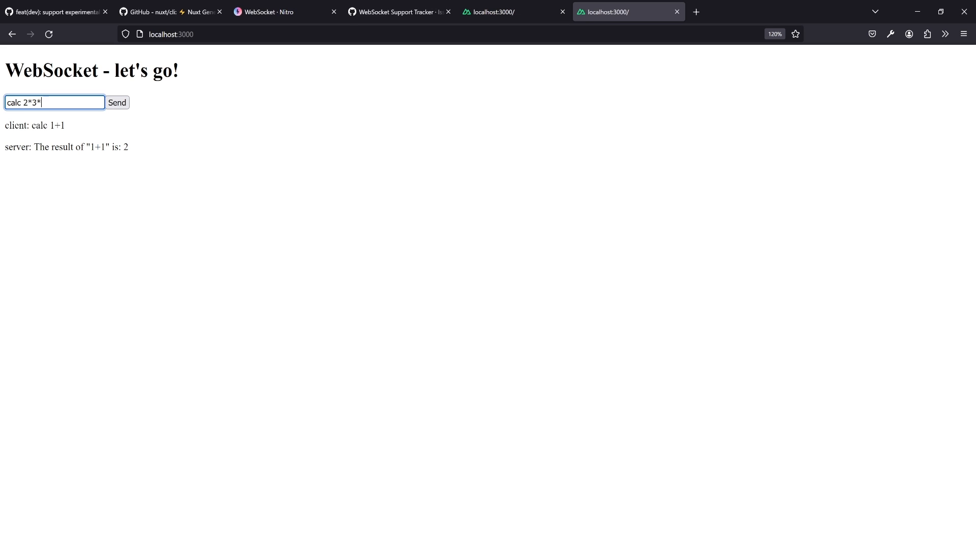
{"action": "type", "text": "9/4.5"}
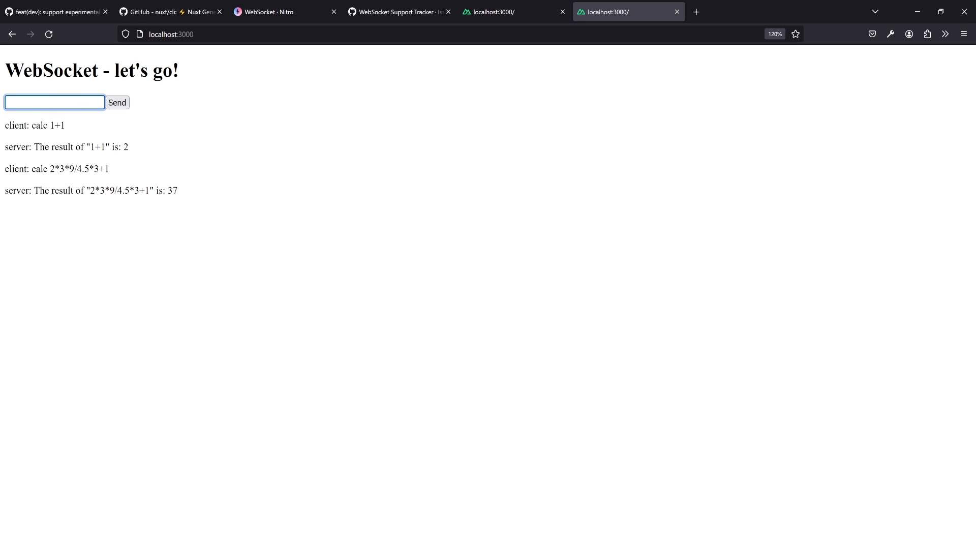
{"action": "left_click", "coordinate": [54, 102]}
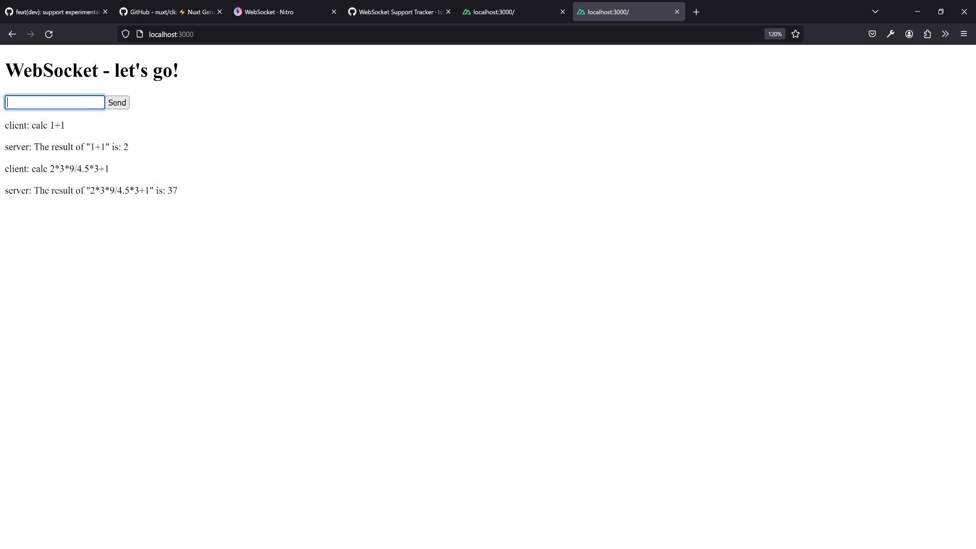